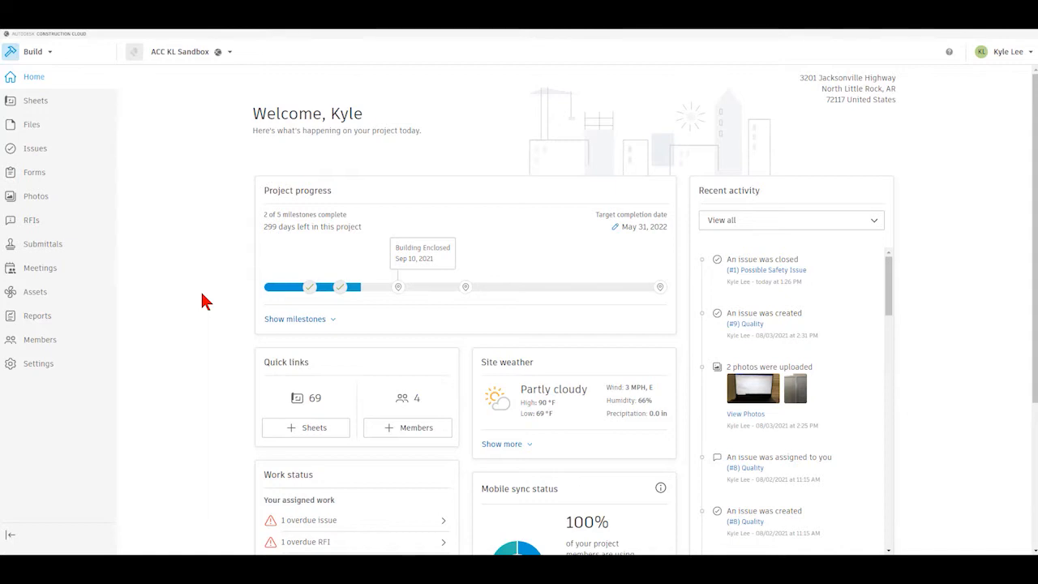
{"action": "mouse_move", "coordinate": [226, 207]}
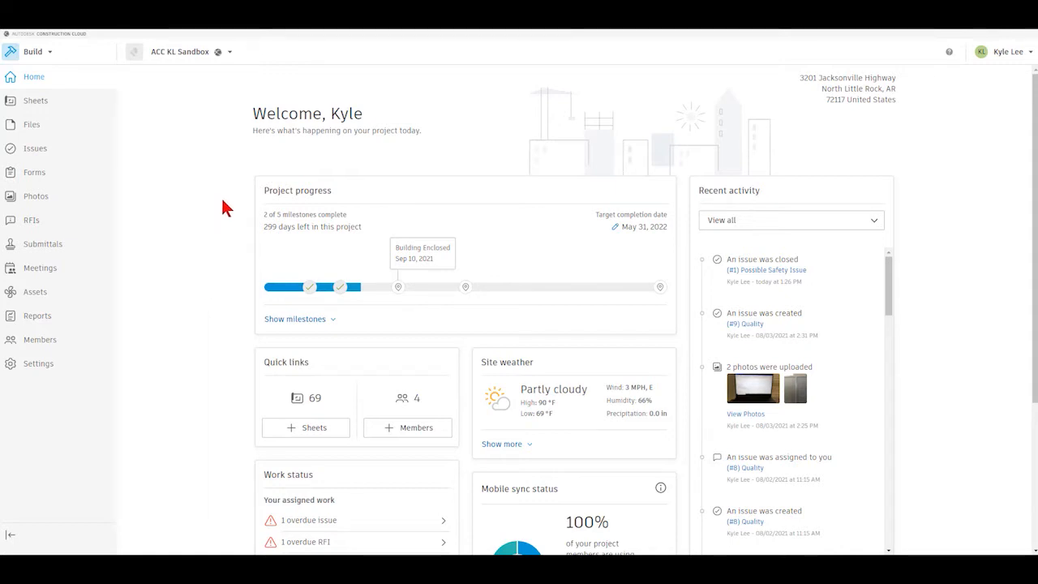
{"action": "mouse_move", "coordinate": [188, 144]}
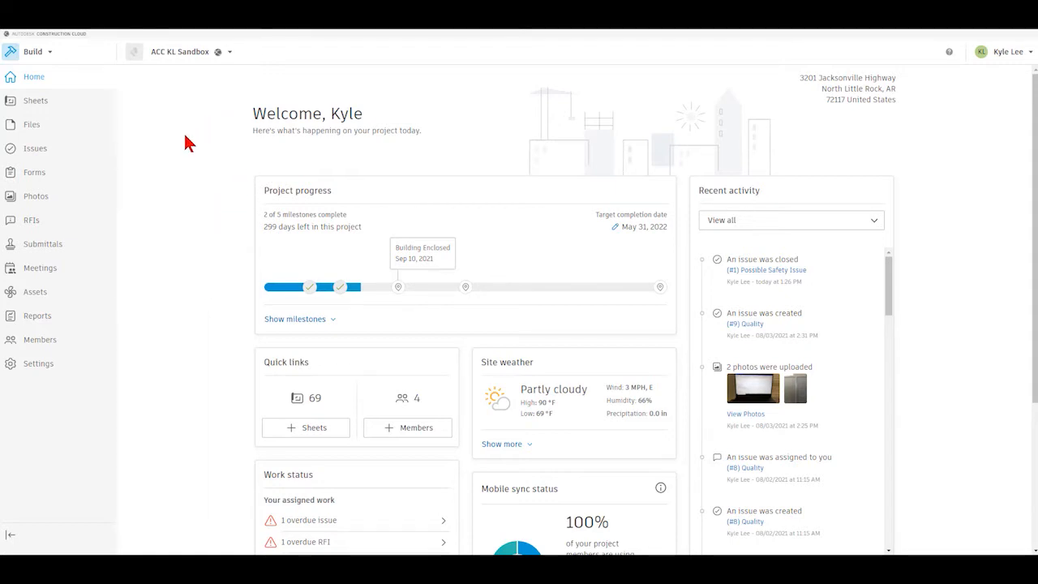
{"action": "mouse_move", "coordinate": [34, 172]}
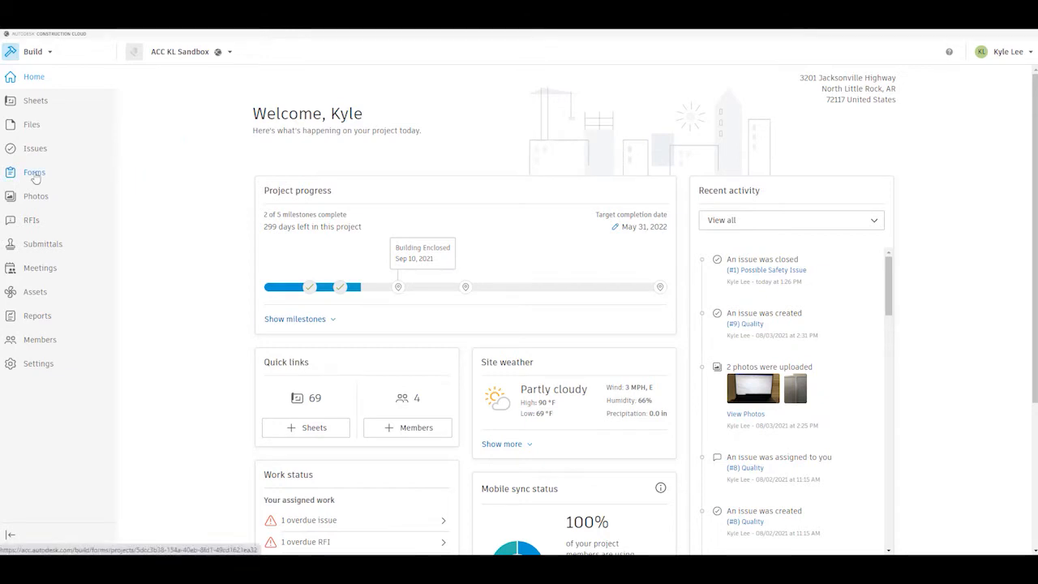
Open Forms from the left sidebar to list the two submitted sample daily reports.
{"action": "left_click", "coordinate": [34, 172]}
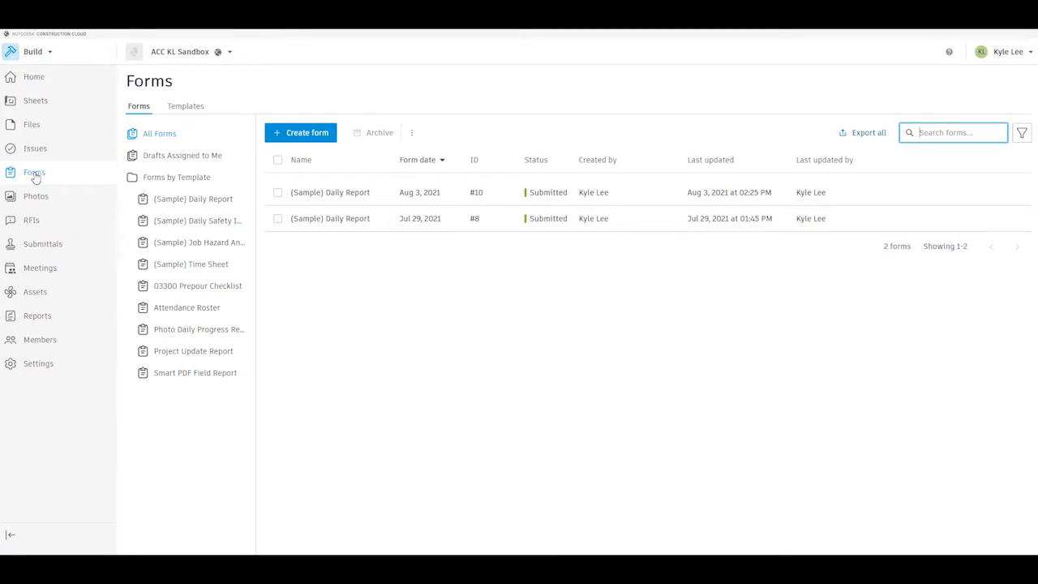
{"action": "mouse_move", "coordinate": [201, 104]}
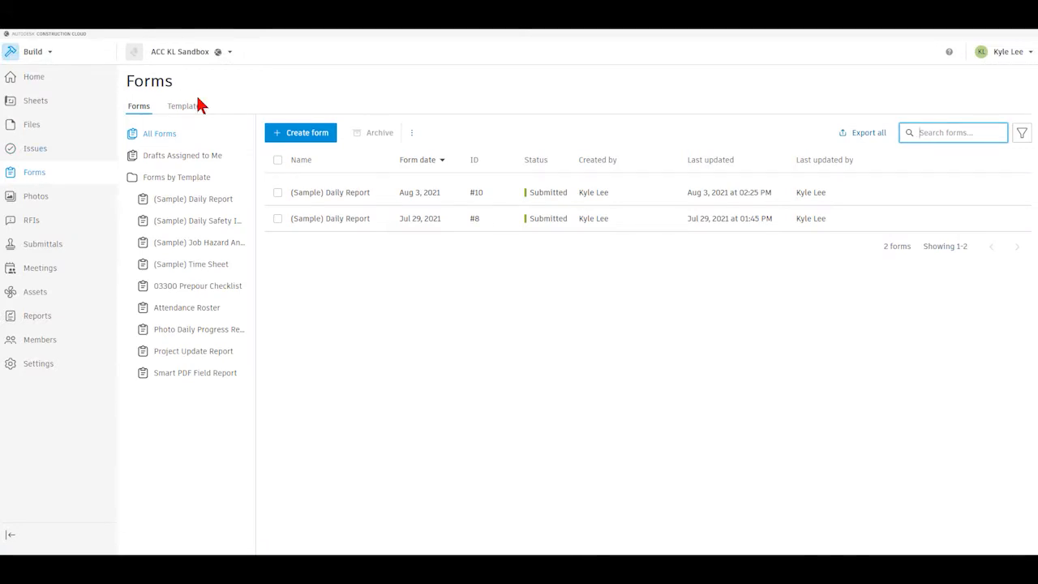
Switch the Forms page to the Templates tab listing nine form templates.
{"action": "left_click", "coordinate": [184, 105]}
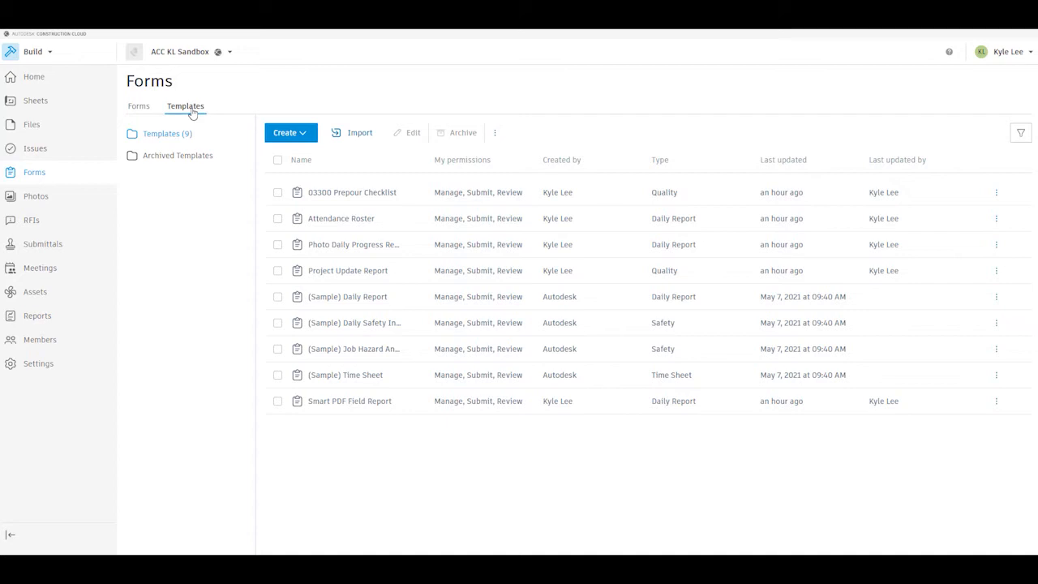
{"action": "mouse_move", "coordinate": [236, 119]}
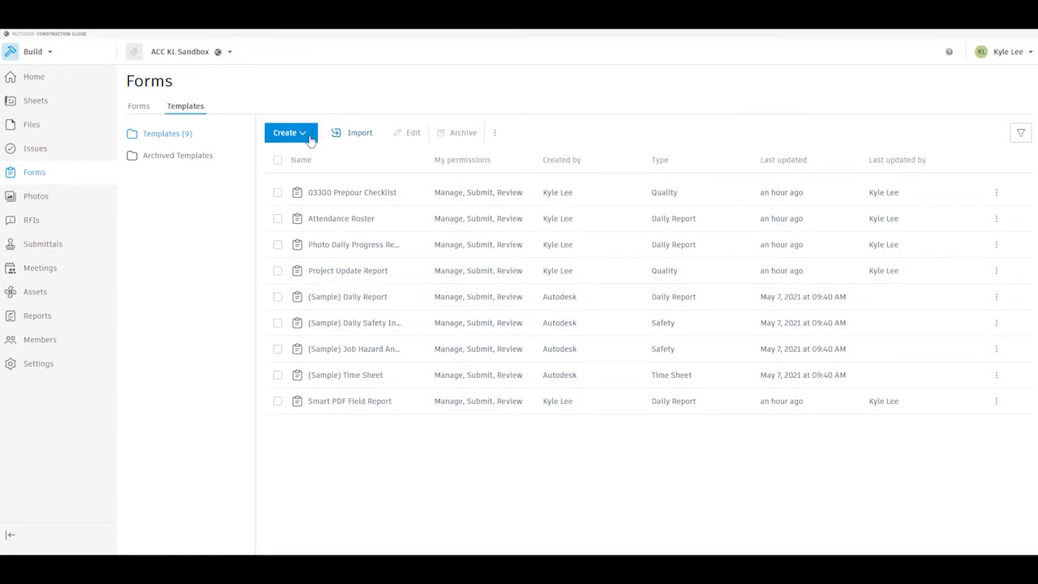
{"action": "left_click", "coordinate": [287, 132]}
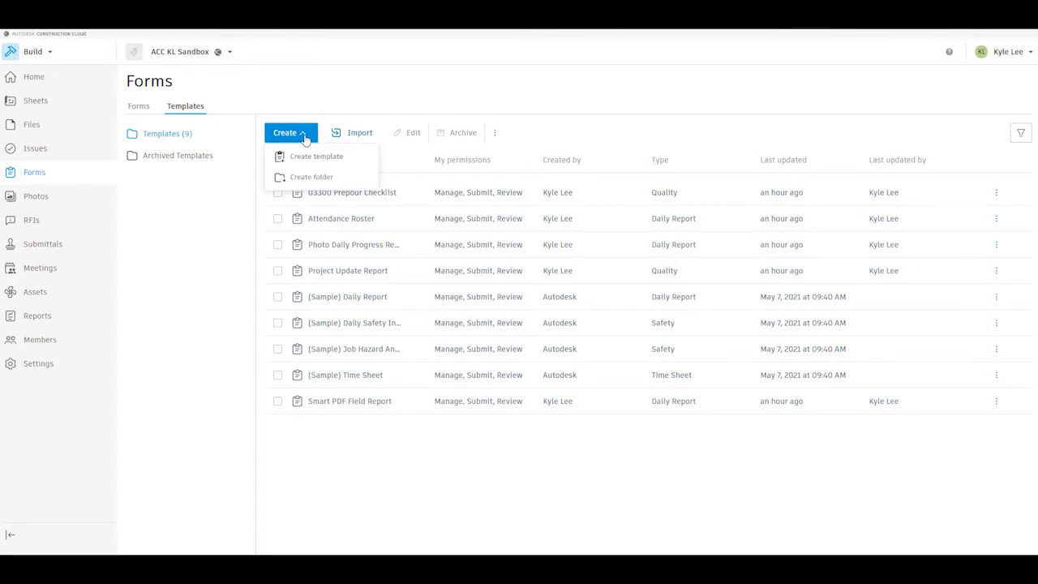
{"action": "mouse_move", "coordinate": [316, 155]}
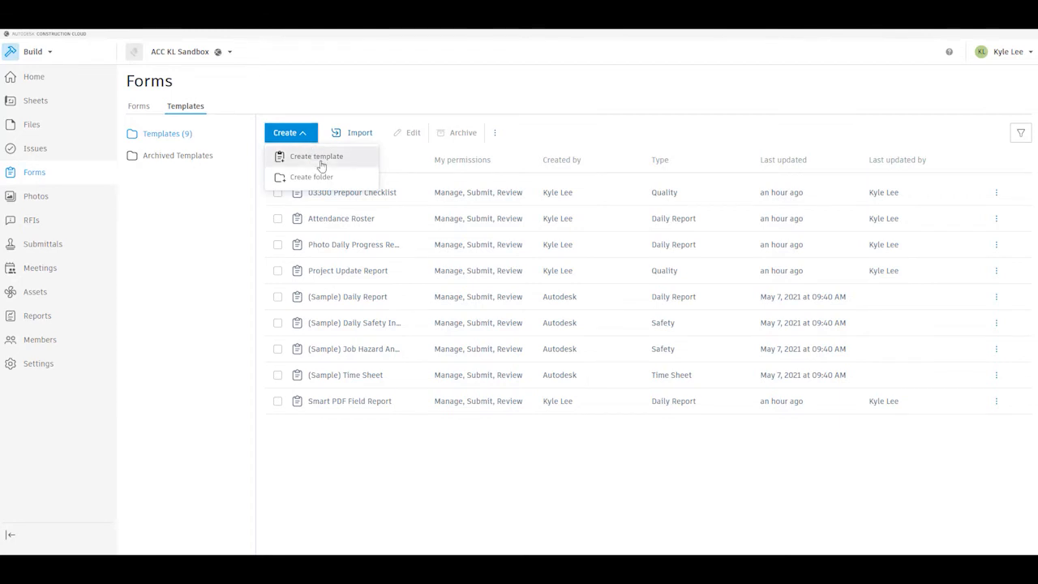
{"action": "left_click", "coordinate": [315, 155]}
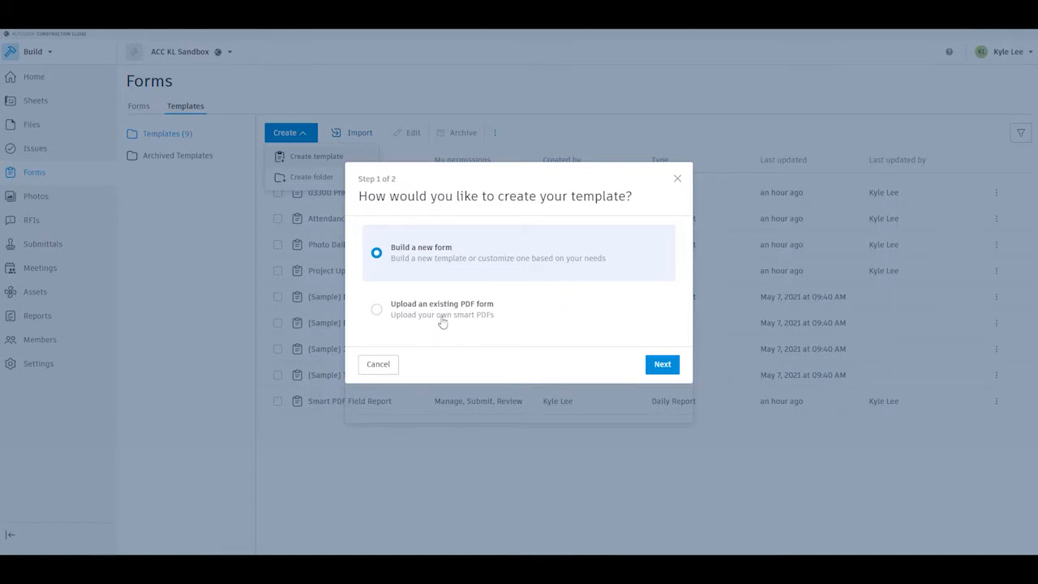
{"action": "mouse_move", "coordinate": [573, 317]}
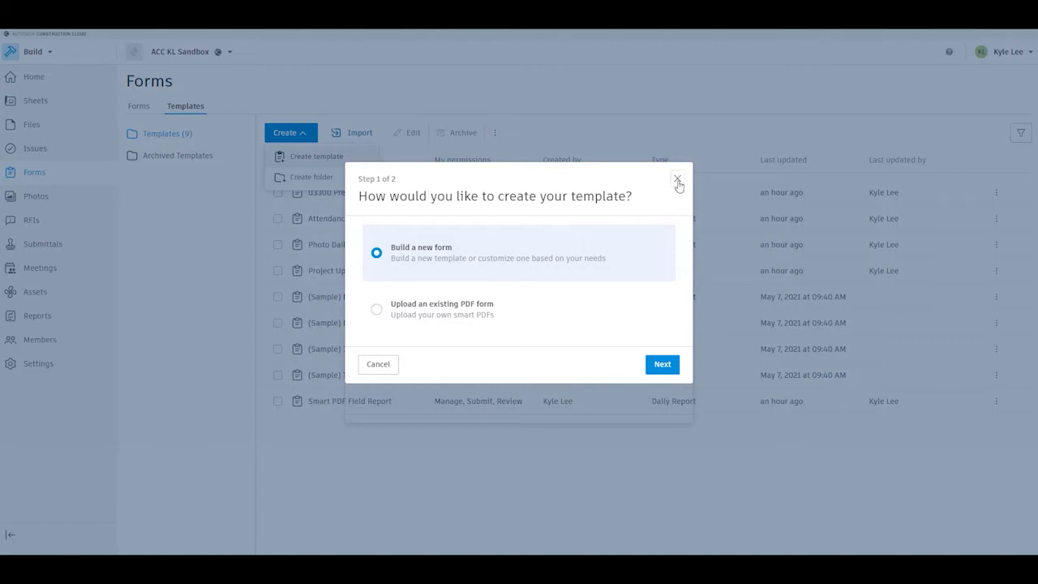
{"action": "left_click", "coordinate": [678, 178]}
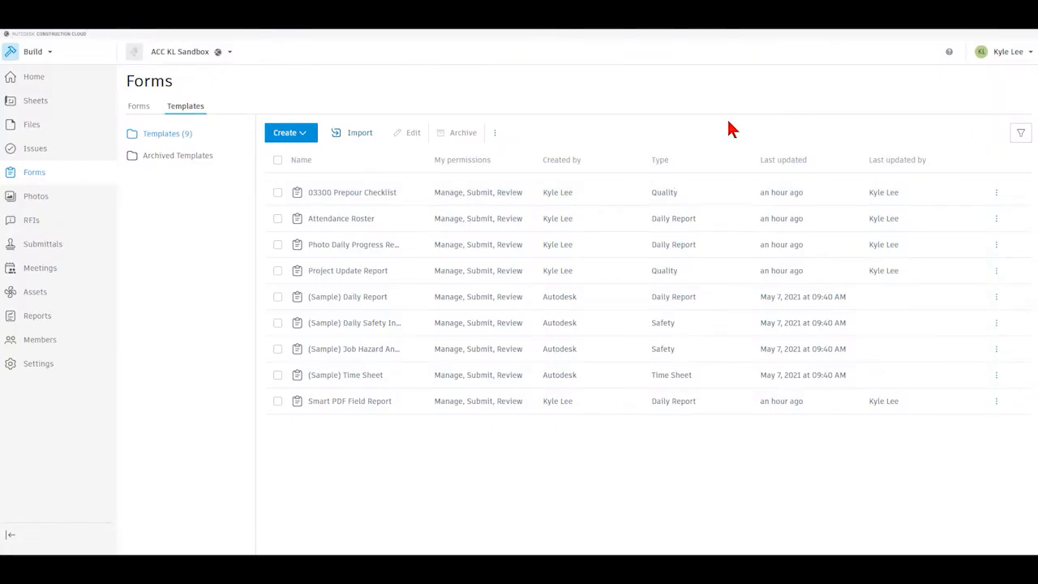
{"action": "mouse_move", "coordinate": [677, 128]}
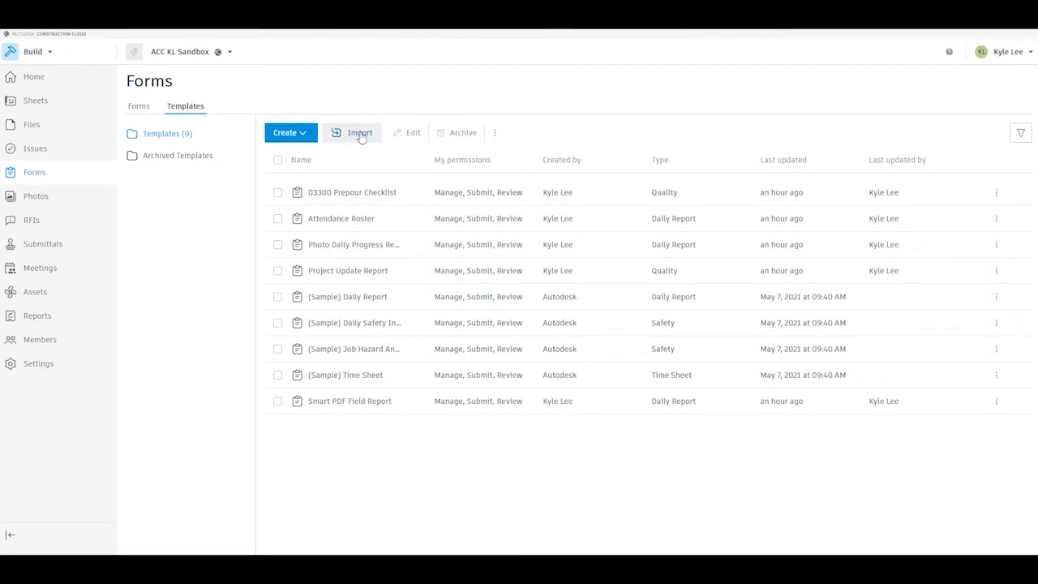
{"action": "left_click", "coordinate": [359, 132]}
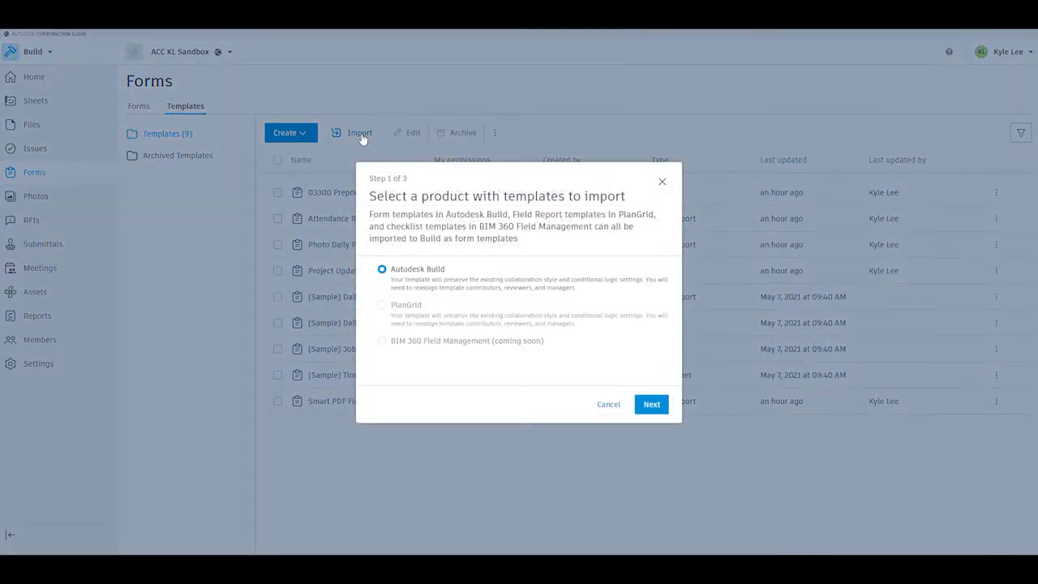
{"action": "mouse_move", "coordinate": [418, 256]}
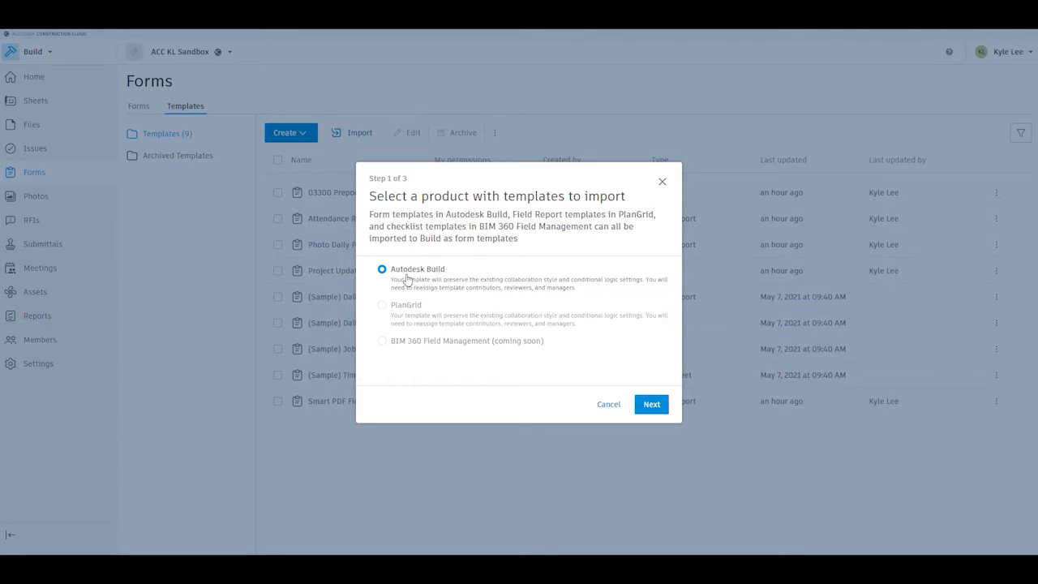
{"action": "mouse_move", "coordinate": [486, 296]}
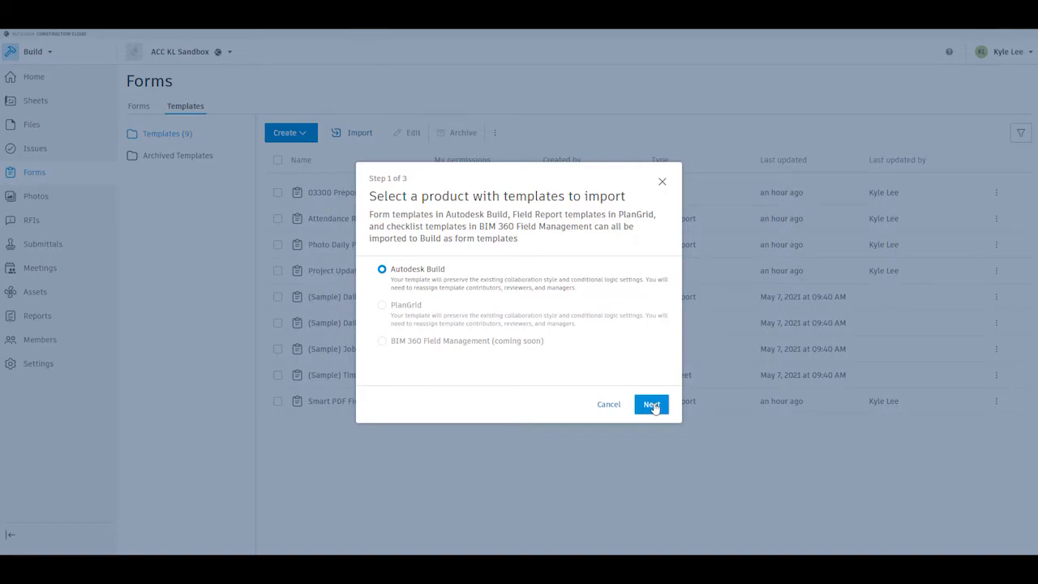
{"action": "left_click", "coordinate": [651, 403]}
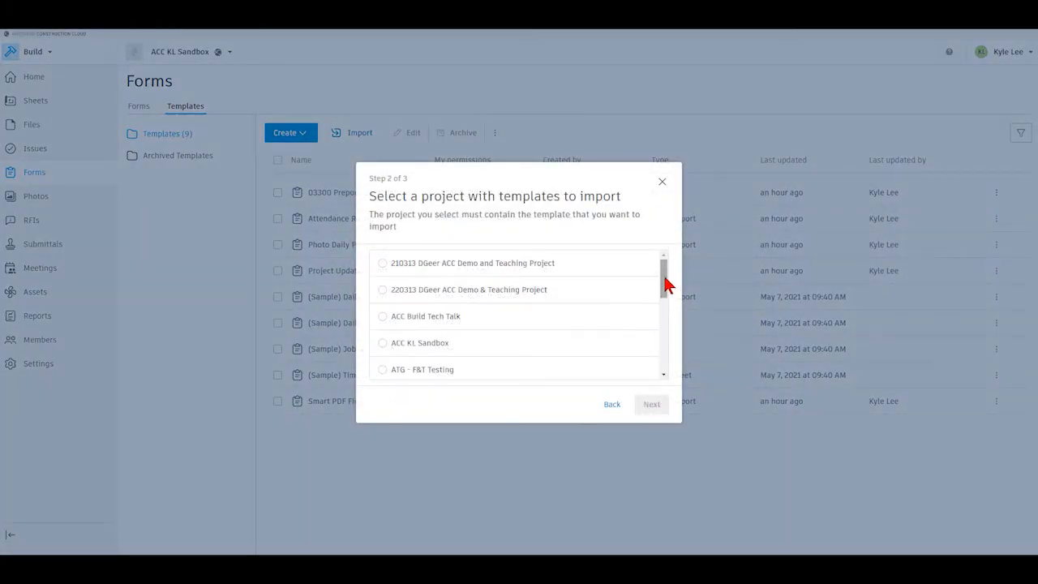
{"action": "scroll", "scroll_direction": "down", "scroll_amount": 3}
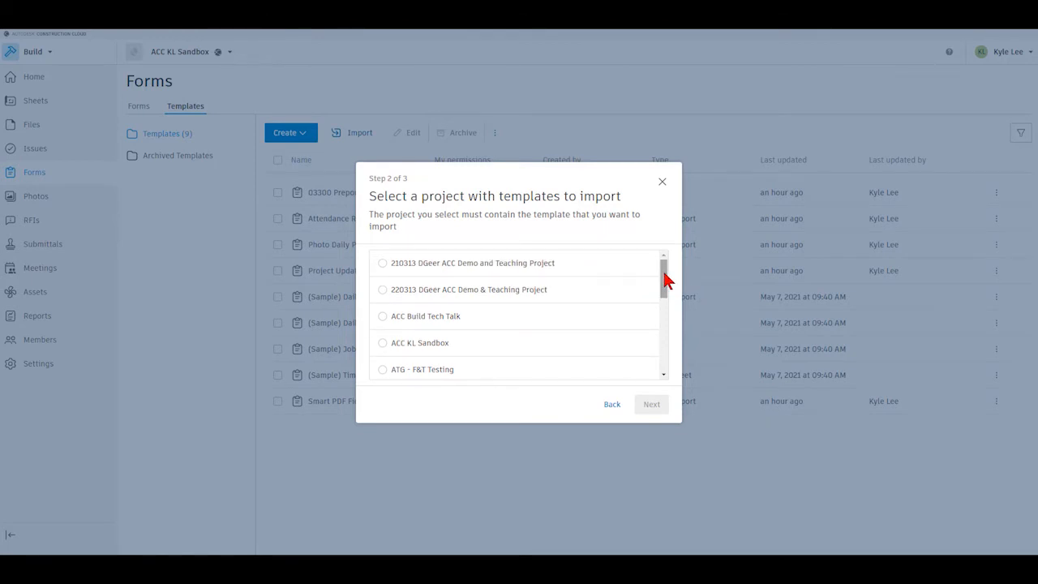
{"action": "scroll", "scroll_direction": "down", "scroll_amount": 3}
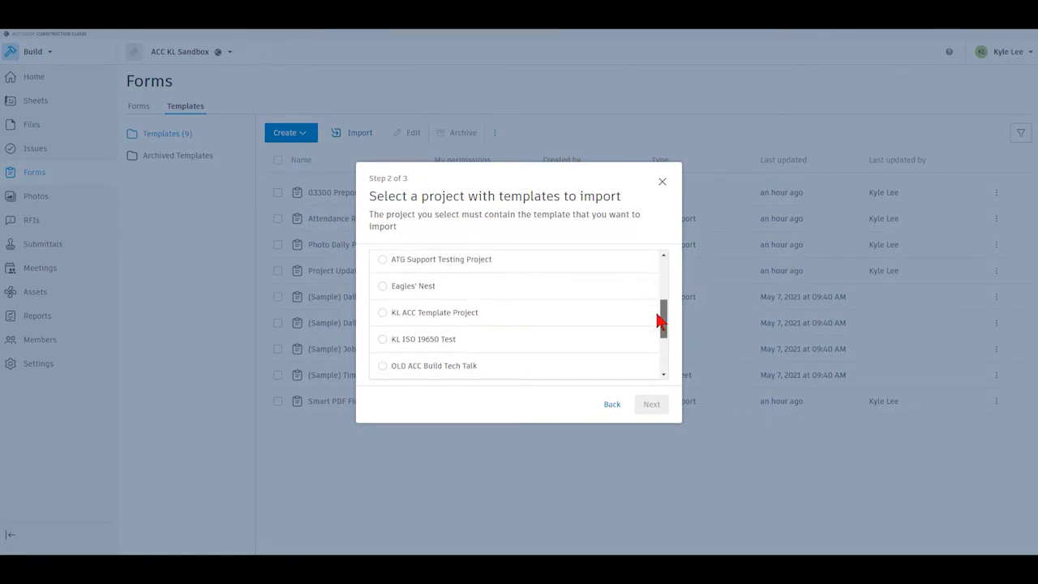
{"action": "left_click", "coordinate": [383, 285]}
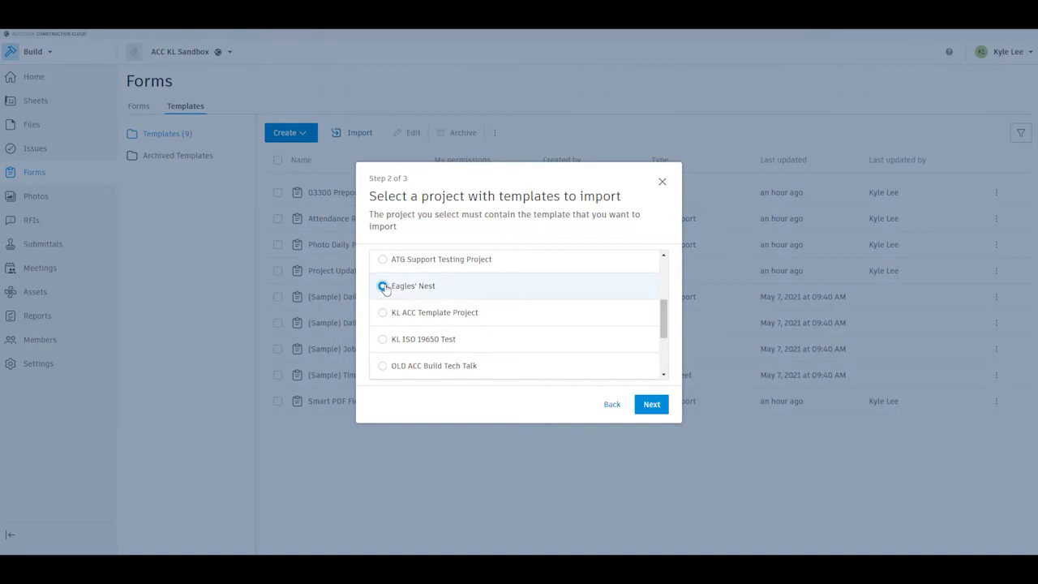
{"action": "left_click", "coordinate": [651, 404]}
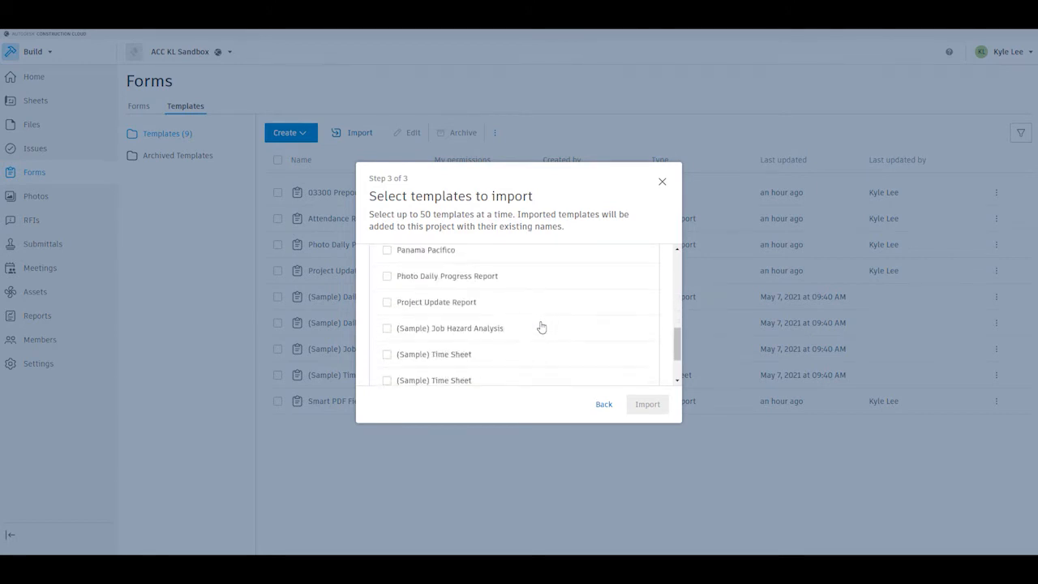
{"action": "mouse_move", "coordinate": [580, 394]}
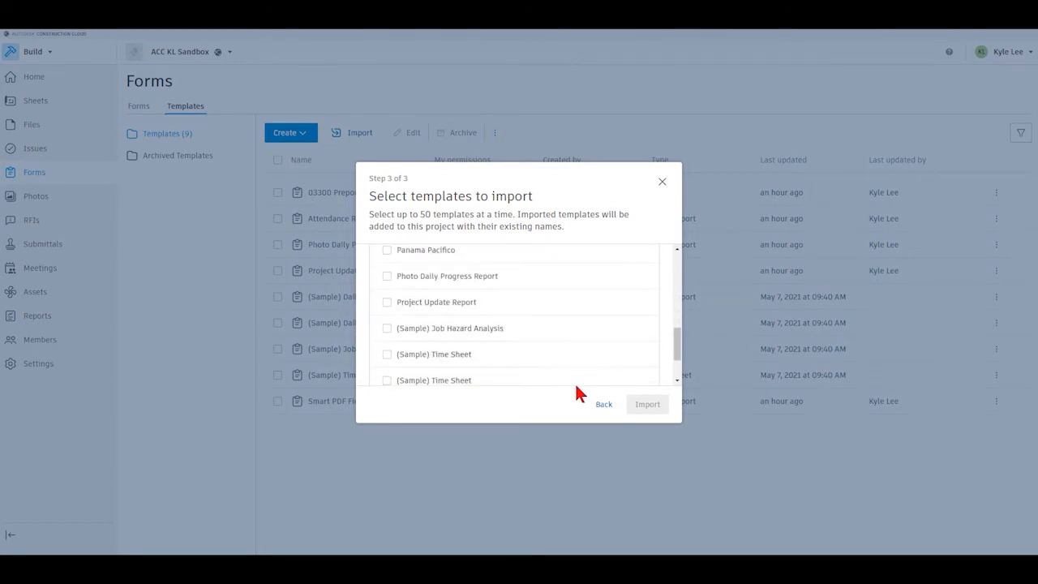
{"action": "mouse_move", "coordinate": [663, 181]}
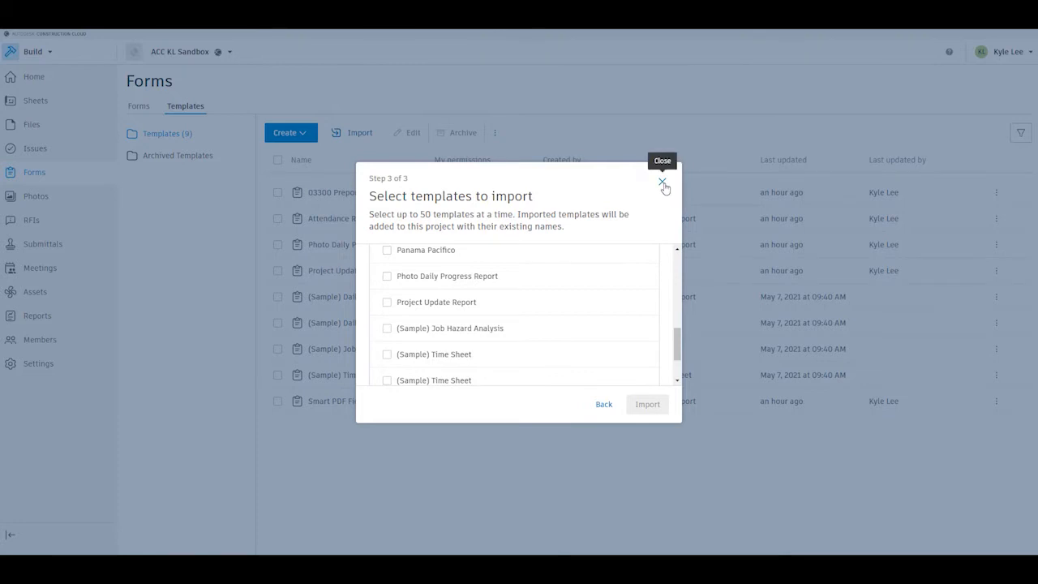
{"action": "left_click", "coordinate": [662, 180]}
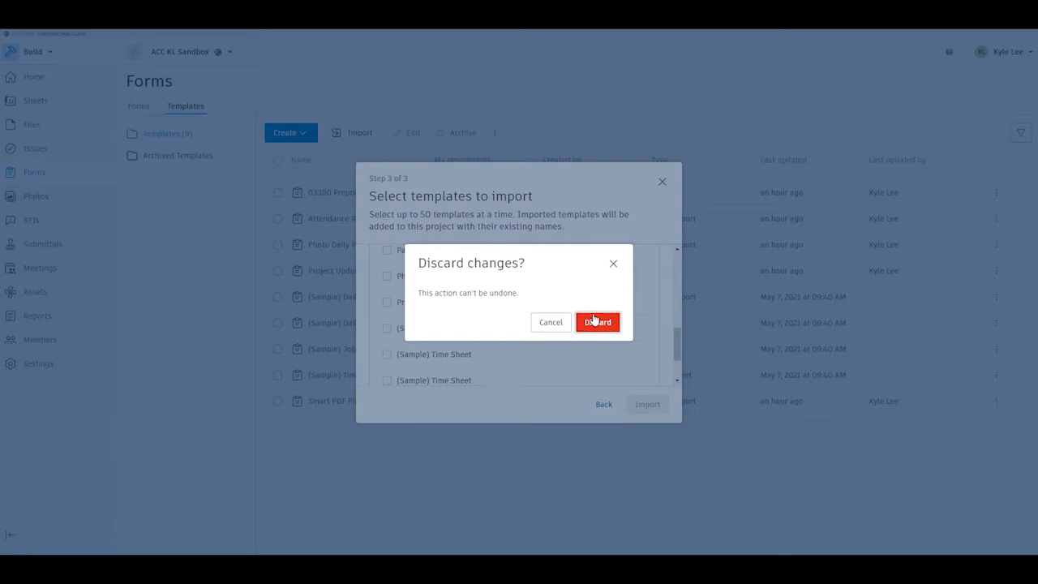
{"action": "left_click", "coordinate": [598, 321]}
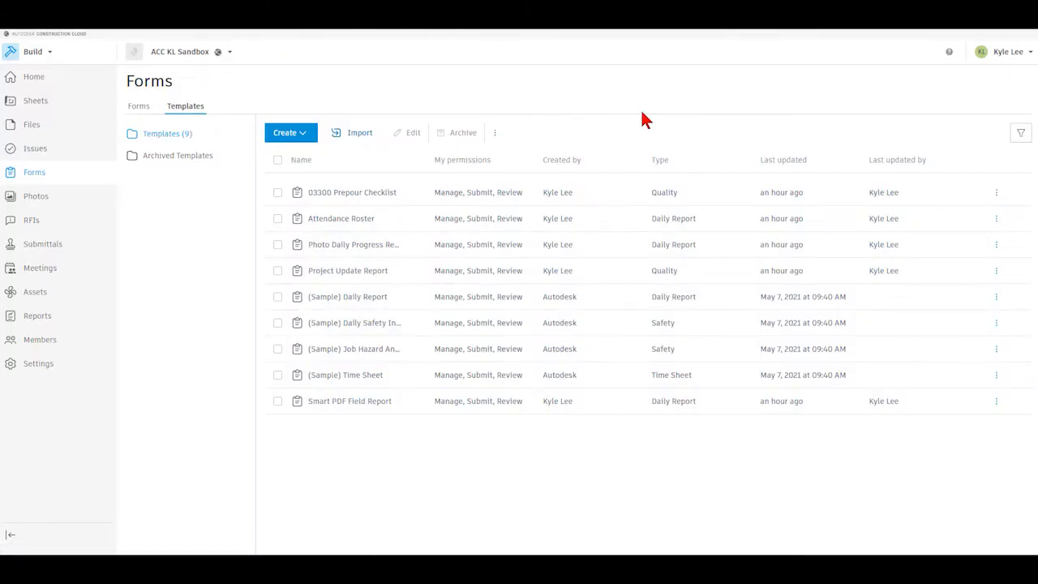
{"action": "mouse_move", "coordinate": [290, 132]}
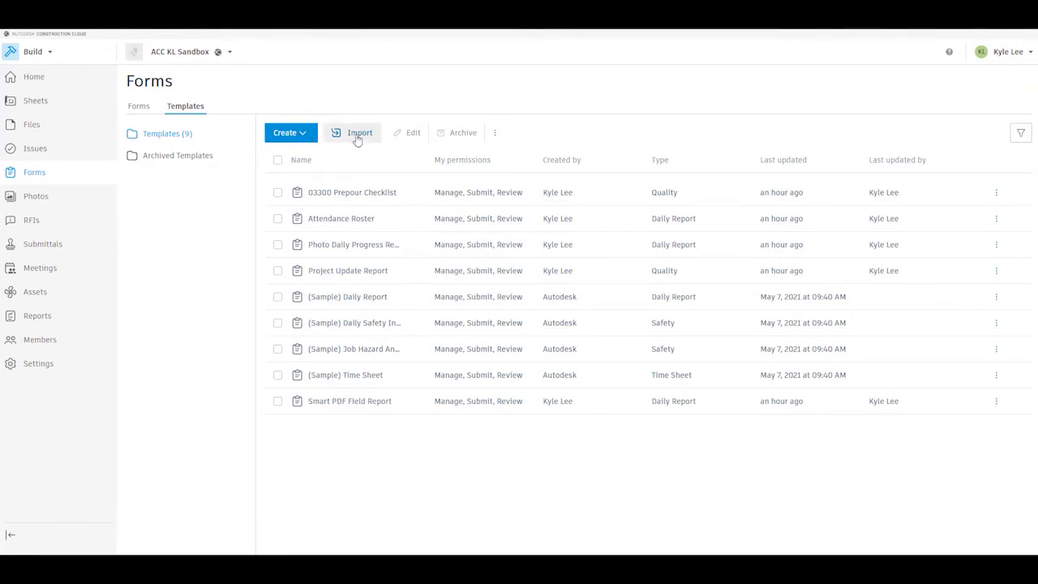
{"action": "mouse_move", "coordinate": [600, 135]}
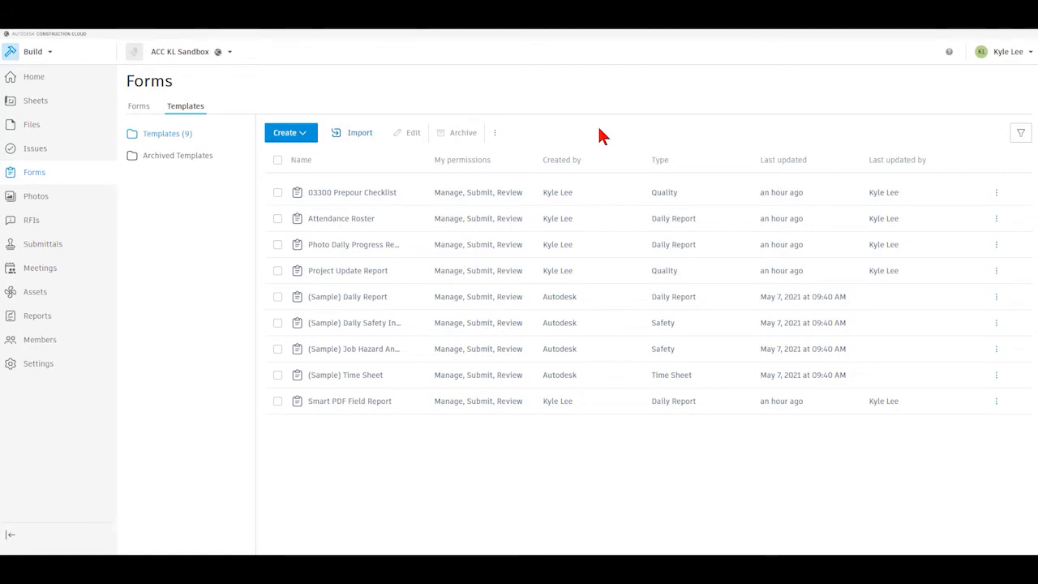
{"action": "mouse_move", "coordinate": [608, 128]}
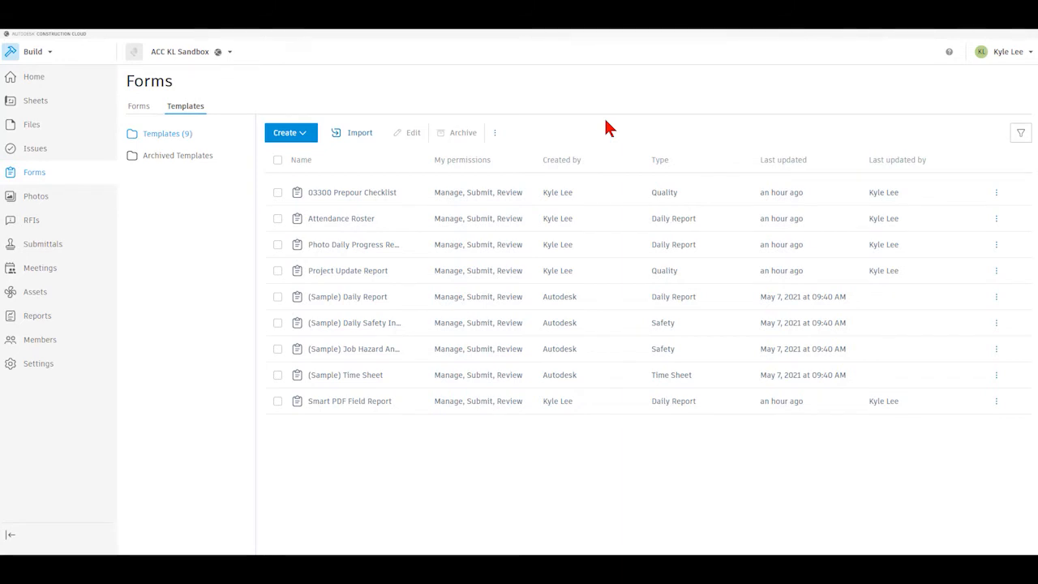
{"action": "mouse_move", "coordinate": [293, 200]}
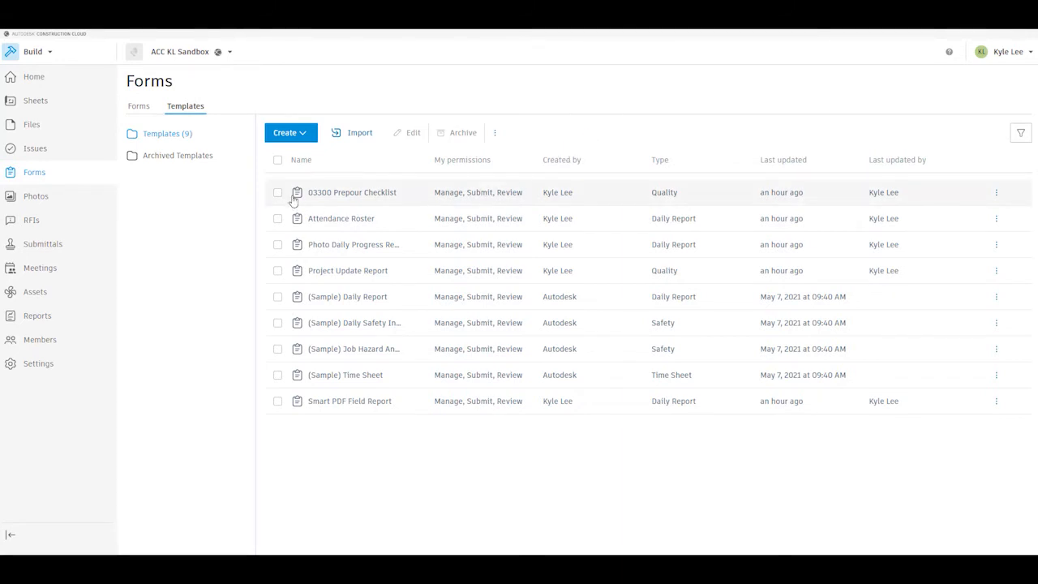
Tick the checkbox beside the 03300 Prepour Checklist template.
{"action": "left_click", "coordinate": [277, 192]}
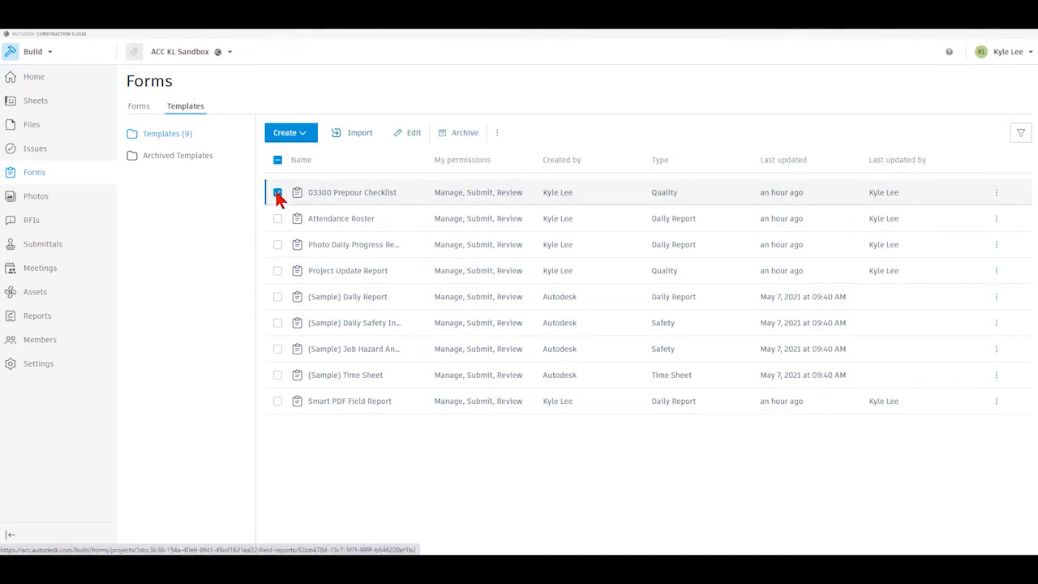
{"action": "left_click", "coordinate": [277, 192]}
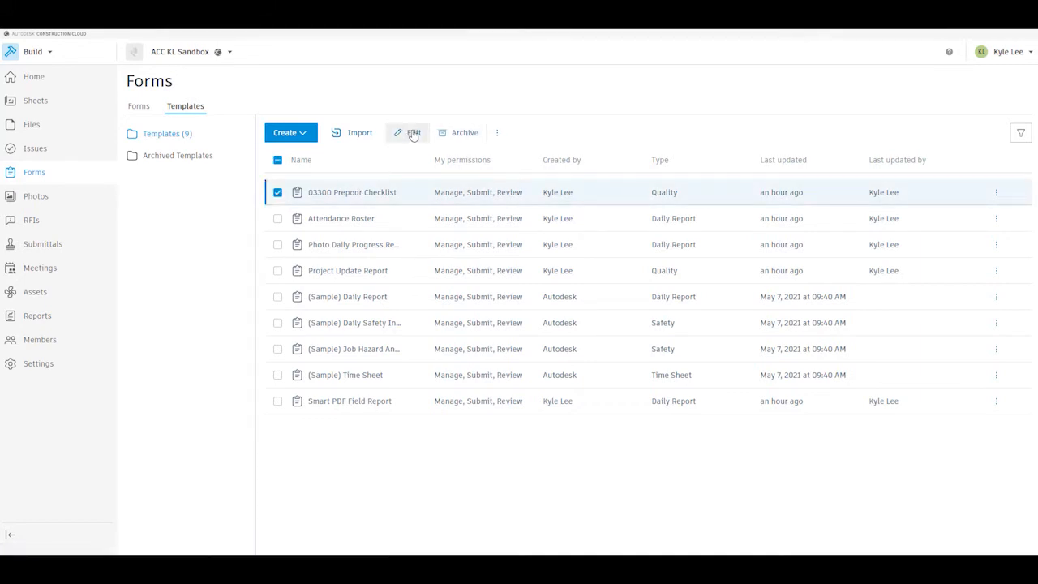
Open Edit Form Template for 03300 Prepour Checklist to review contributors, reviewers and managers.
{"action": "left_click", "coordinate": [407, 132]}
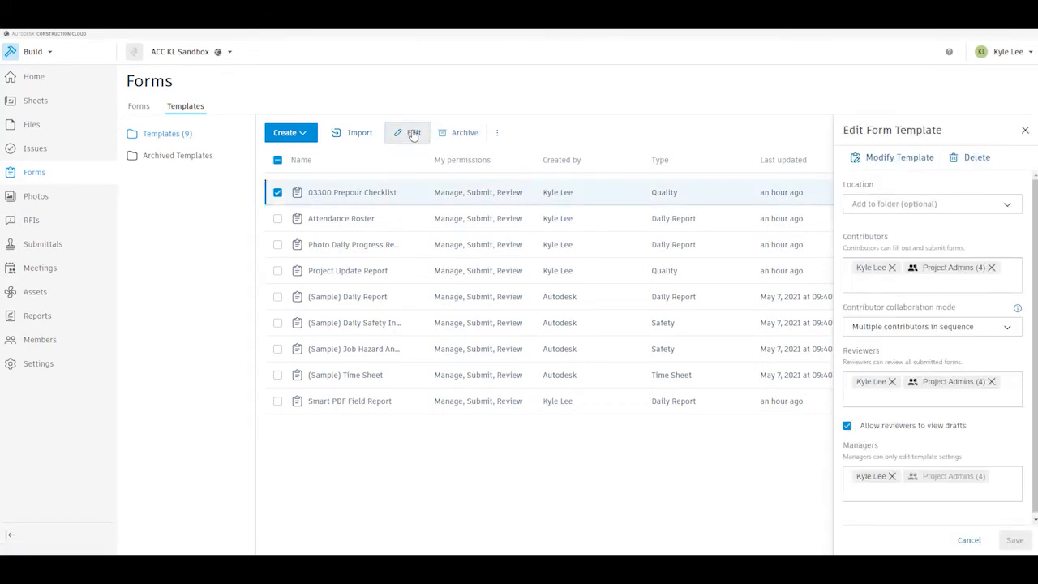
{"action": "mouse_move", "coordinate": [444, 139]}
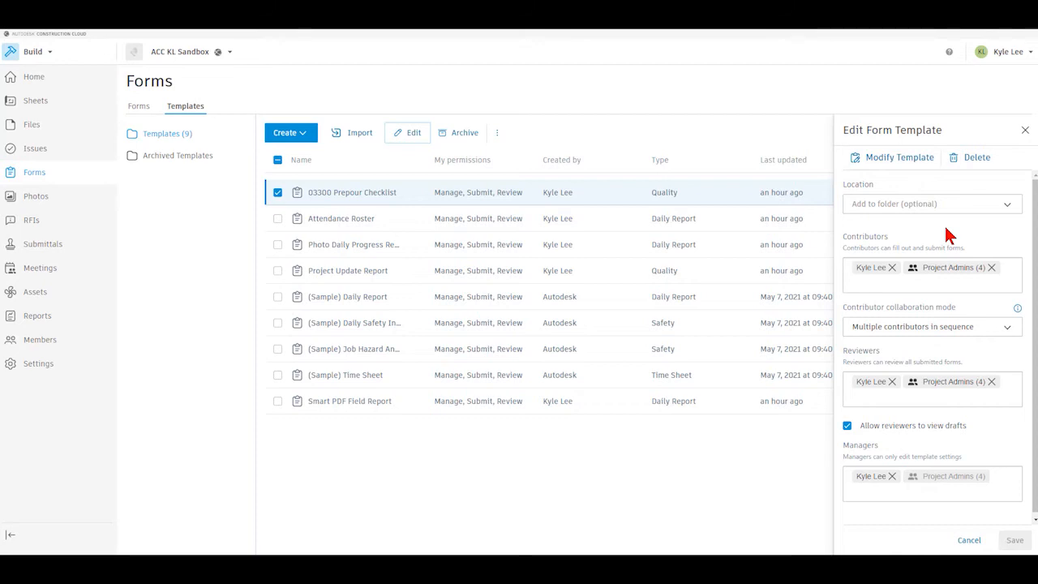
{"action": "mouse_move", "coordinate": [997, 361]}
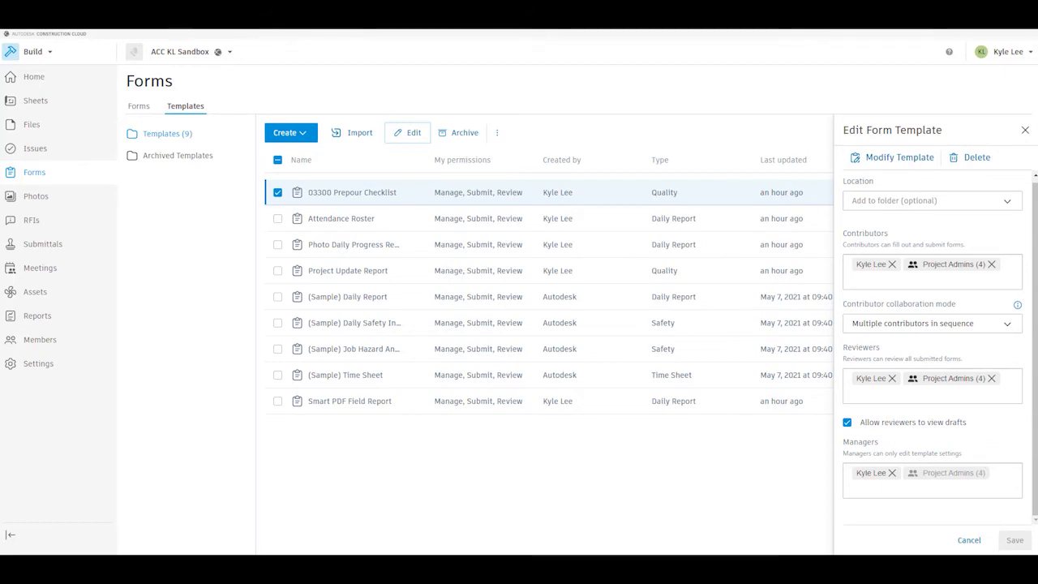
{"action": "mouse_move", "coordinate": [914, 239]}
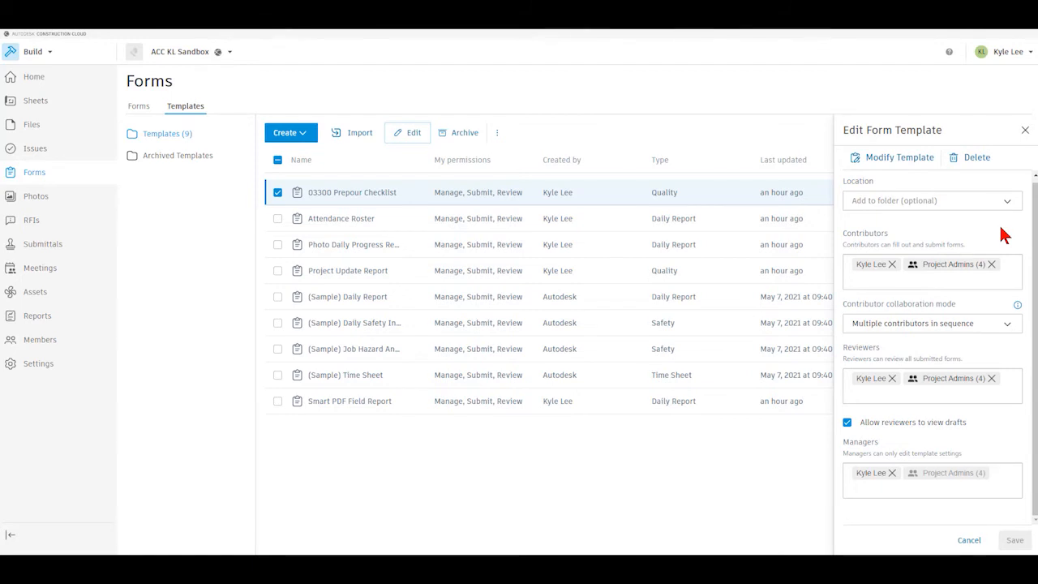
{"action": "mouse_move", "coordinate": [1009, 269]}
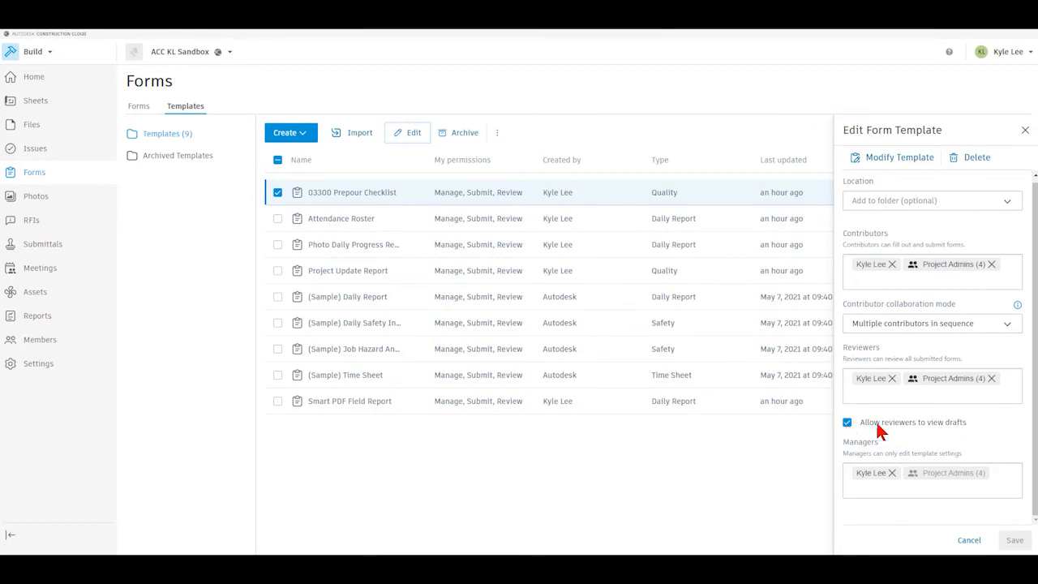
{"action": "mouse_move", "coordinate": [998, 426]}
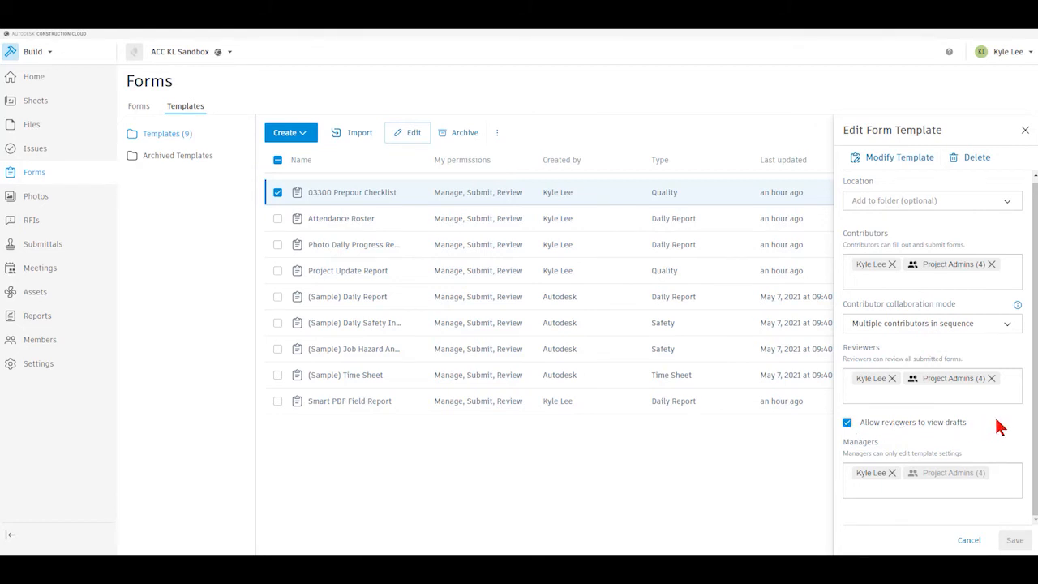
{"action": "mouse_move", "coordinate": [965, 360]}
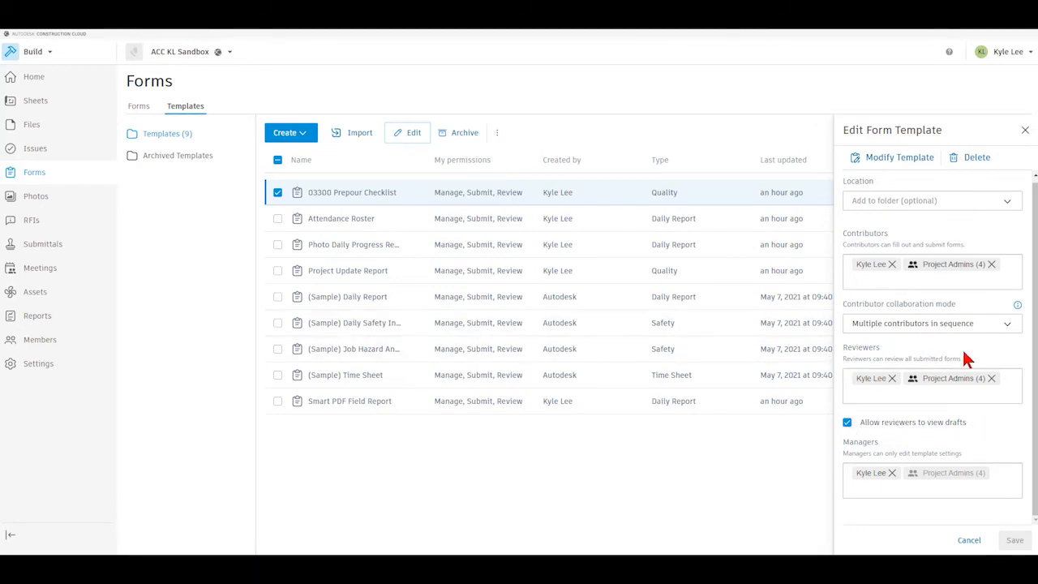
{"action": "mouse_move", "coordinate": [993, 361]}
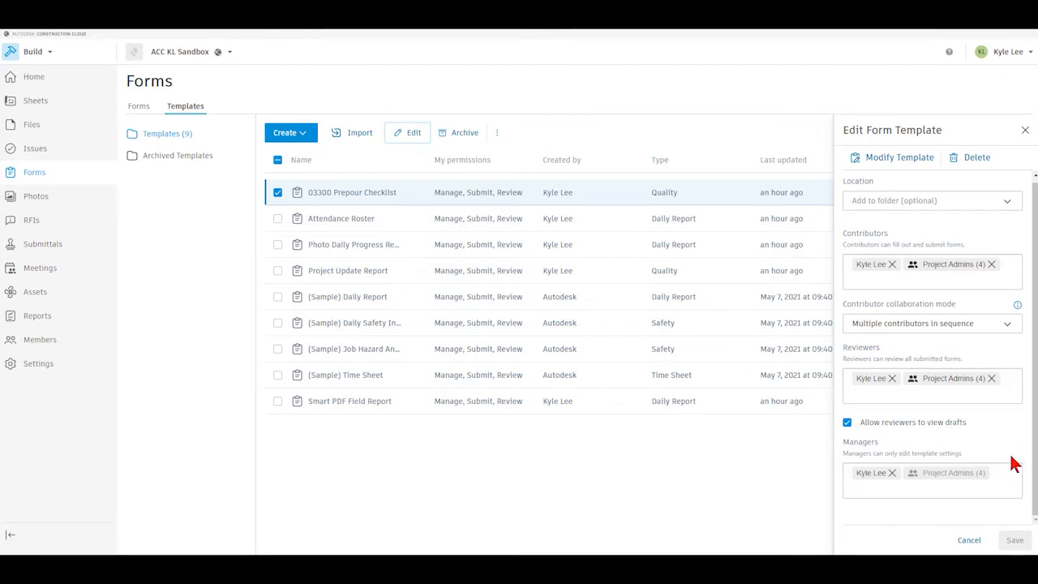
Close the Edit Form Template panel unsaved and untick 03300 Prepour Checklist.
{"action": "left_click", "coordinate": [1024, 129]}
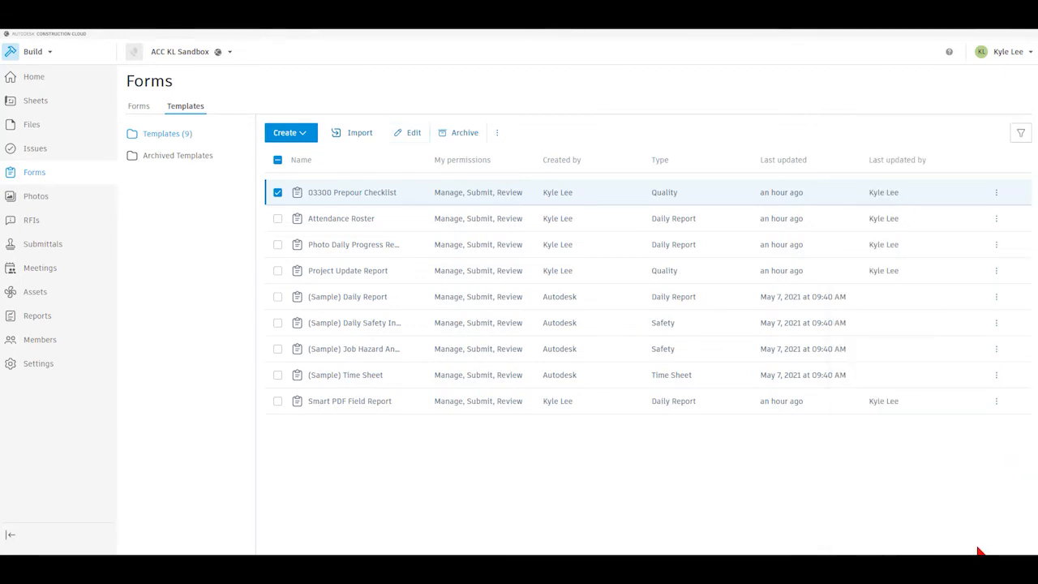
{"action": "mouse_move", "coordinate": [268, 220]}
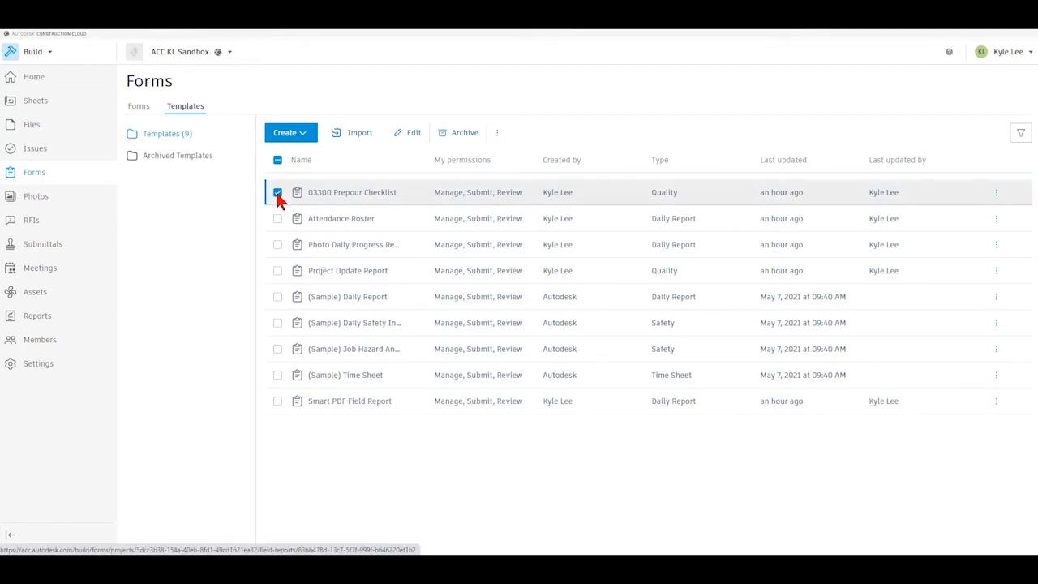
{"action": "left_click", "coordinate": [277, 193]}
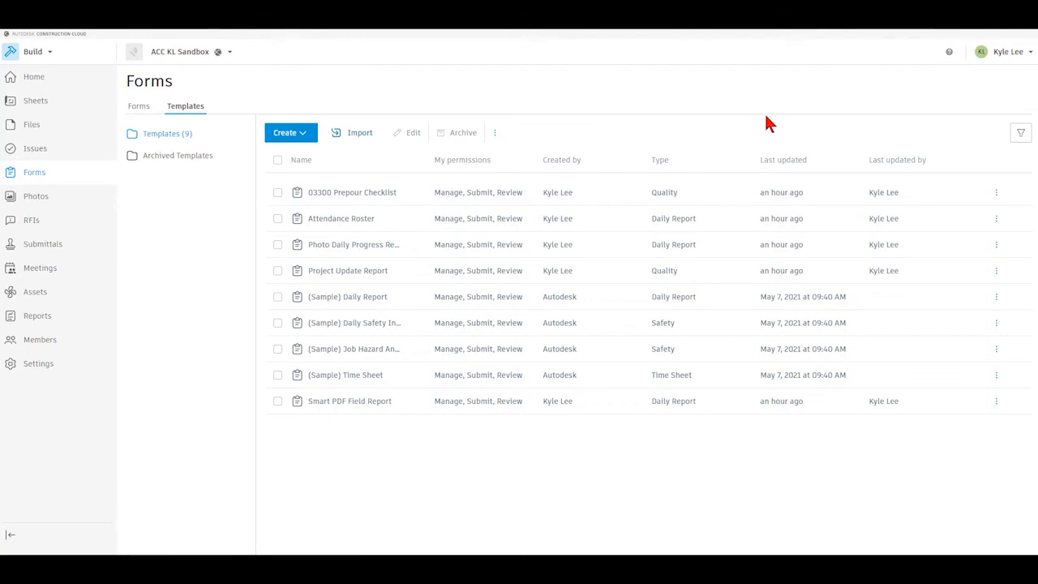
{"action": "mouse_move", "coordinate": [693, 133]}
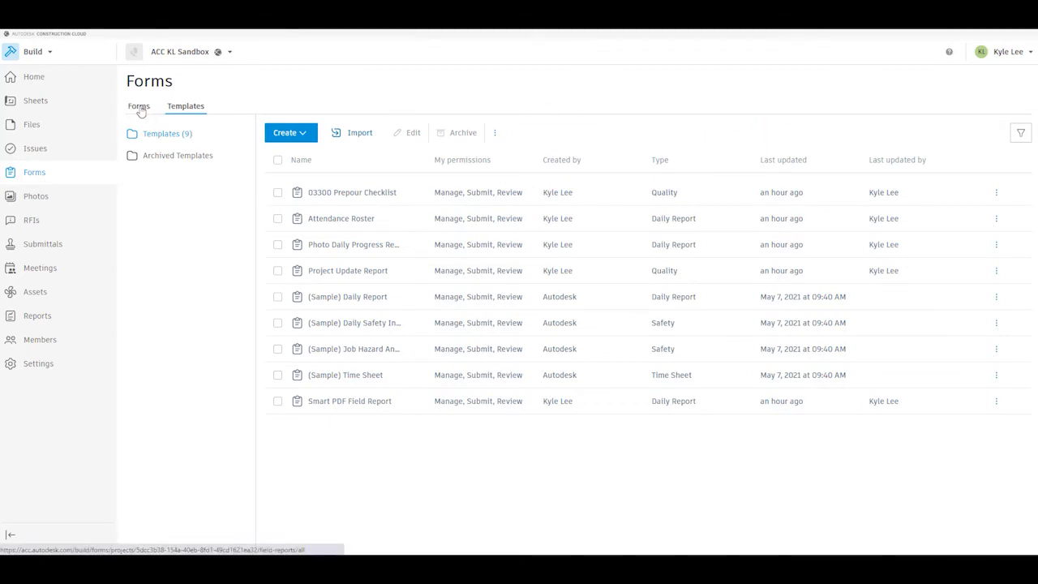
Return to the Forms tab and open the Create form template picker.
{"action": "left_click", "coordinate": [138, 105]}
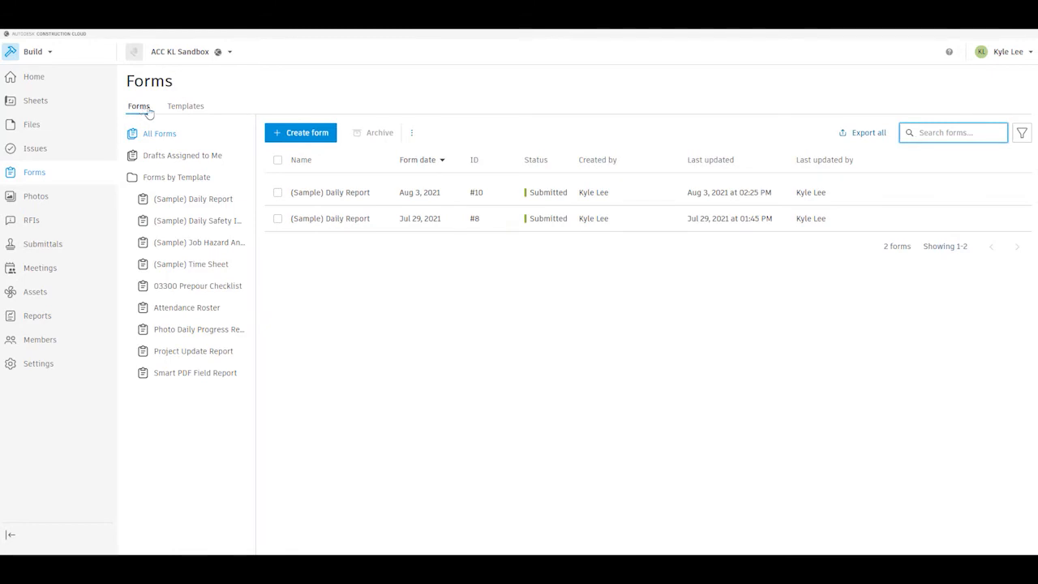
{"action": "left_click", "coordinate": [301, 132]}
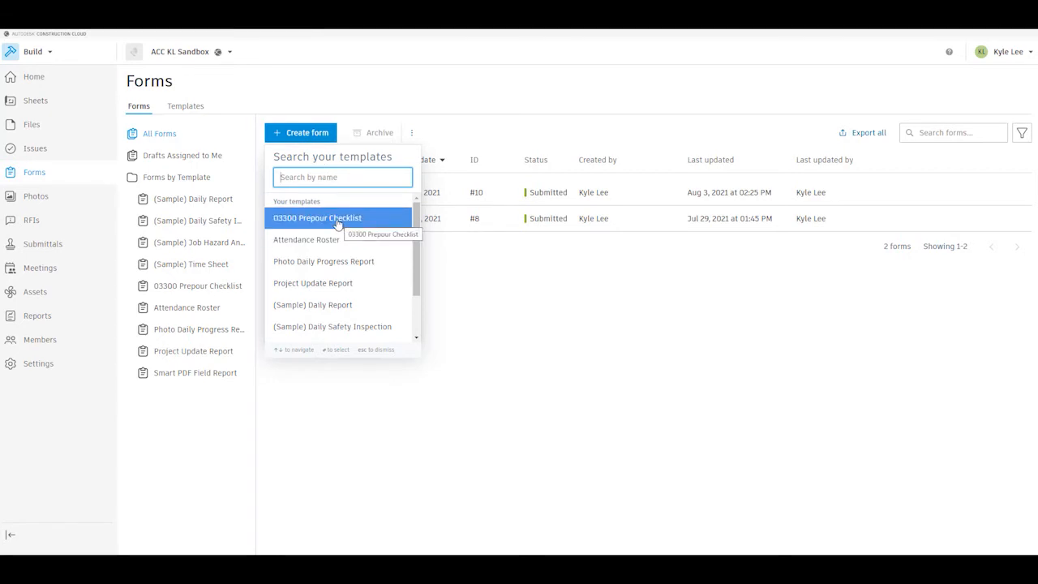
Create draft form #15 from 03300 Prepour Checklist, keeping date 8/5/2021, and select Description.
{"action": "left_click", "coordinate": [338, 218]}
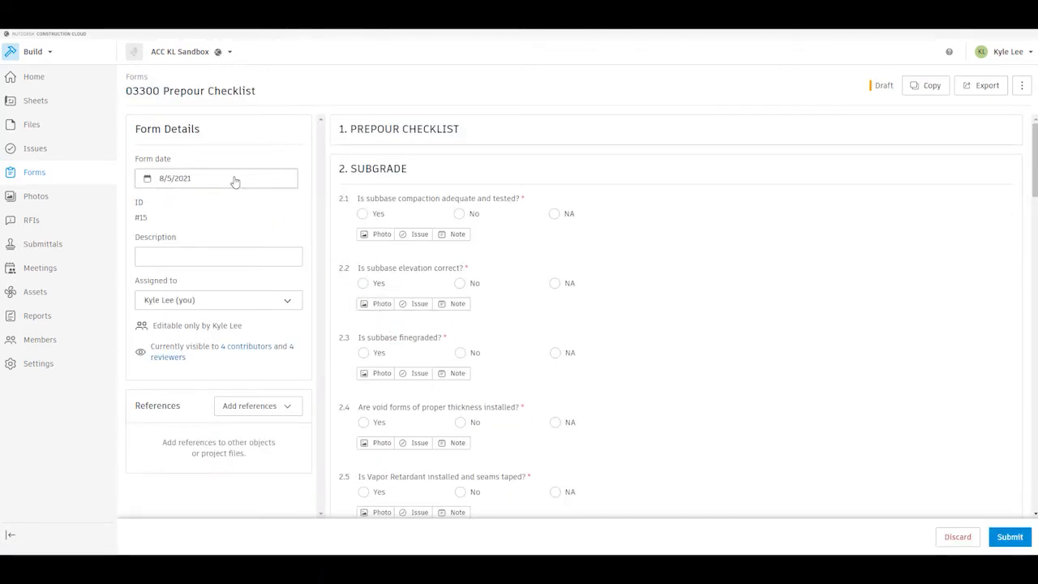
{"action": "mouse_move", "coordinate": [234, 180]}
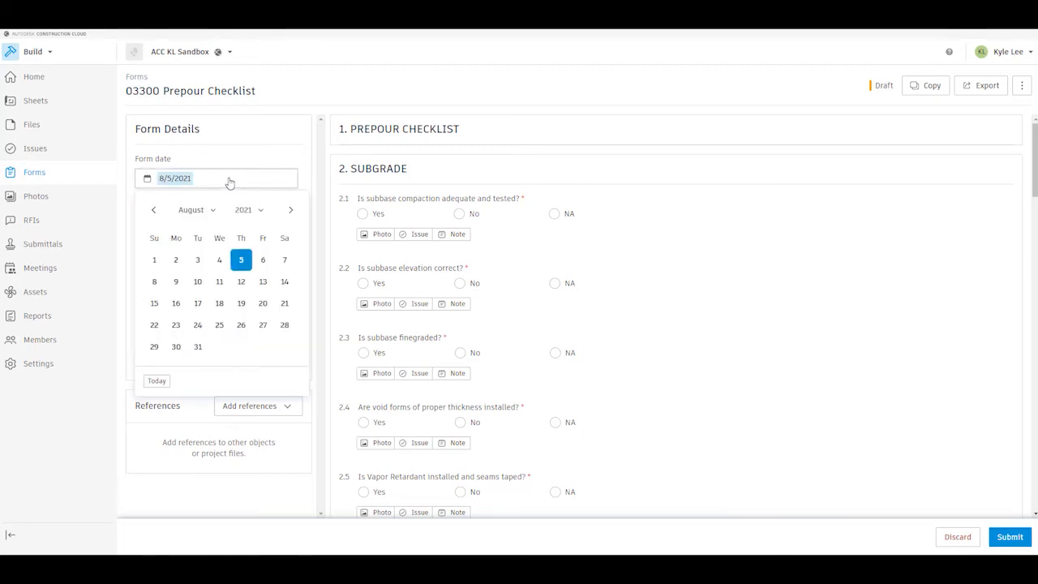
{"action": "mouse_move", "coordinate": [206, 255]}
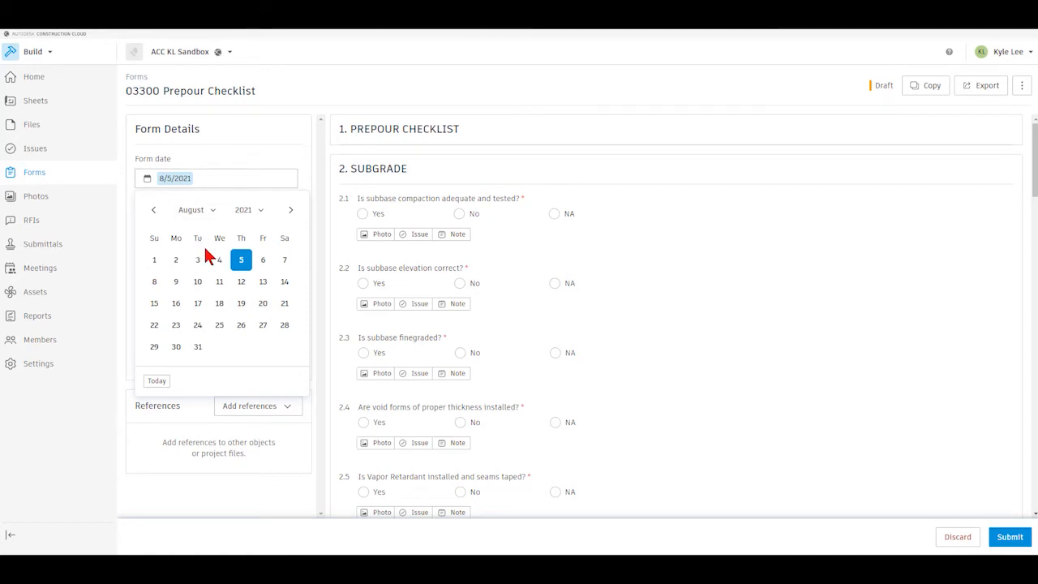
{"action": "mouse_move", "coordinate": [218, 259]}
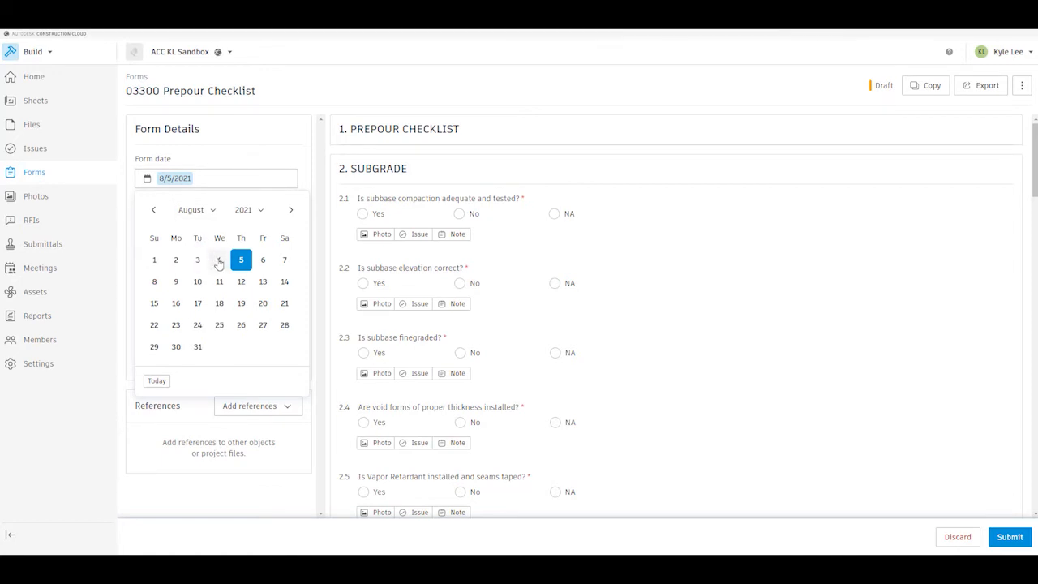
{"action": "mouse_move", "coordinate": [262, 147]}
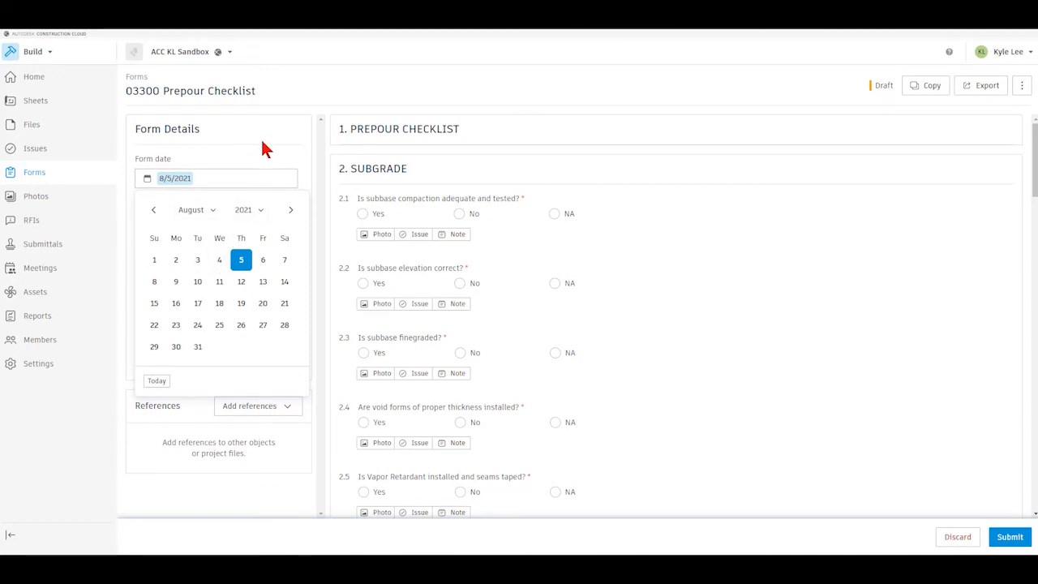
{"action": "left_click", "coordinate": [272, 153]}
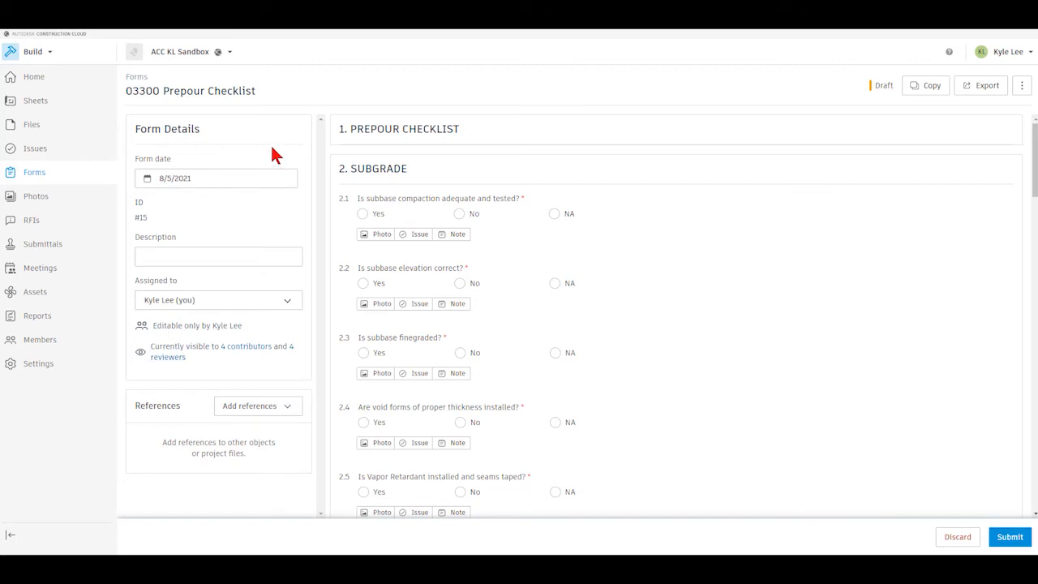
{"action": "left_click", "coordinate": [218, 255]}
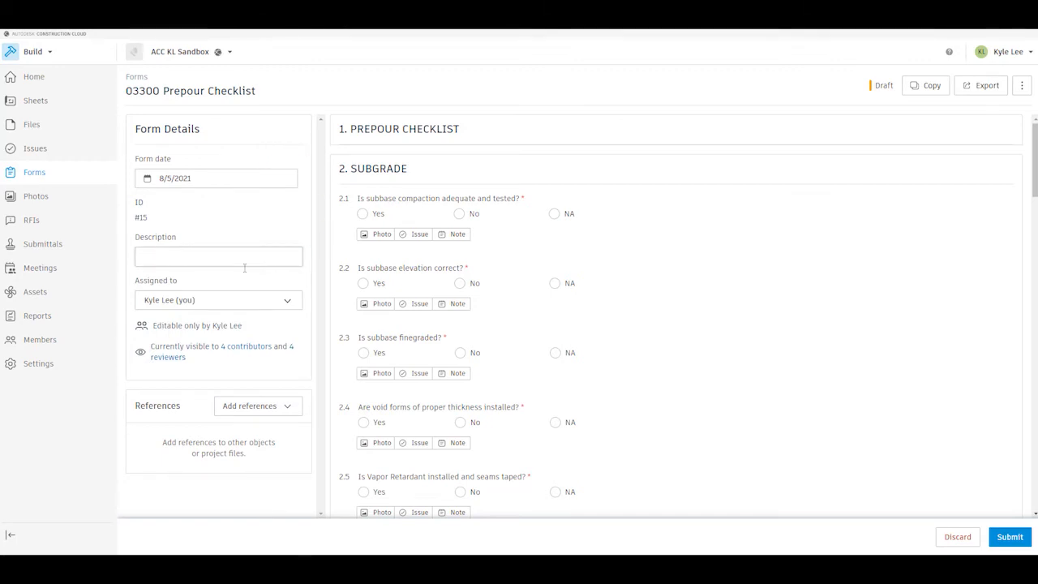
{"action": "mouse_move", "coordinate": [275, 306]}
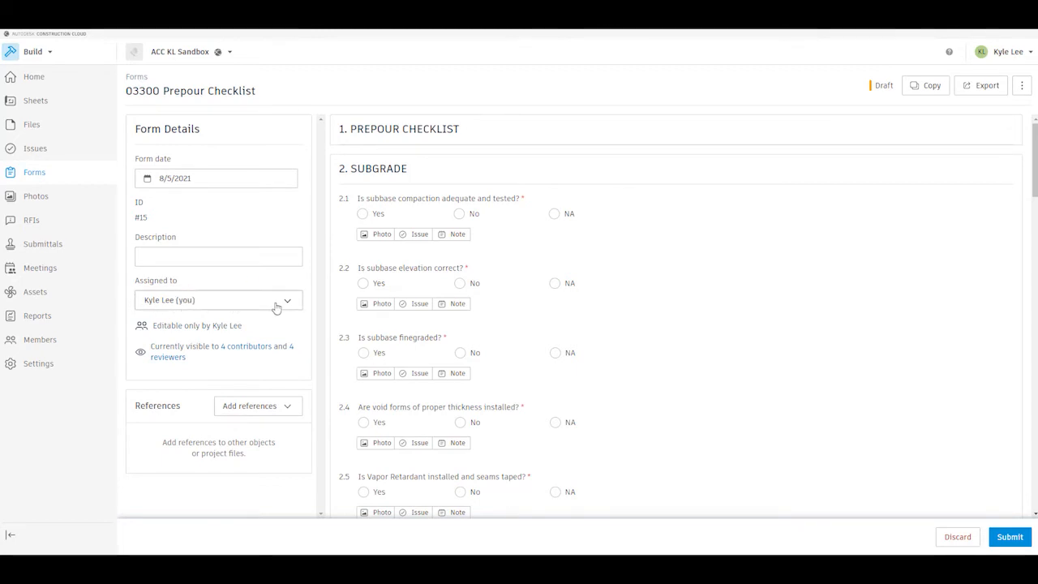
{"action": "mouse_move", "coordinate": [287, 304]}
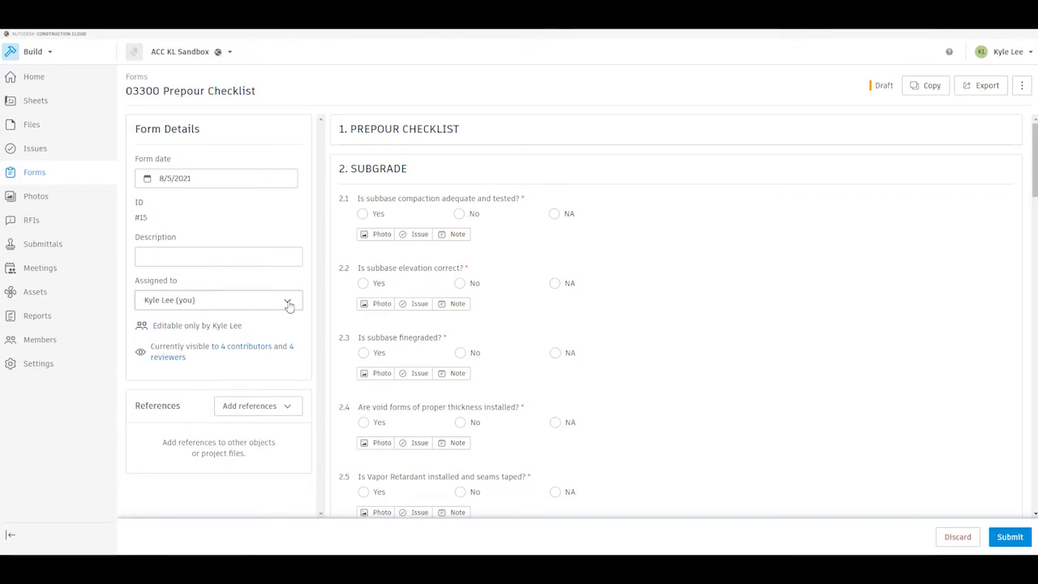
{"action": "mouse_move", "coordinate": [288, 306]}
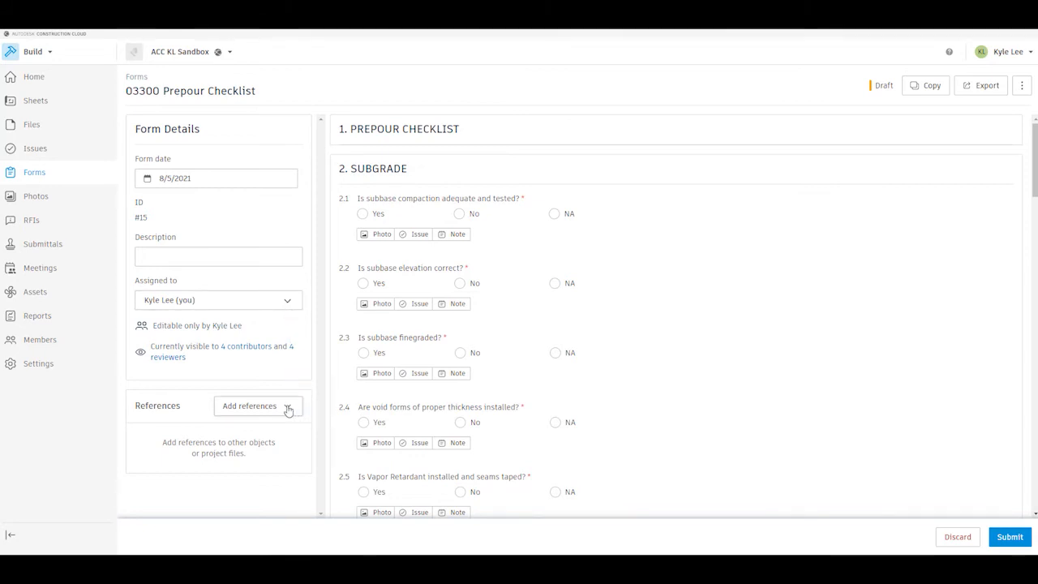
{"action": "left_click", "coordinate": [250, 405]}
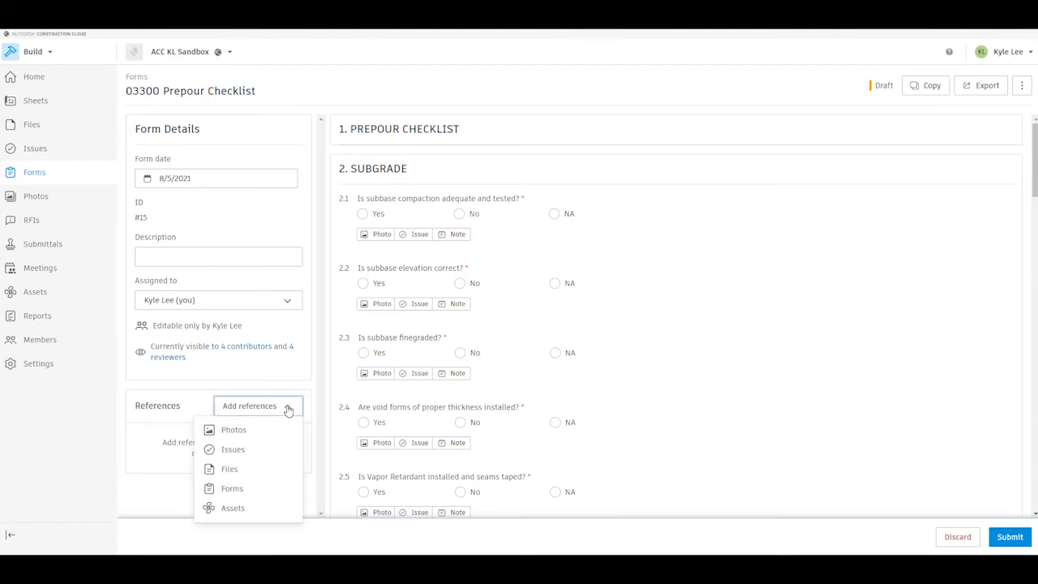
{"action": "mouse_move", "coordinate": [247, 429]}
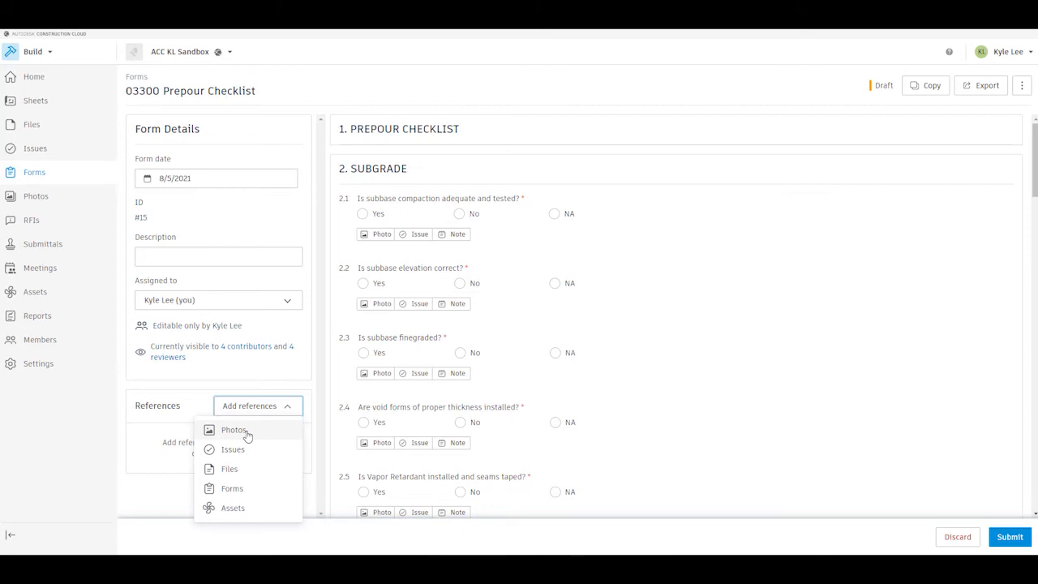
{"action": "mouse_move", "coordinate": [236, 449]}
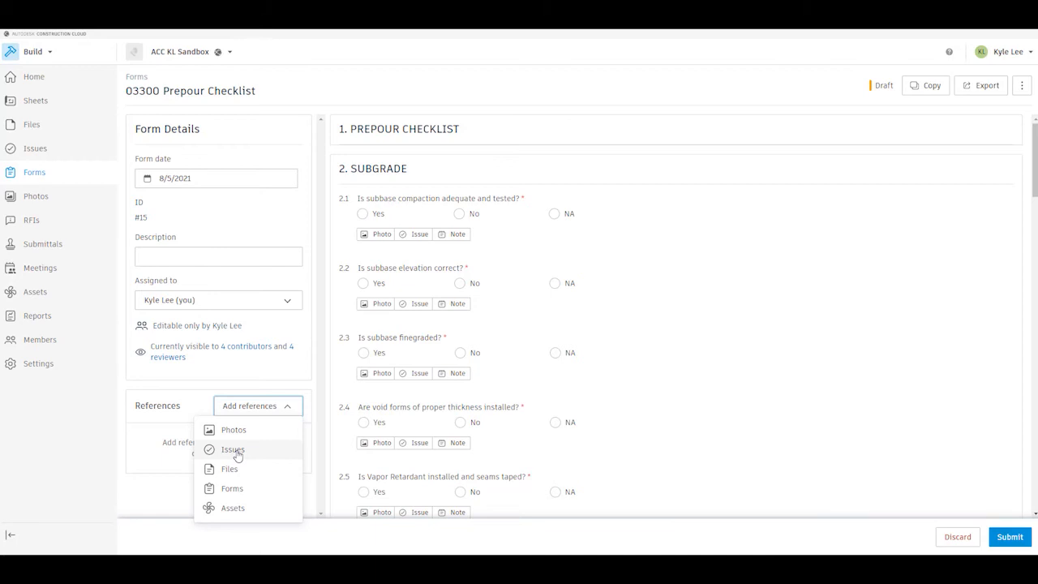
{"action": "mouse_move", "coordinate": [229, 468]}
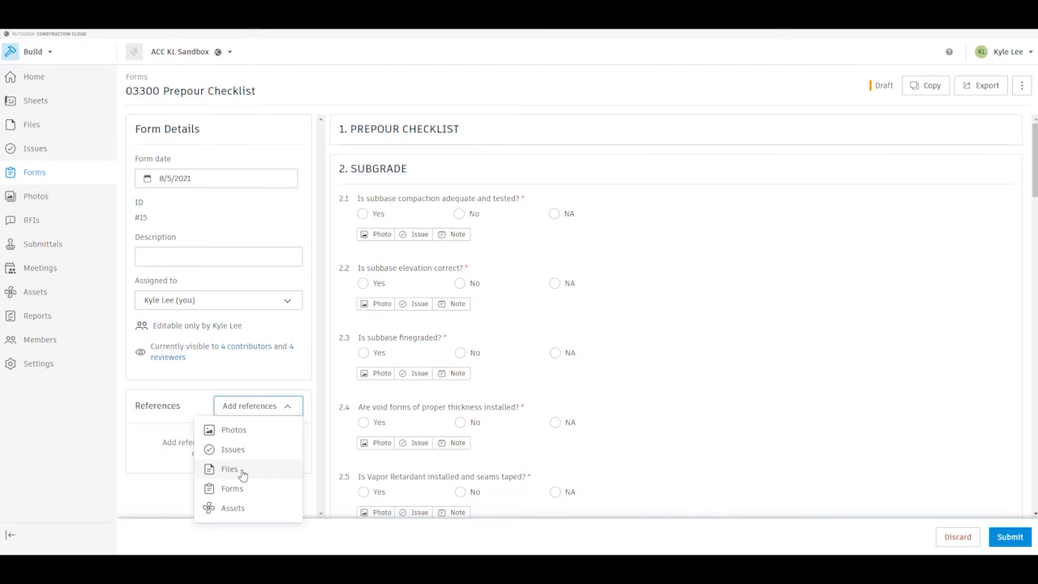
{"action": "mouse_move", "coordinate": [232, 488]}
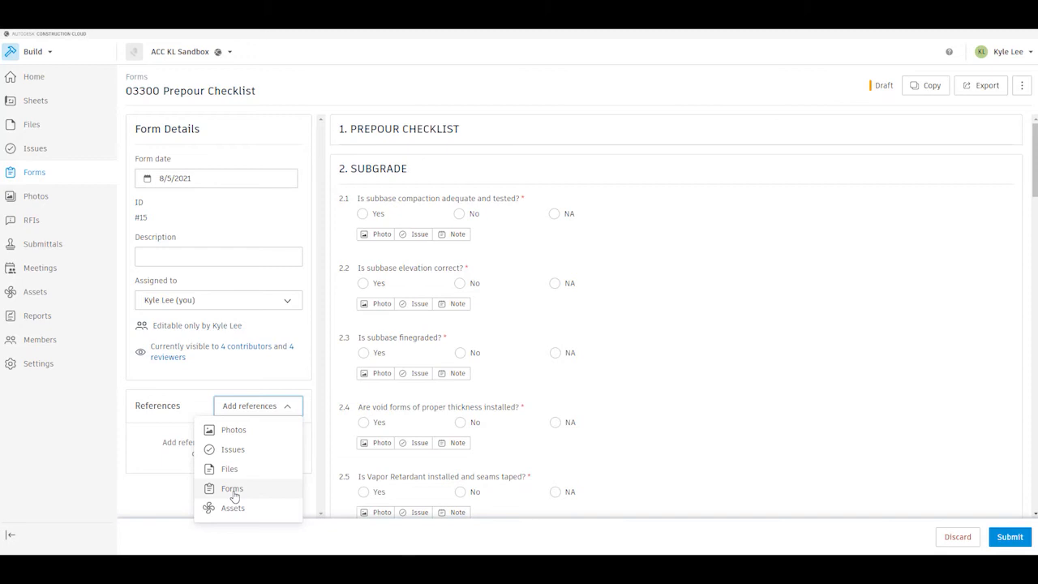
{"action": "mouse_move", "coordinate": [405, 278]}
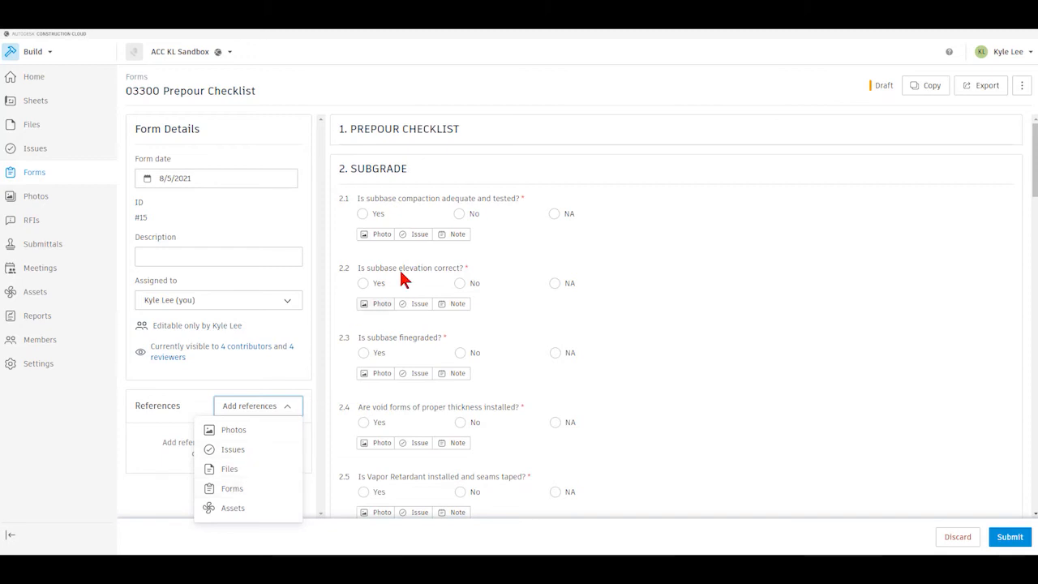
{"action": "mouse_move", "coordinate": [590, 116]}
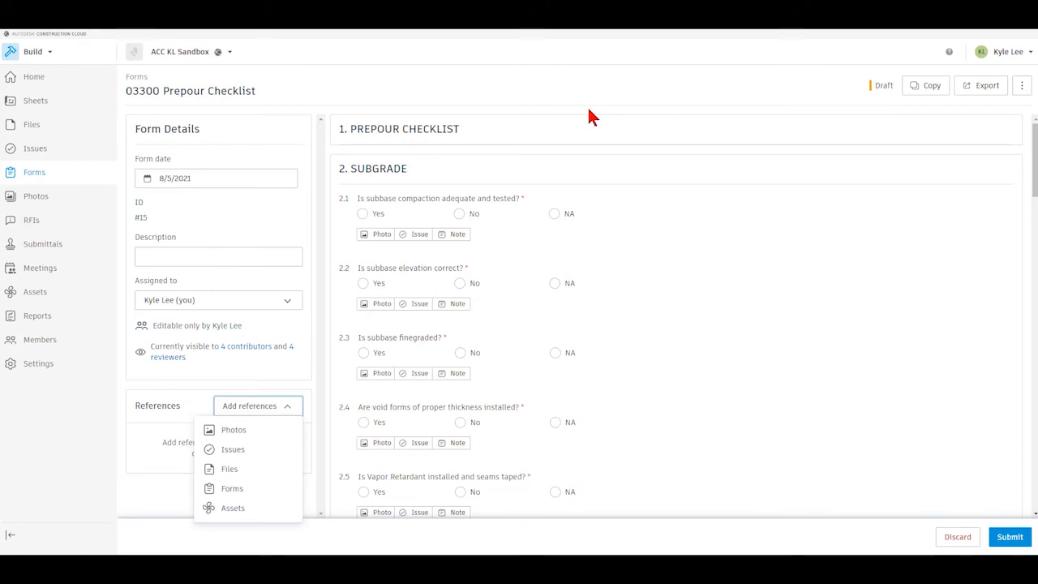
{"action": "left_click", "coordinate": [257, 405]}
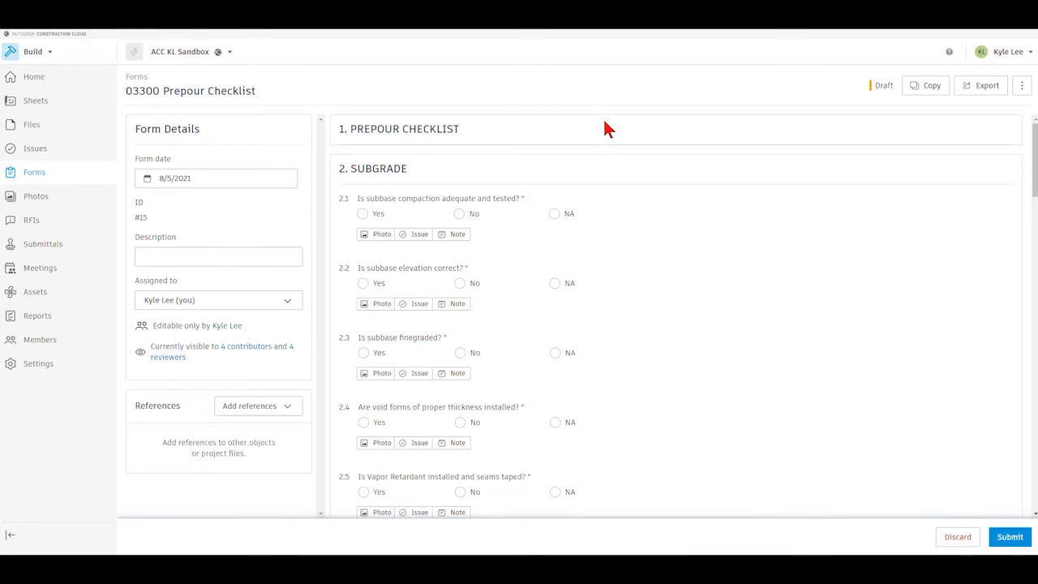
{"action": "mouse_move", "coordinate": [405, 177]}
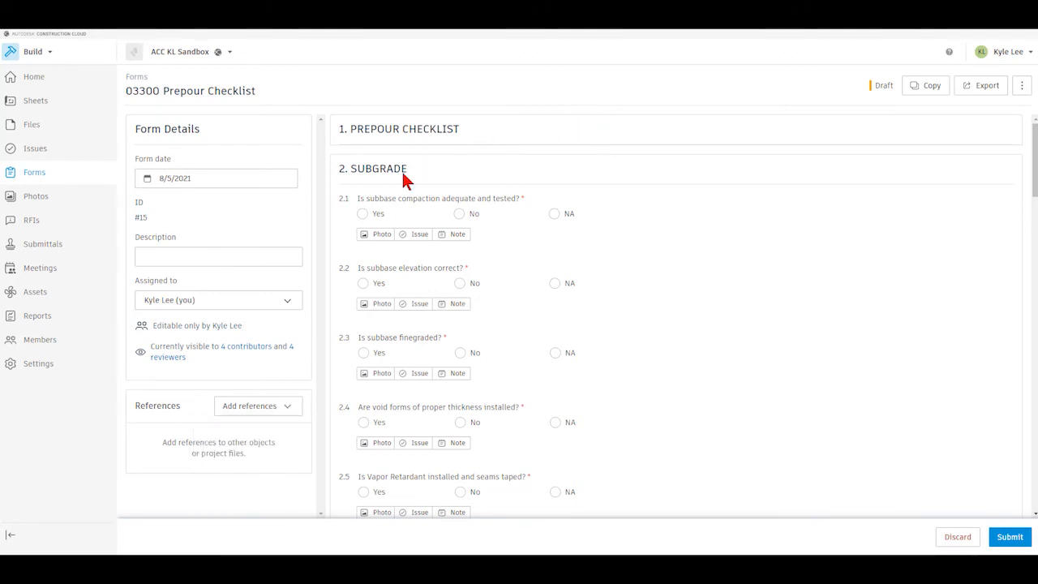
{"action": "mouse_move", "coordinate": [687, 225]}
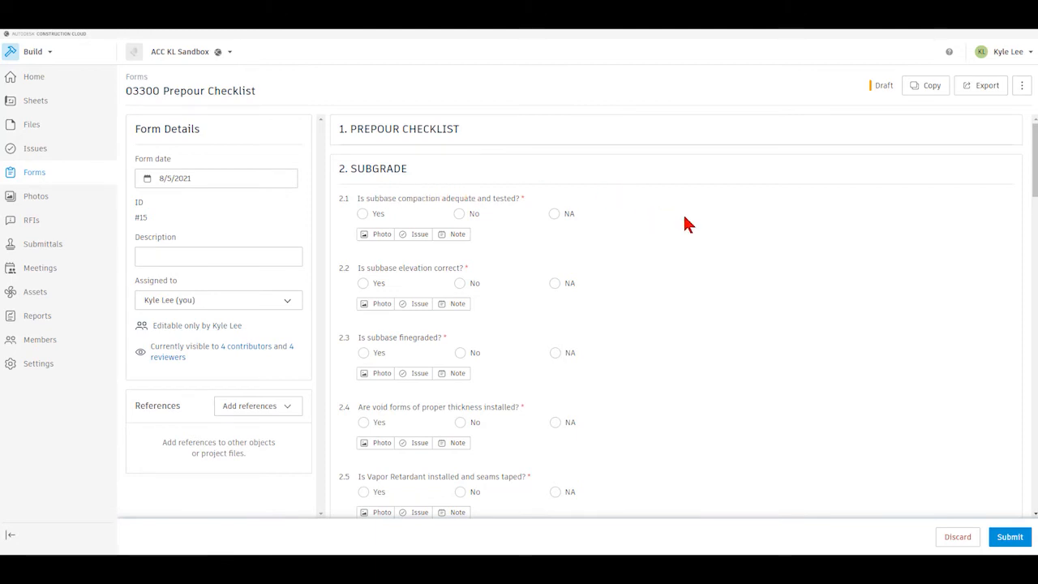
{"action": "mouse_move", "coordinate": [381, 247]}
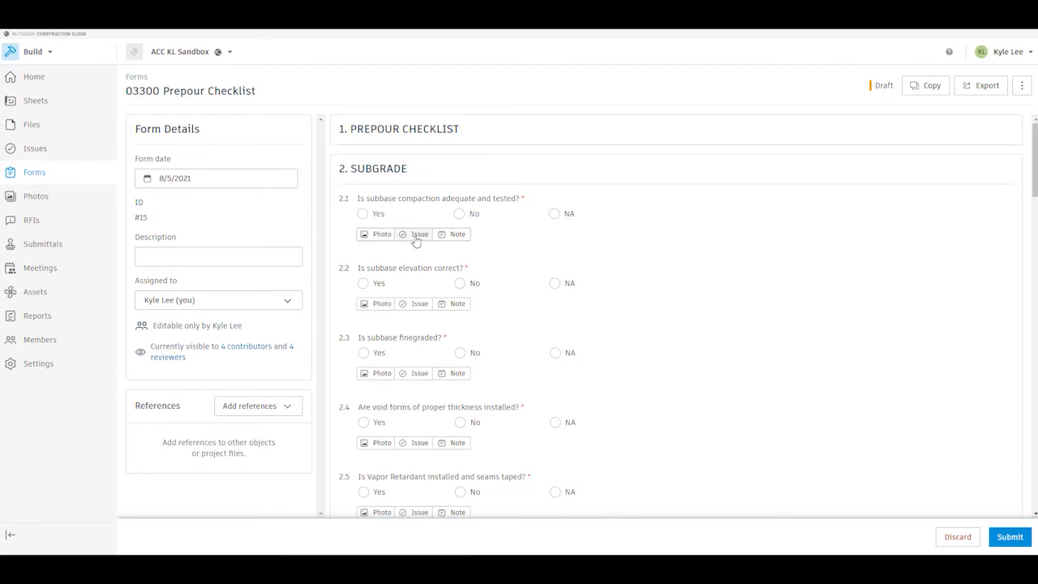
{"action": "mouse_move", "coordinate": [704, 243]}
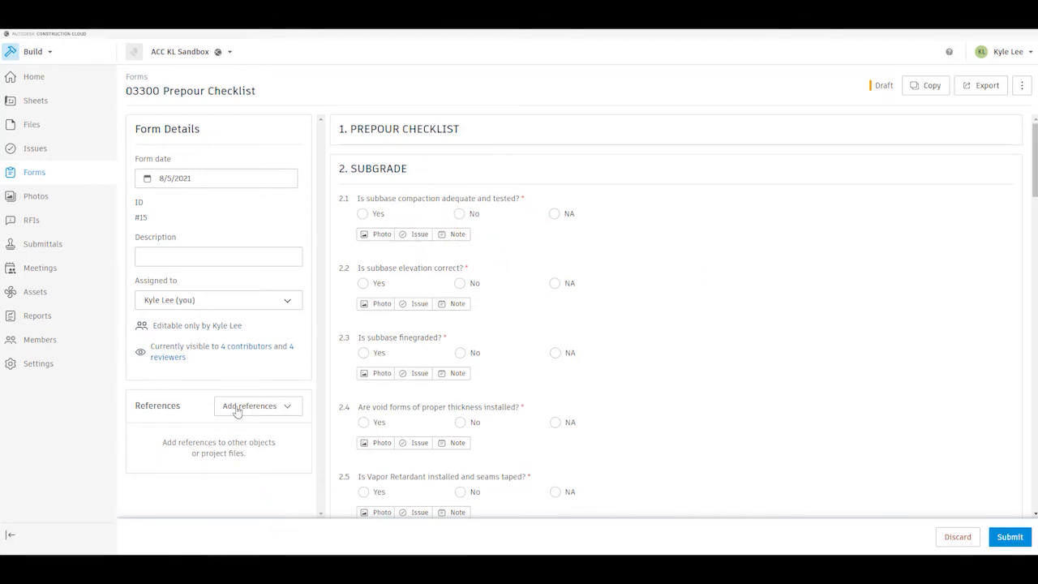
{"action": "mouse_move", "coordinate": [227, 363]}
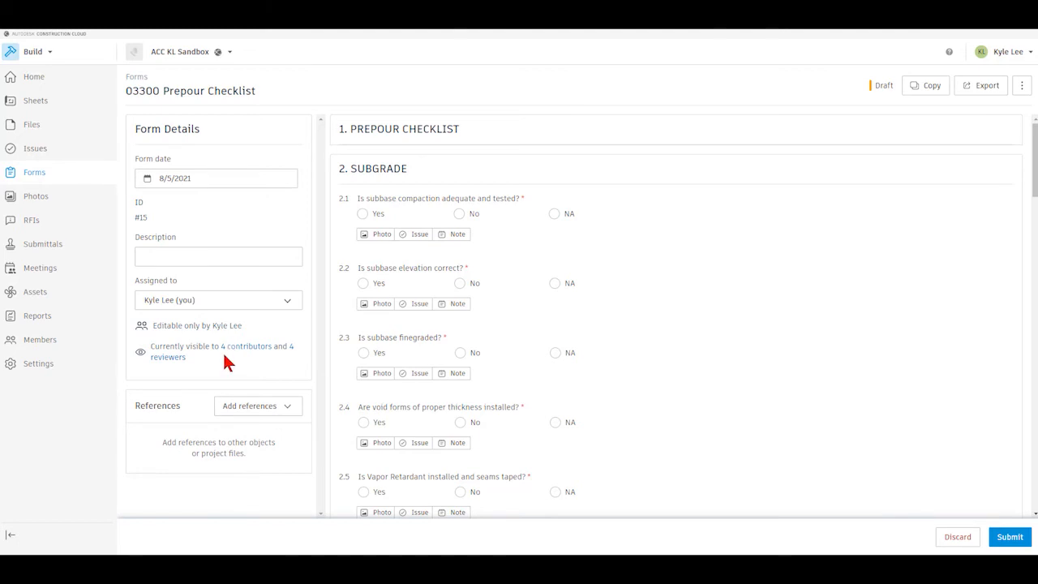
{"action": "mouse_move", "coordinate": [632, 242]}
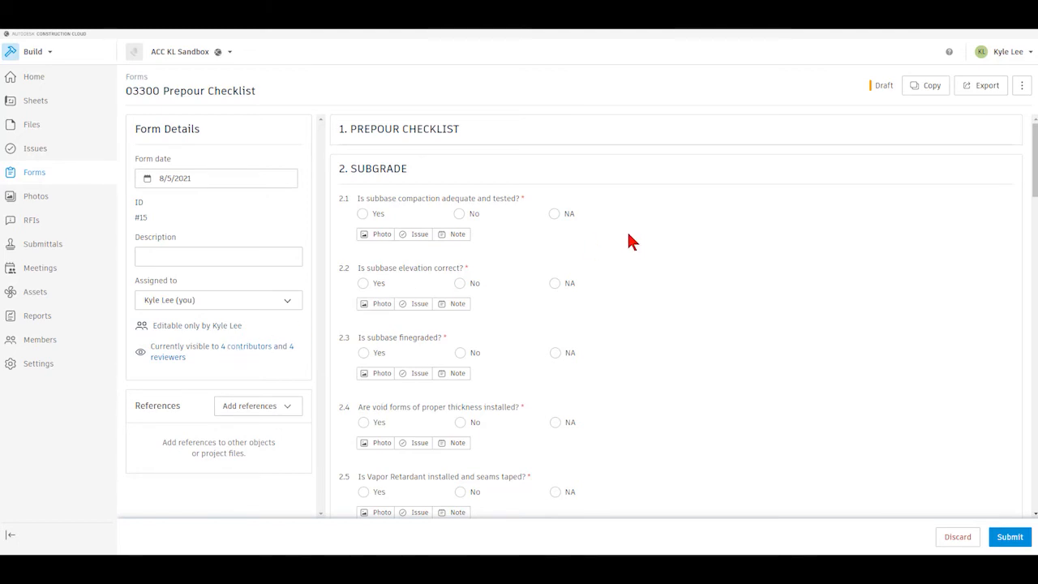
{"action": "mouse_move", "coordinate": [649, 239]}
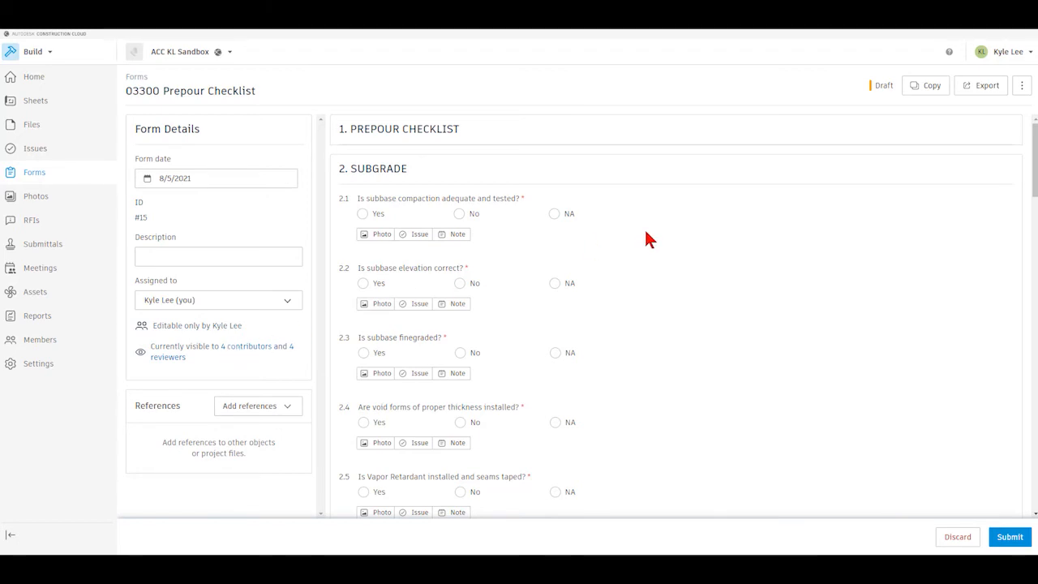
Answer subbase compaction 2.1 and elevation 2.2 Yes, and finegraded 2.3 NA.
{"action": "left_click", "coordinate": [219, 256]}
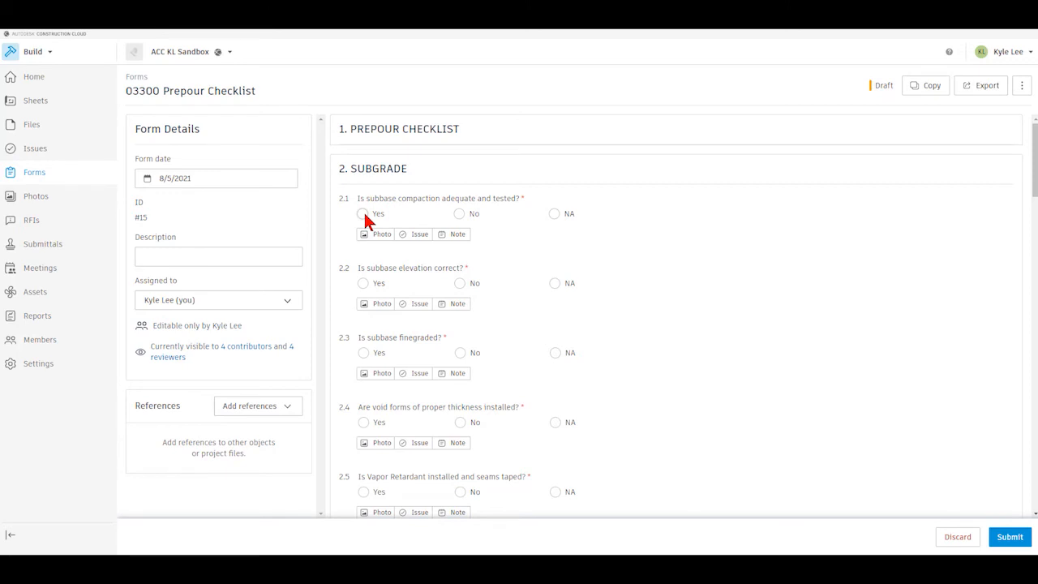
{"action": "mouse_move", "coordinate": [411, 214]}
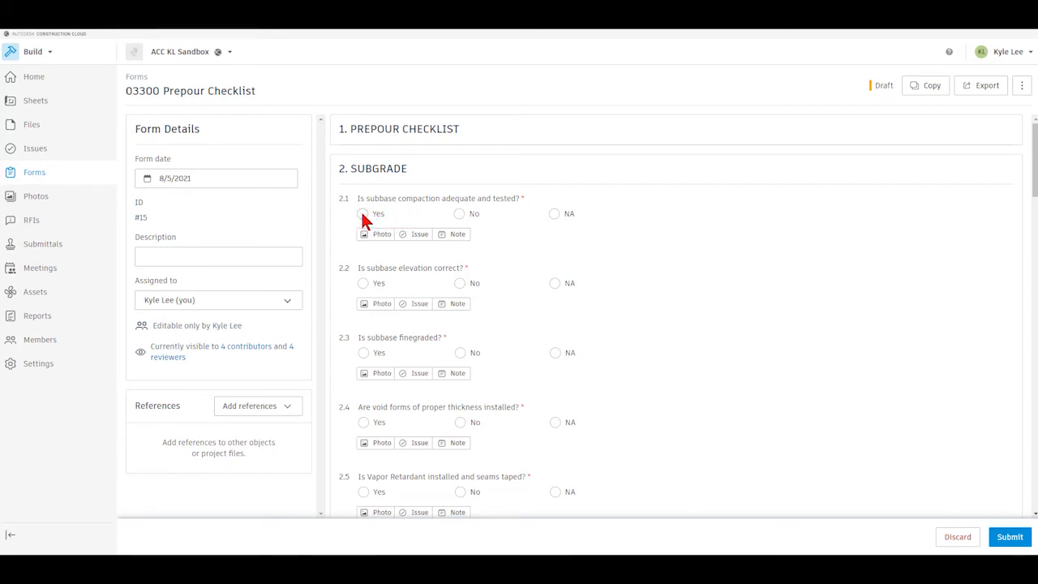
{"action": "left_click", "coordinate": [363, 213]}
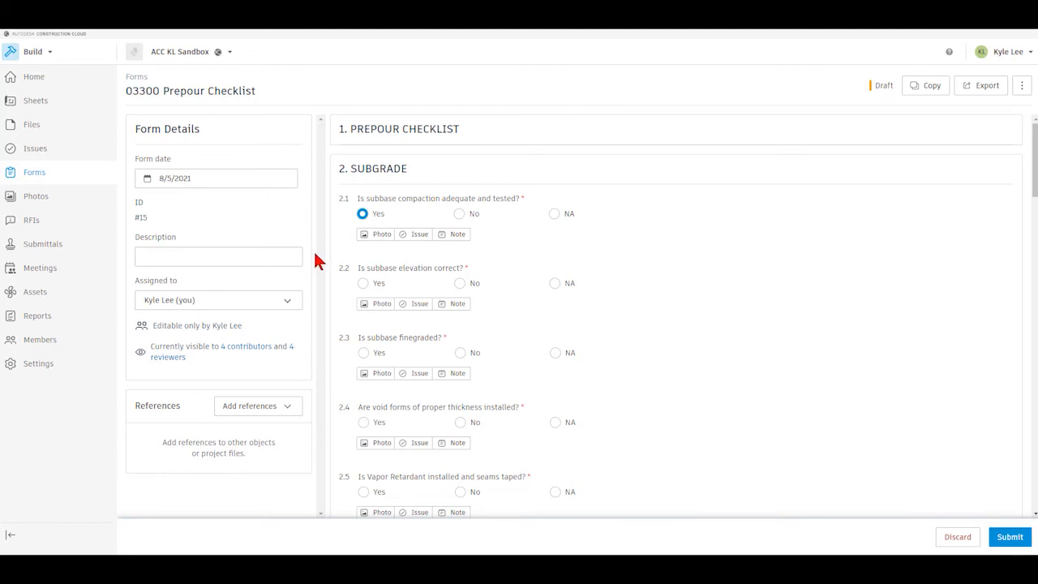
{"action": "mouse_move", "coordinate": [482, 261]}
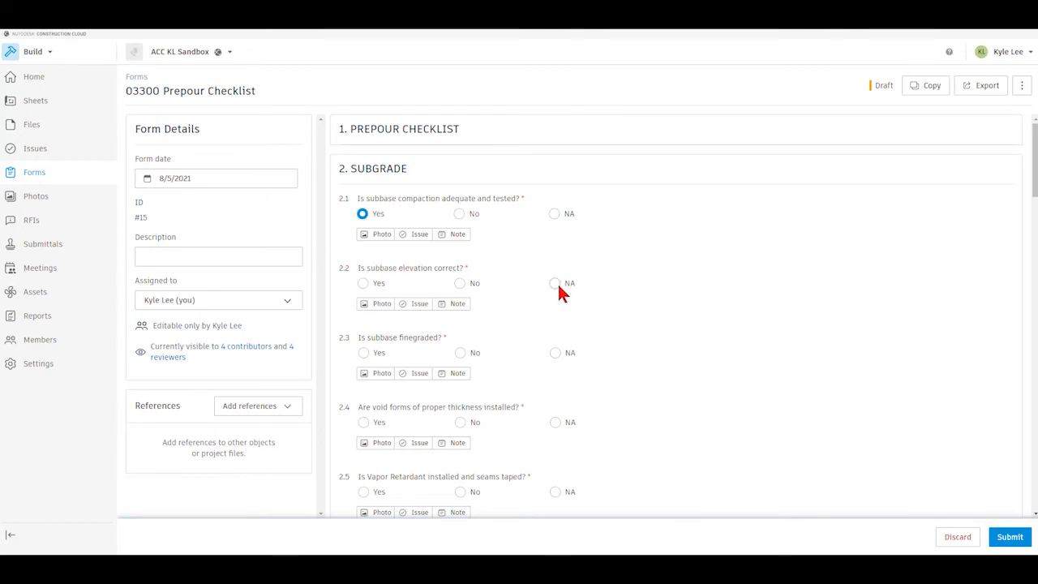
{"action": "left_click", "coordinate": [363, 283]}
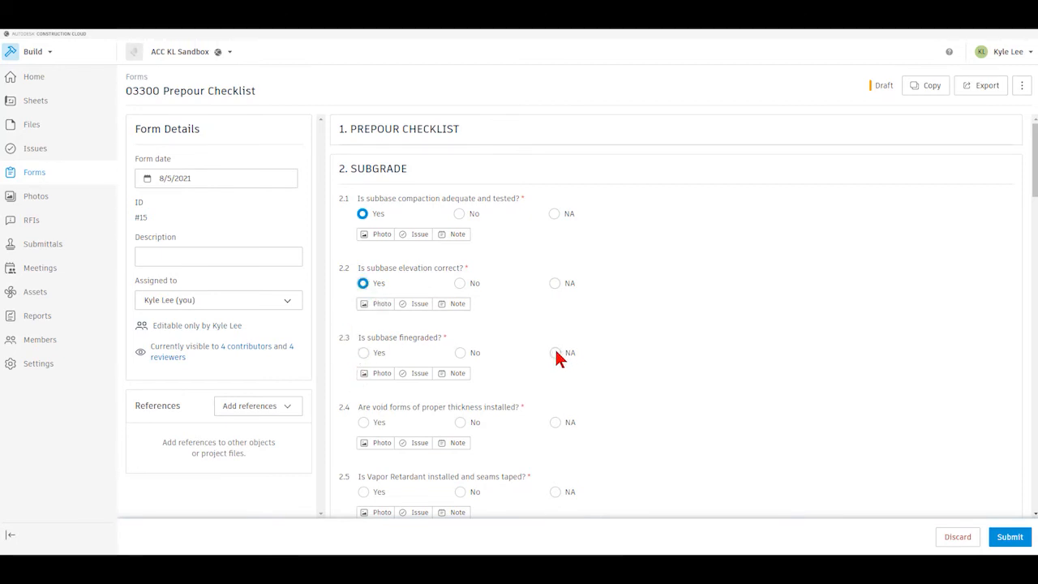
{"action": "left_click", "coordinate": [554, 351]}
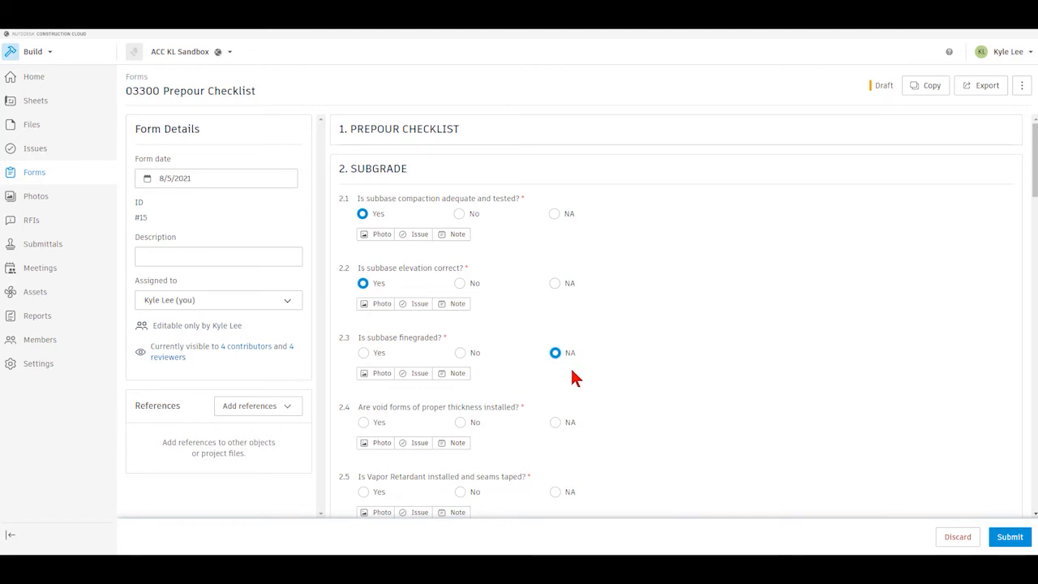
{"action": "left_click", "coordinate": [457, 373]}
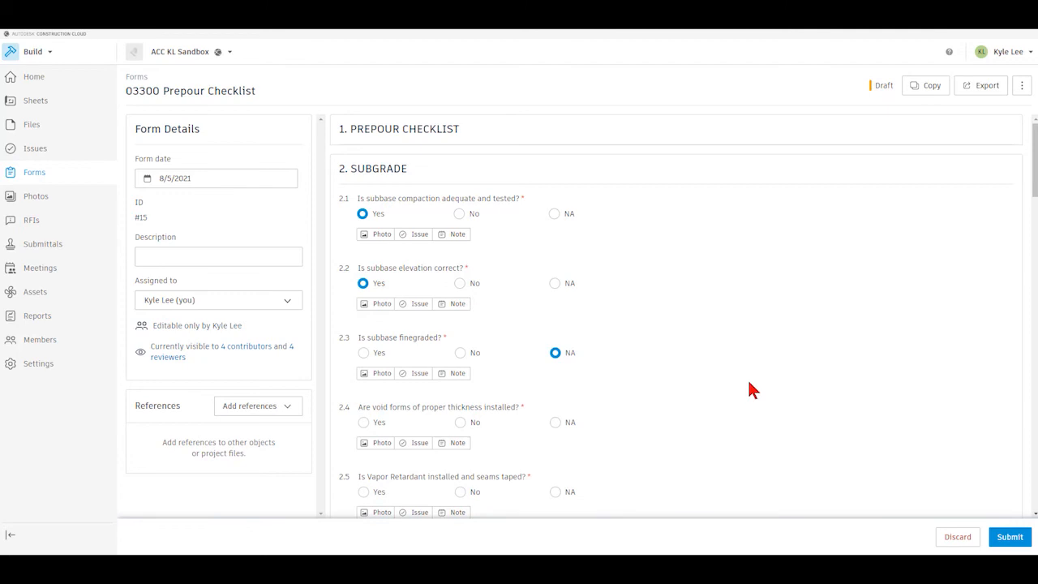
{"action": "mouse_move", "coordinate": [594, 442]}
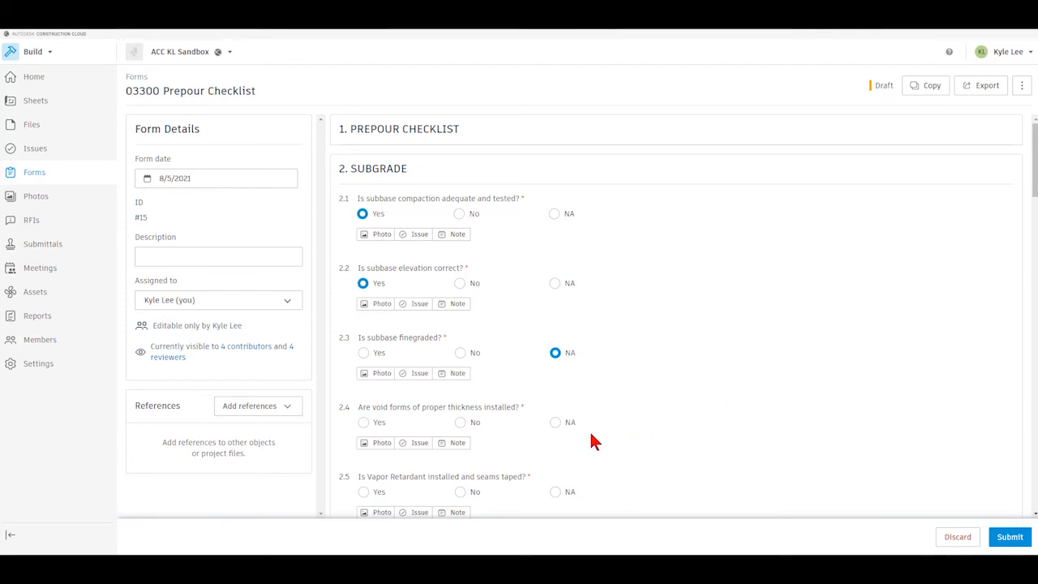
Answer void forms 2.4 Yes and vapor retardant 2.5 No.
{"action": "left_click", "coordinate": [363, 422]}
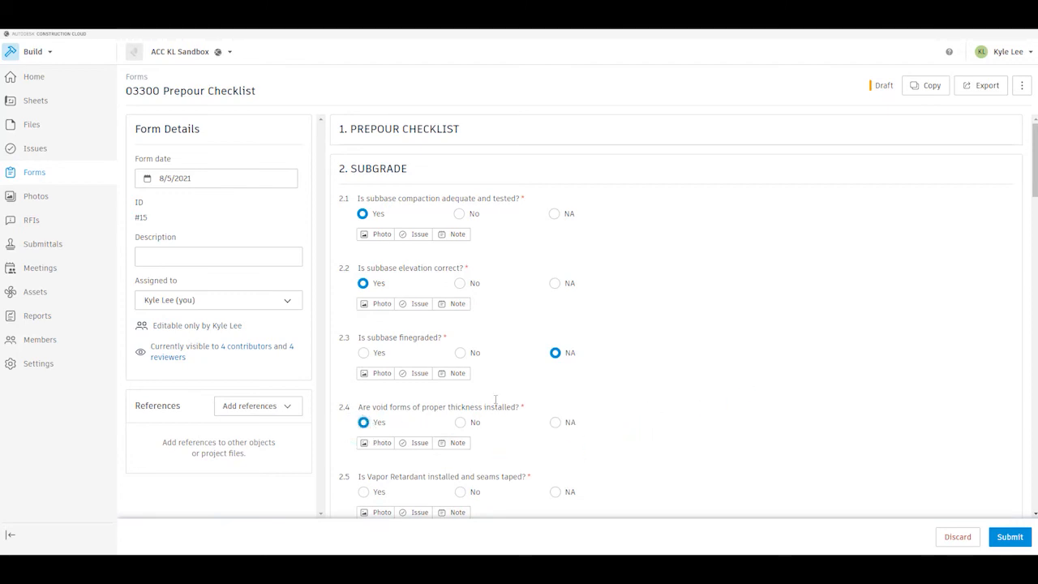
{"action": "scroll", "scroll_direction": "down", "scroll_amount": 3}
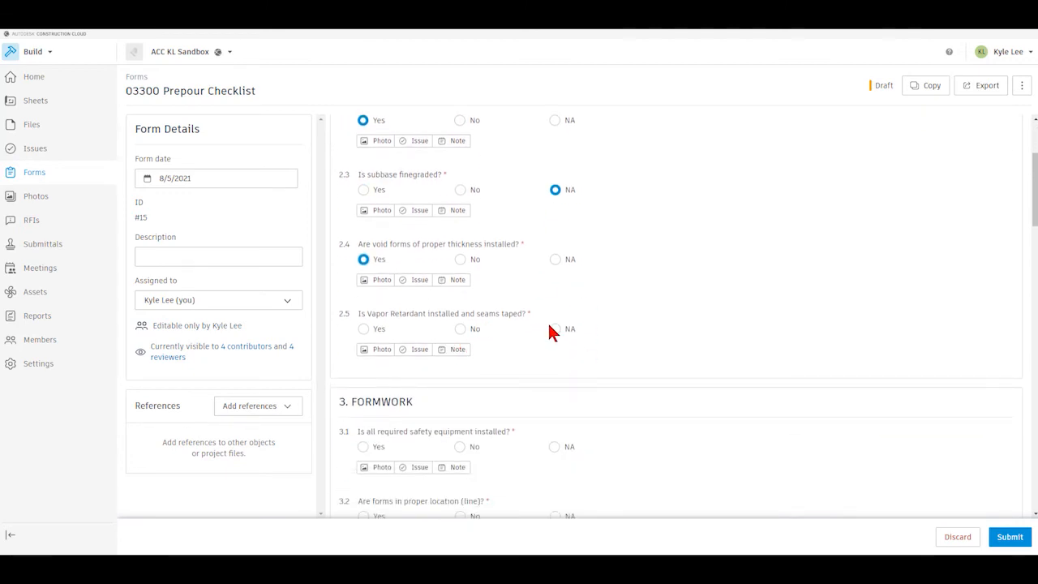
{"action": "mouse_move", "coordinate": [487, 347]}
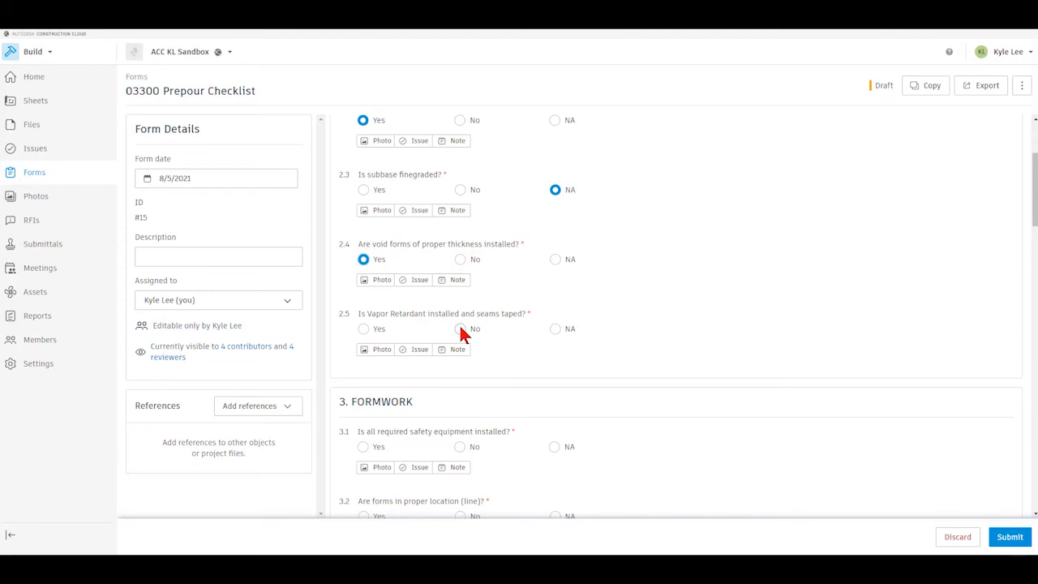
{"action": "left_click", "coordinate": [460, 328]}
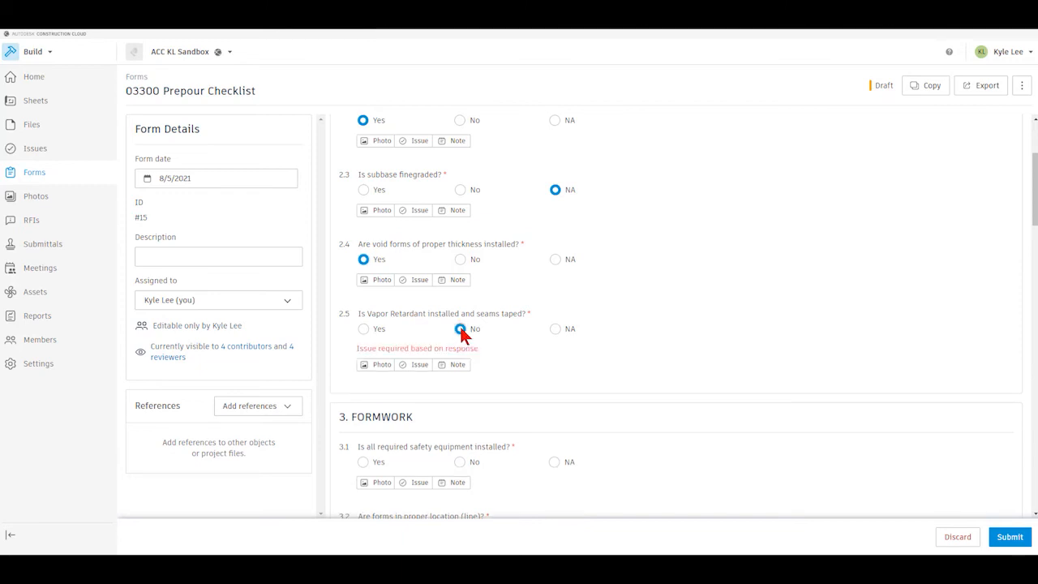
{"action": "left_click", "coordinate": [459, 328]}
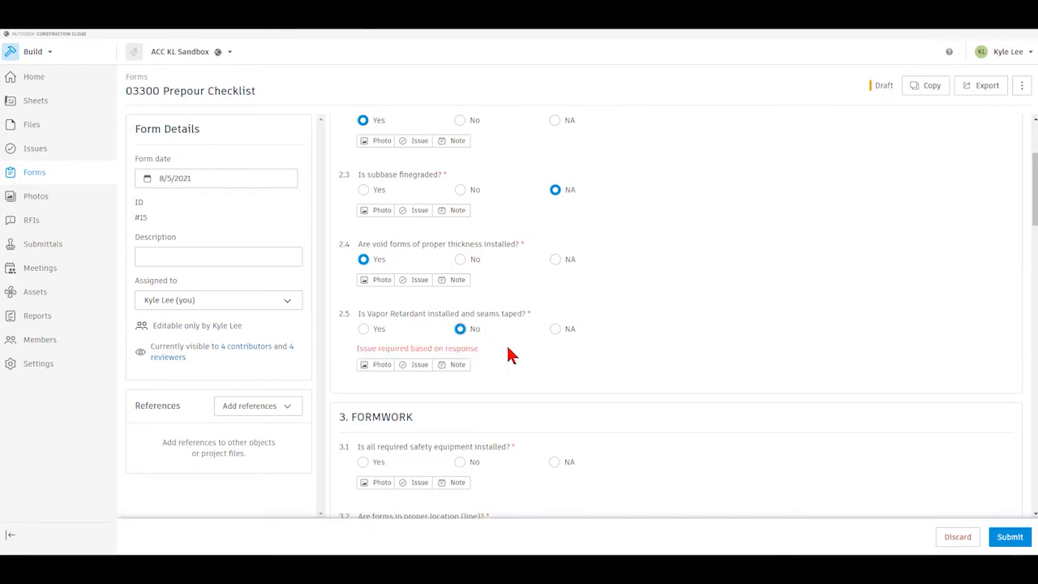
{"action": "scroll", "scroll_direction": "down", "scroll_amount": 3}
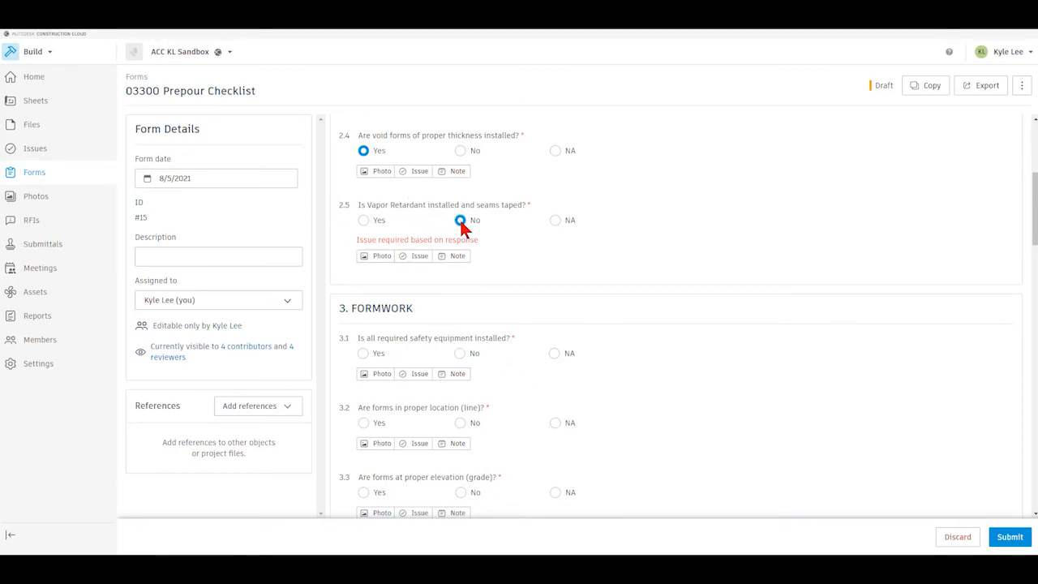
{"action": "left_click", "coordinate": [460, 220]}
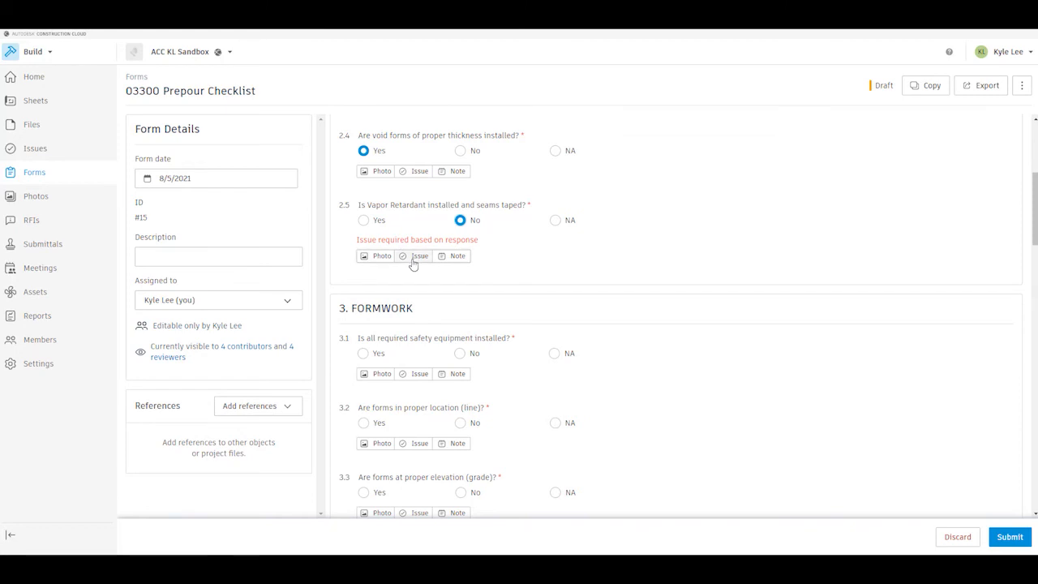
{"action": "left_click", "coordinate": [420, 256]}
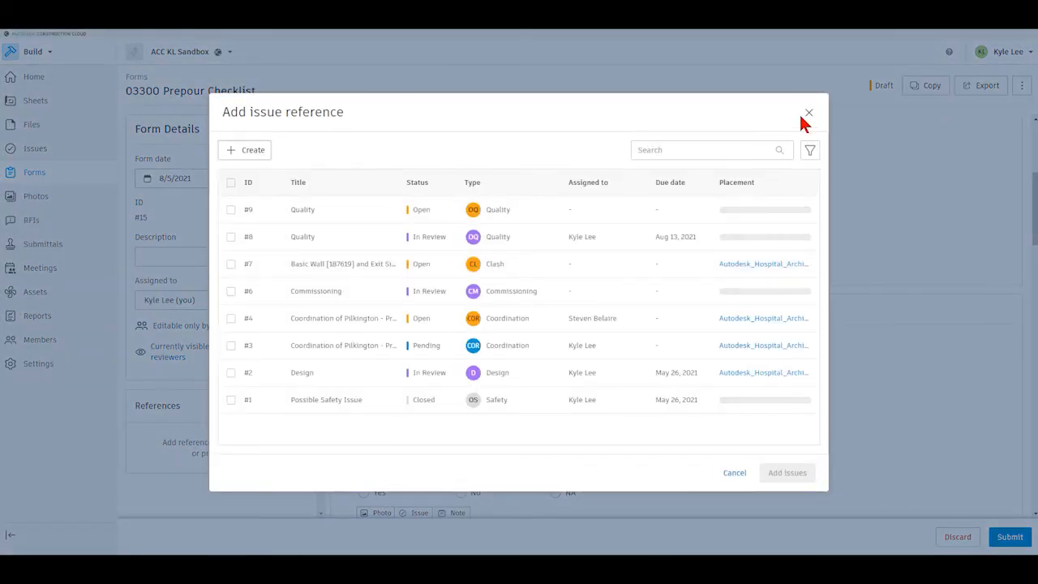
{"action": "left_click", "coordinate": [808, 112]}
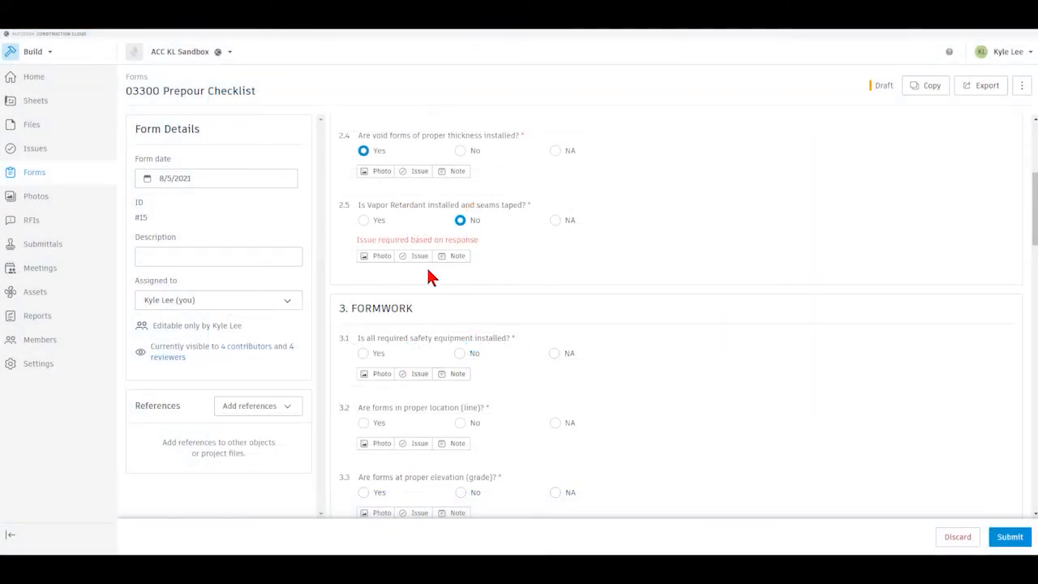
{"action": "left_click", "coordinate": [554, 220]}
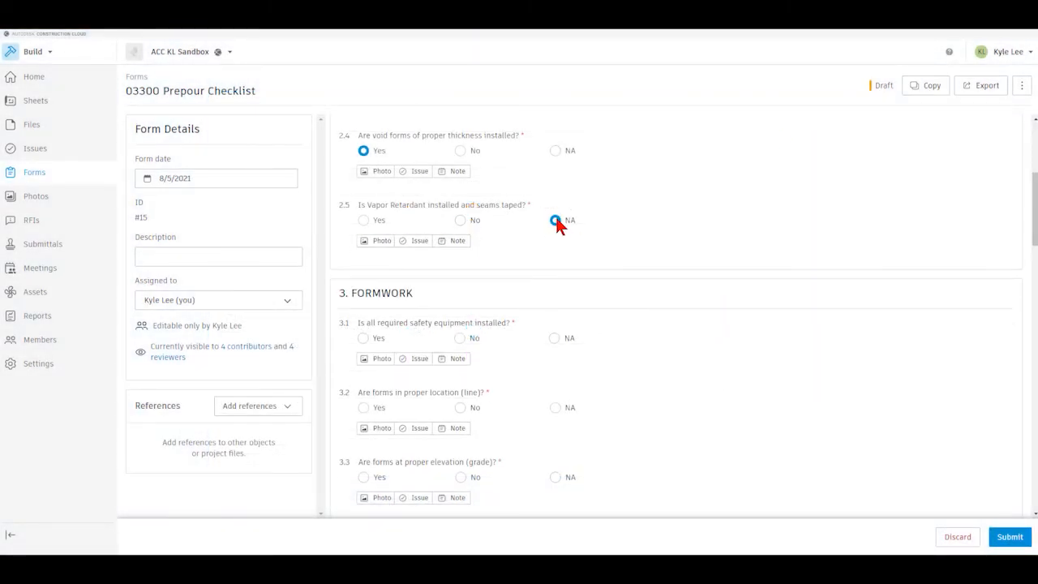
{"action": "left_click", "coordinate": [554, 219]}
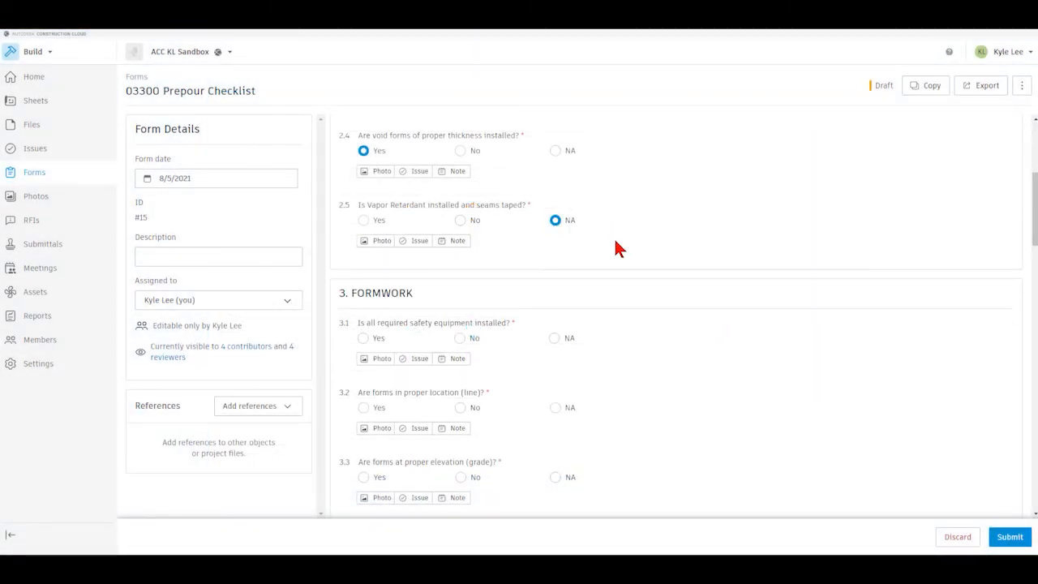
{"action": "scroll", "scroll_direction": "down", "scroll_amount": 3}
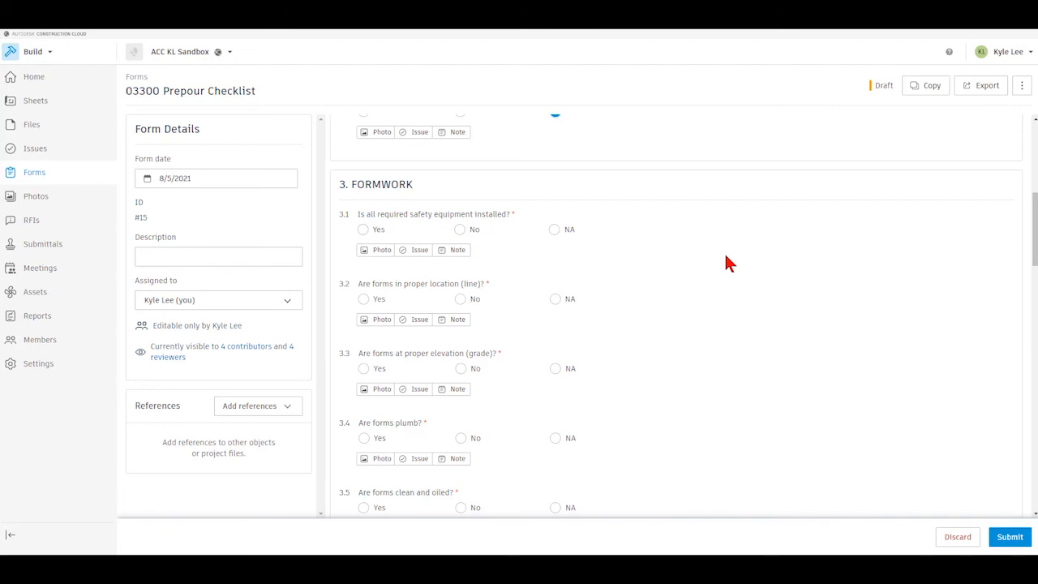
{"action": "scroll", "scroll_direction": "down", "scroll_amount": 3}
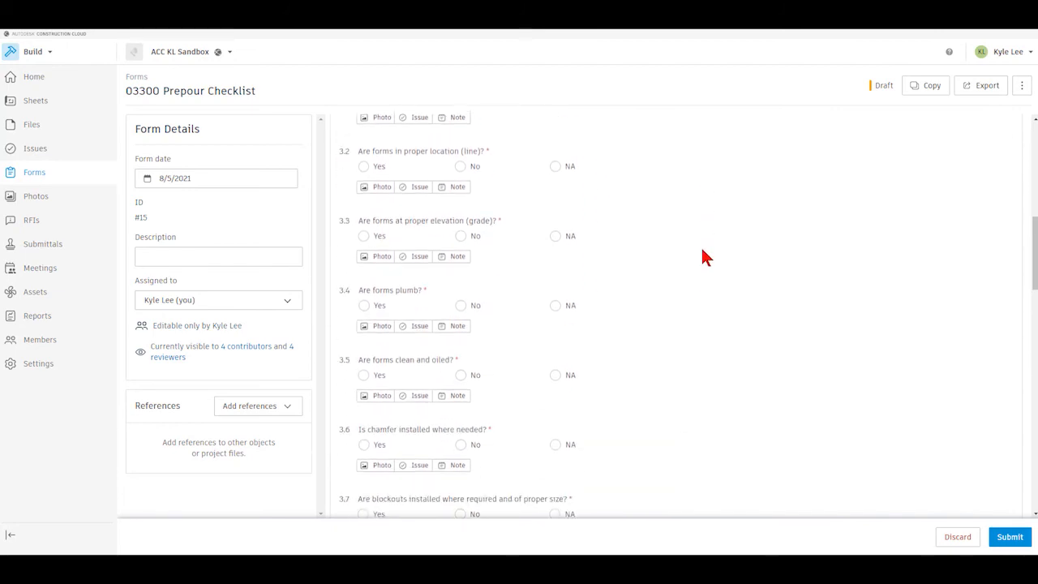
{"action": "scroll", "scroll_direction": "down", "scroll_amount": 3}
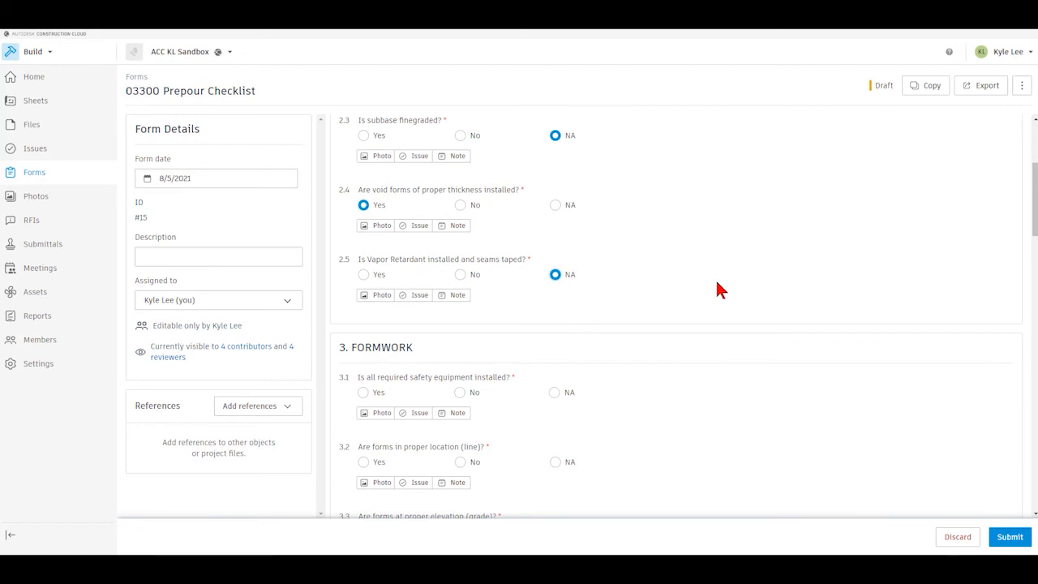
Attempt to submit the checklist and acknowledge the Submission failed message.
{"action": "left_click", "coordinate": [1008, 535]}
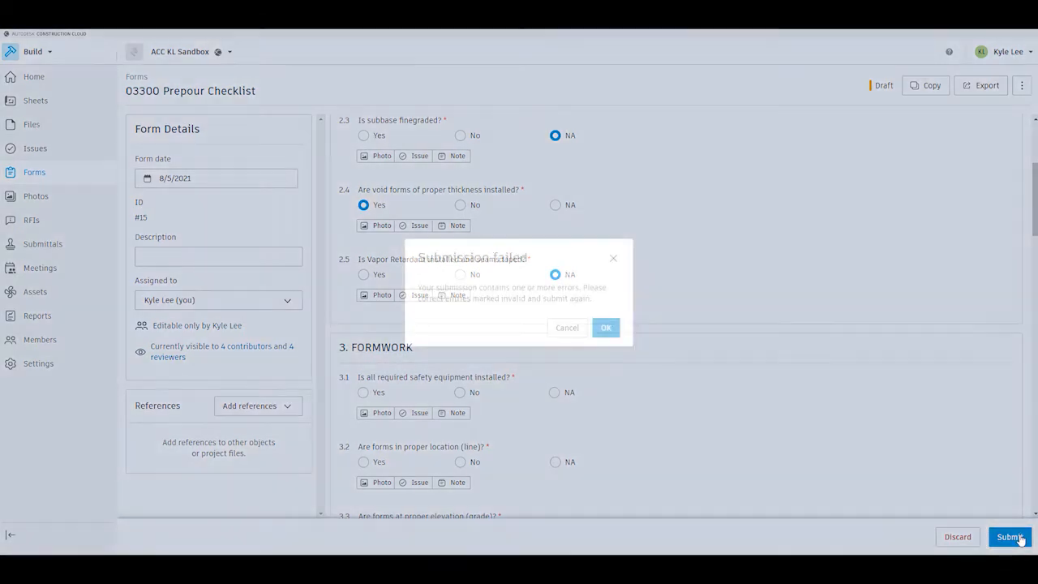
{"action": "left_click", "coordinate": [1010, 536]}
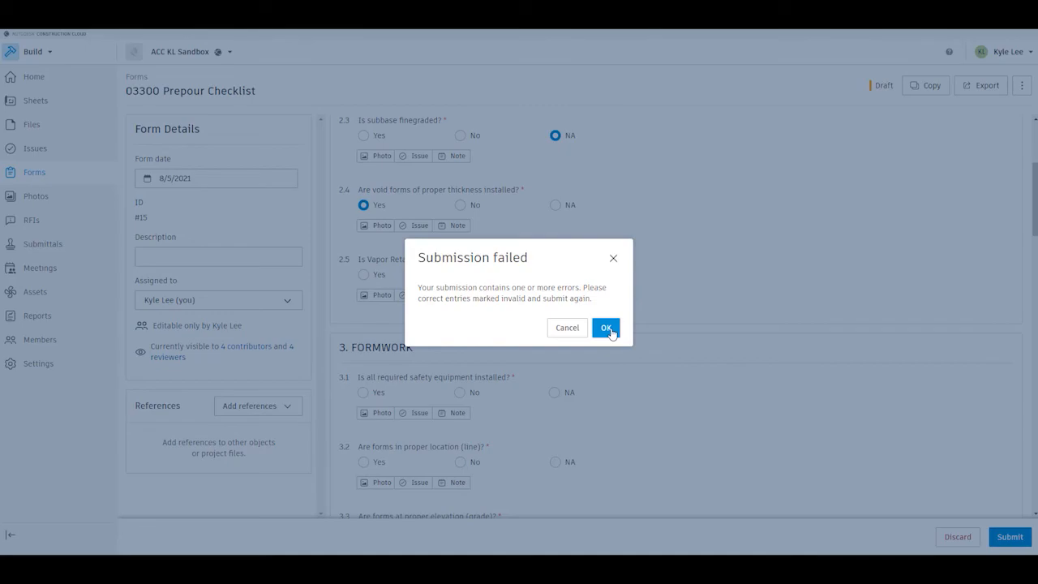
{"action": "left_click", "coordinate": [606, 327]}
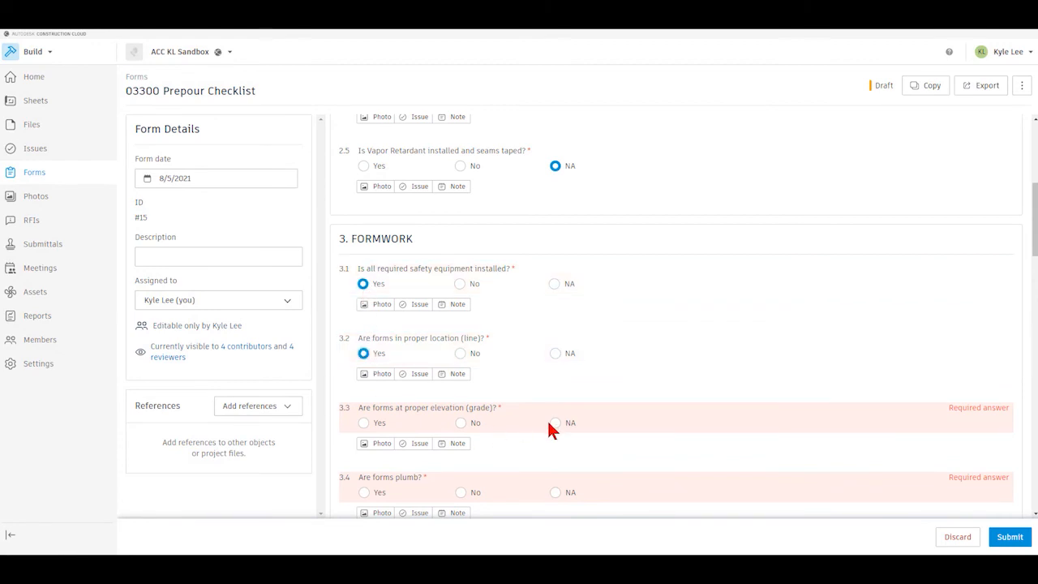
Answer Yes to the deck clean, embeds 4.1 and waterstop 4.3 questions.
{"action": "scroll", "scroll_direction": "down", "scroll_amount": 3}
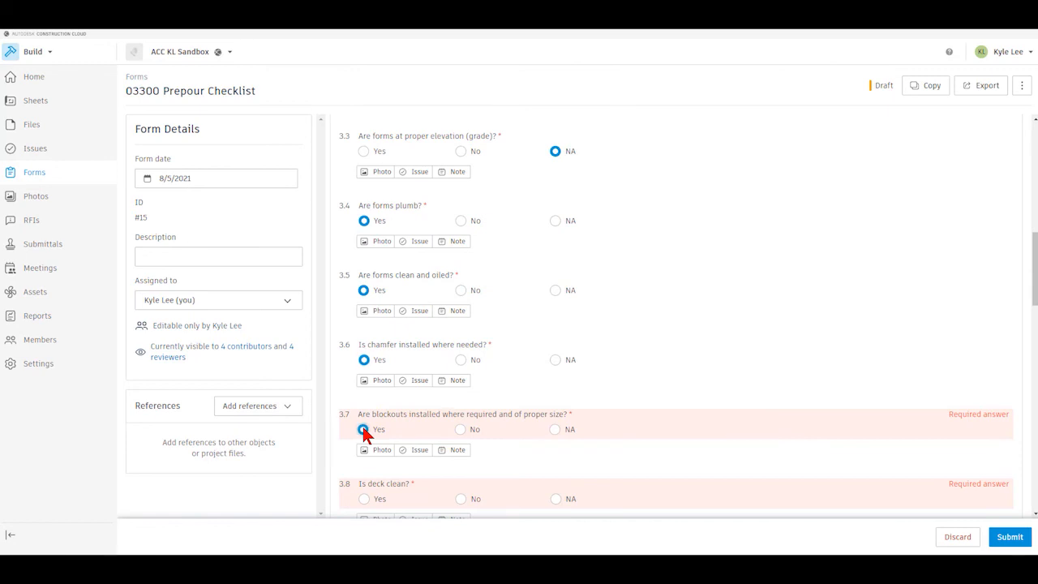
{"action": "scroll", "scroll_direction": "down", "scroll_amount": 3}
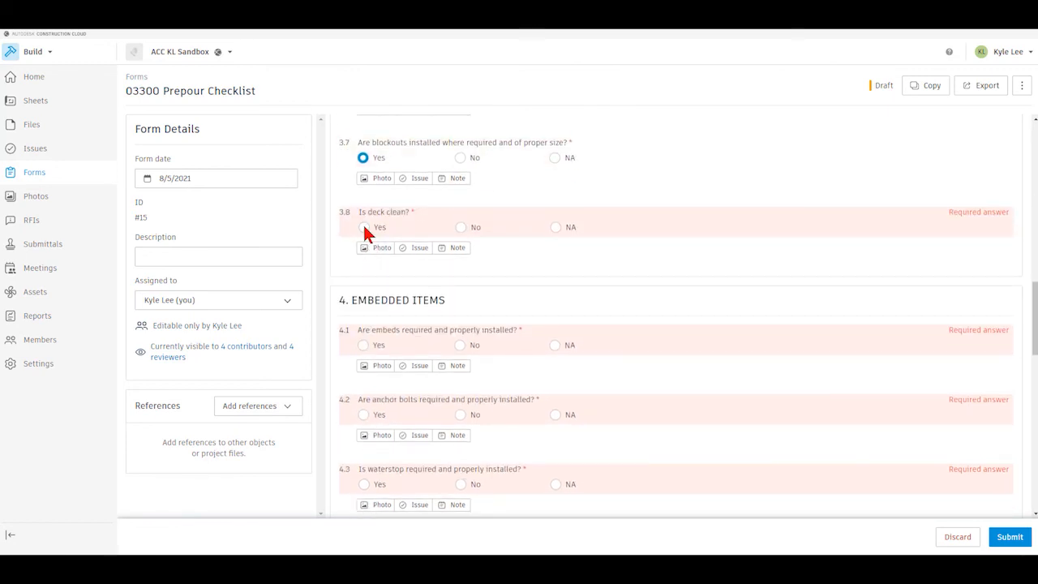
{"action": "left_click", "coordinate": [363, 227]}
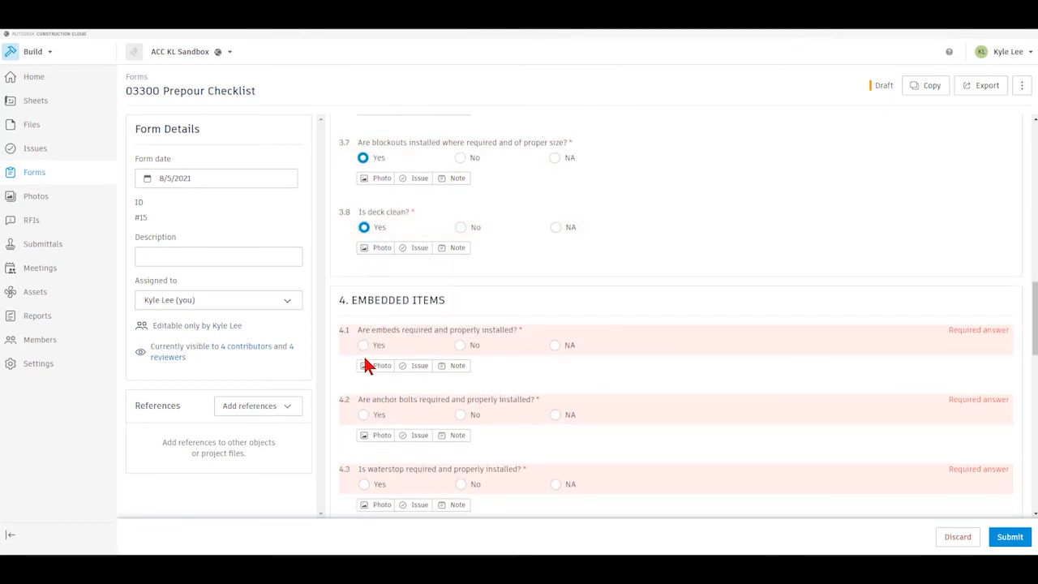
{"action": "left_click", "coordinate": [363, 344]}
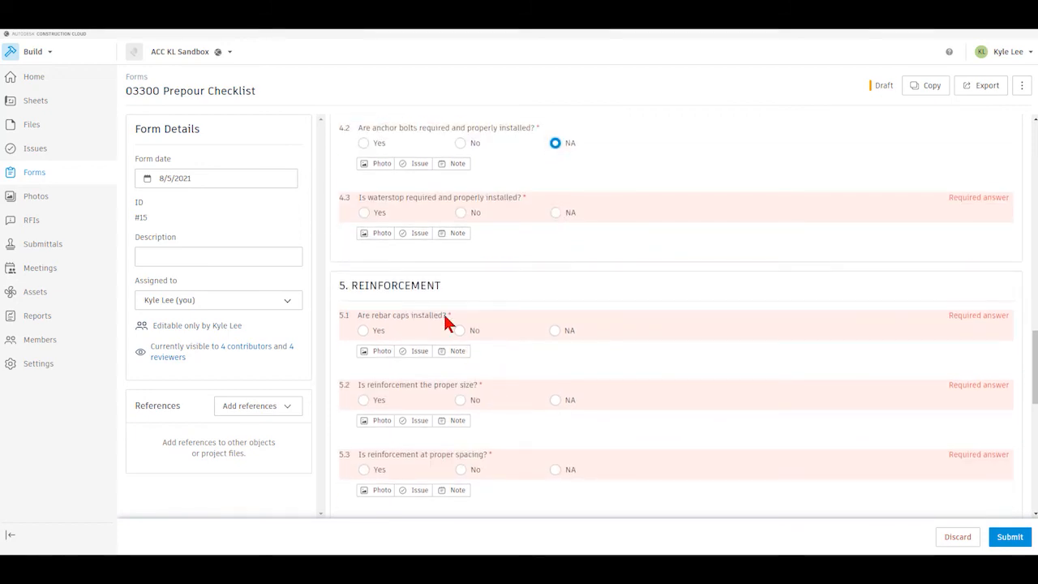
{"action": "left_click", "coordinate": [364, 213]}
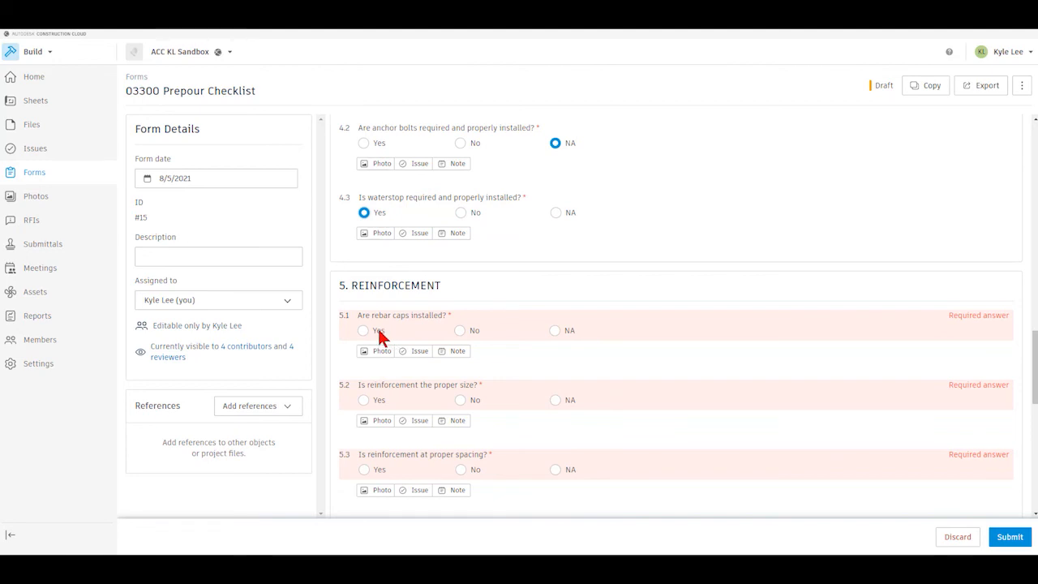
Answer Yes to reinforcement rebar caps, size, coverage, securing, lap bars, formsavers and cleanliness.
{"action": "left_click", "coordinate": [363, 330]}
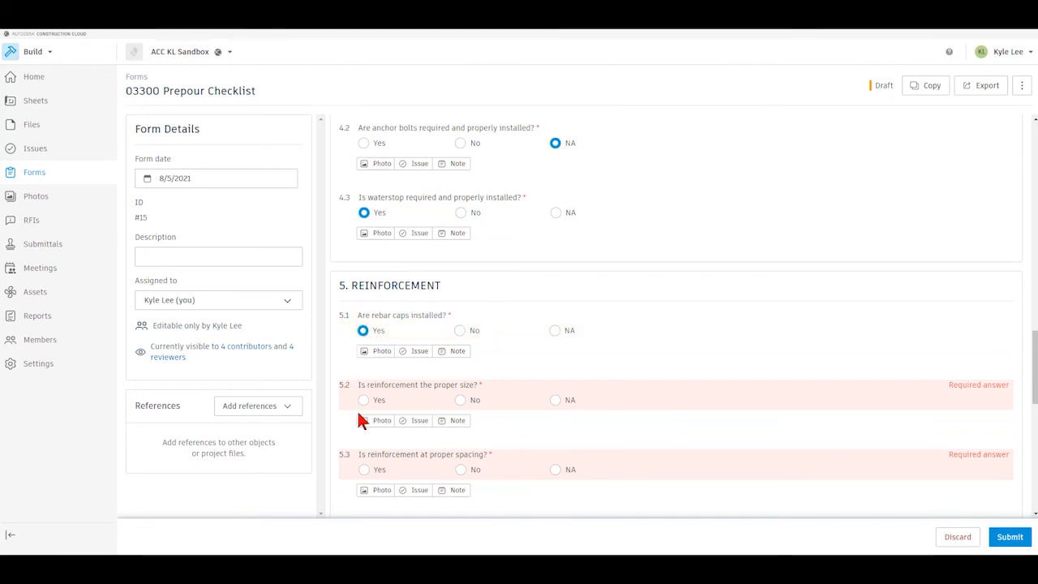
{"action": "left_click", "coordinate": [364, 400]}
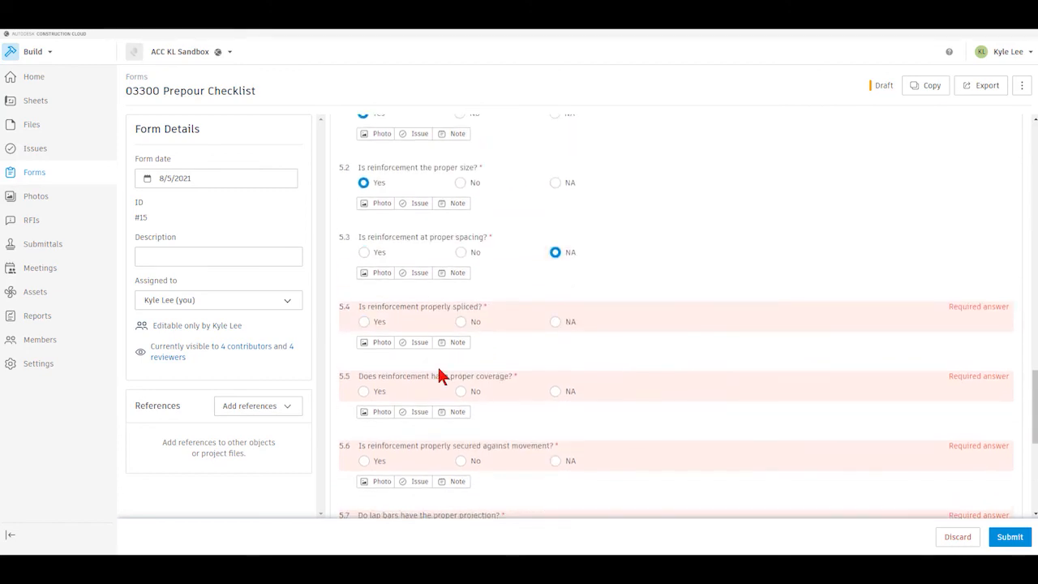
{"action": "left_click", "coordinate": [363, 321]}
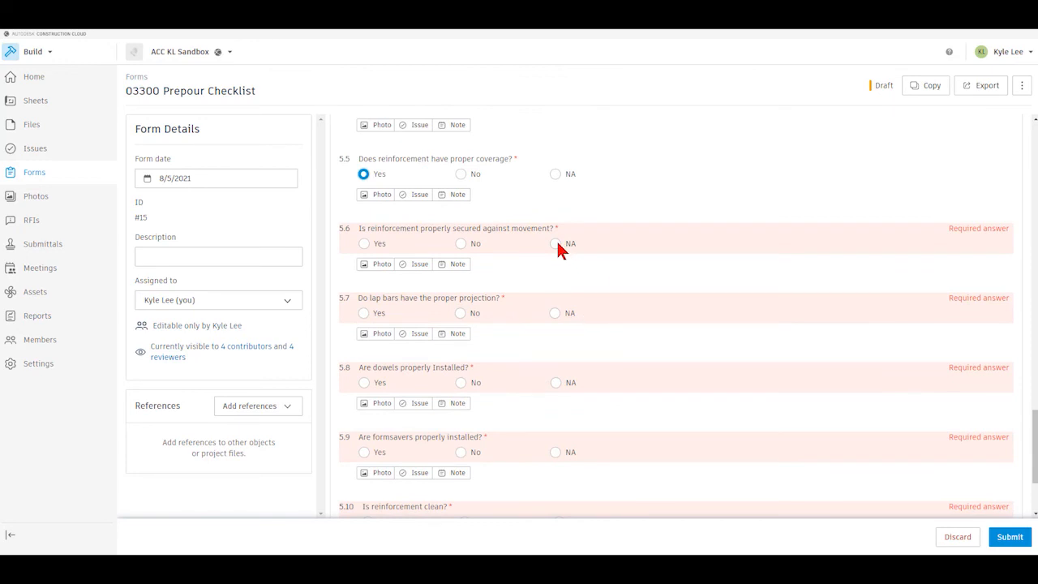
{"action": "left_click", "coordinate": [364, 243]}
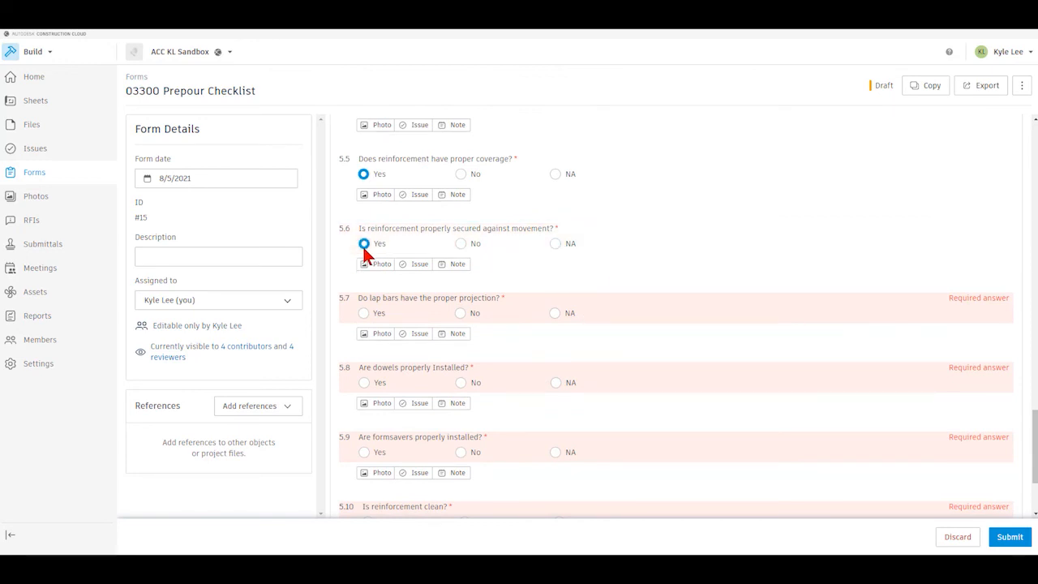
{"action": "left_click", "coordinate": [363, 313]}
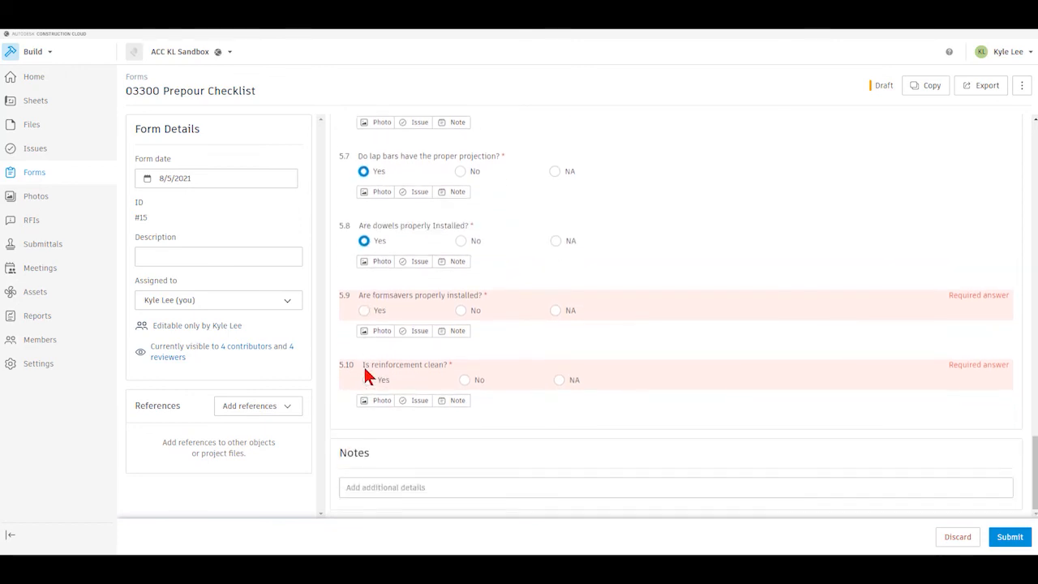
{"action": "left_click", "coordinate": [364, 310]}
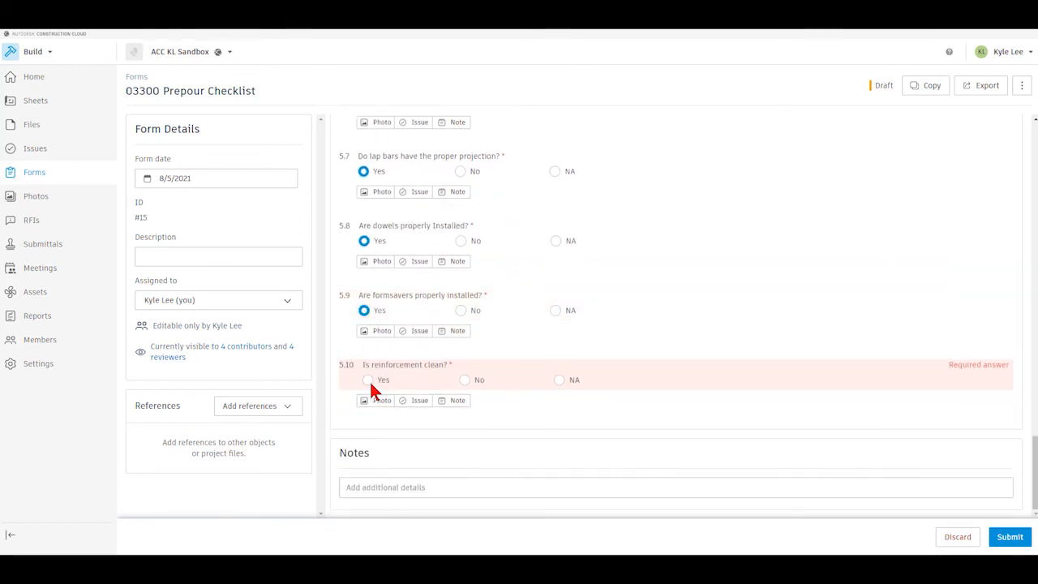
{"action": "left_click", "coordinate": [364, 380]}
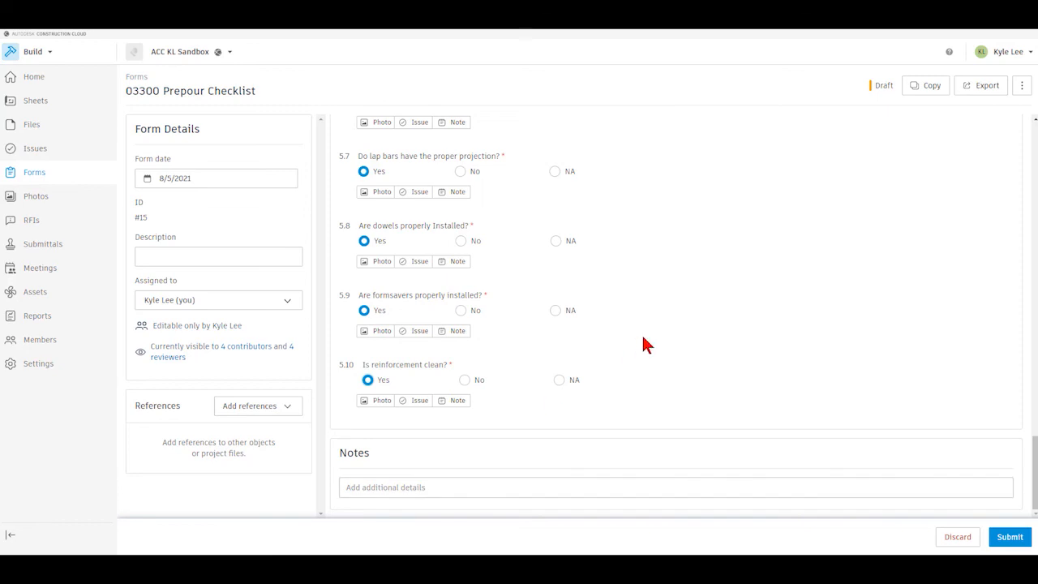
{"action": "mouse_move", "coordinate": [352, 447]}
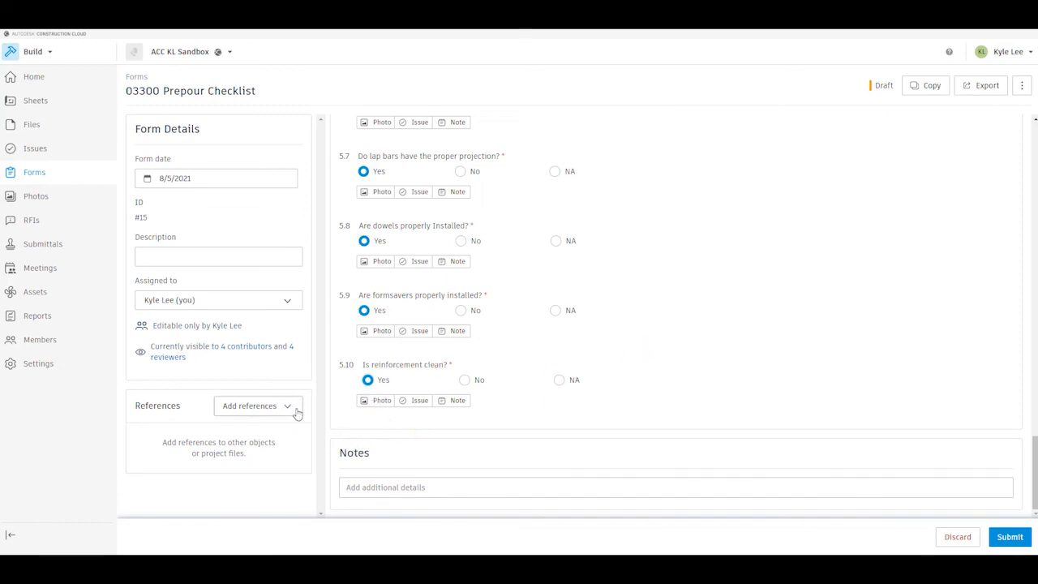
{"action": "mouse_move", "coordinate": [1010, 536]}
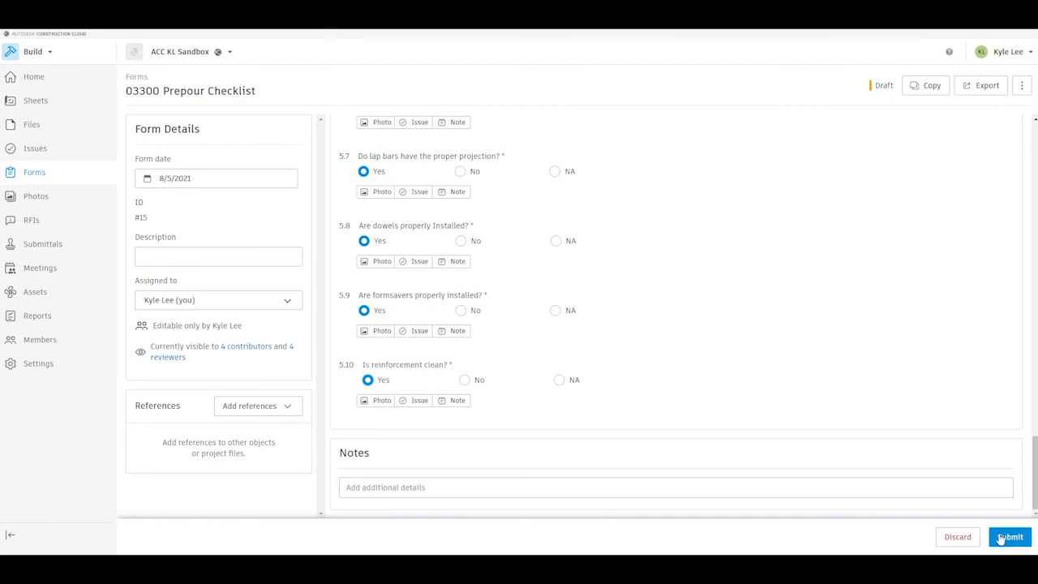
Submit the 03300 Prepour Checklist form #15, confirm the submission, and dismiss the success notice.
{"action": "left_click", "coordinate": [1009, 536]}
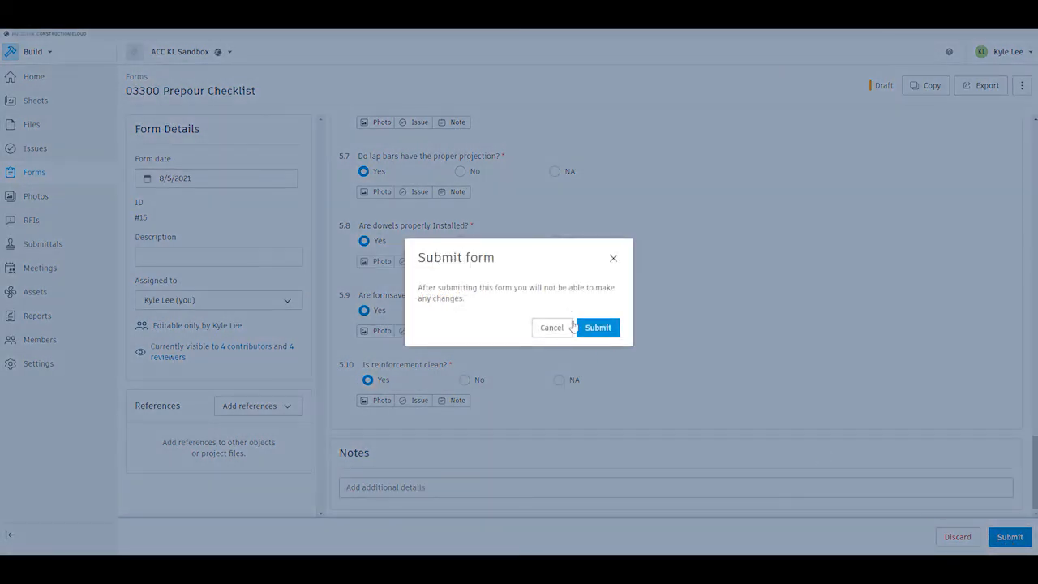
{"action": "left_click", "coordinate": [597, 328]}
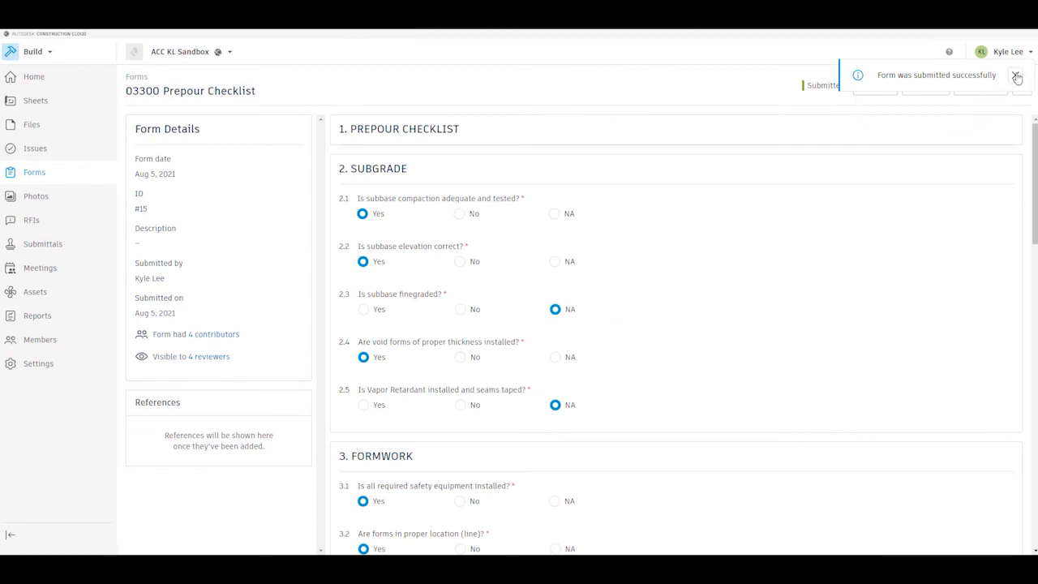
{"action": "left_click", "coordinate": [1016, 75]}
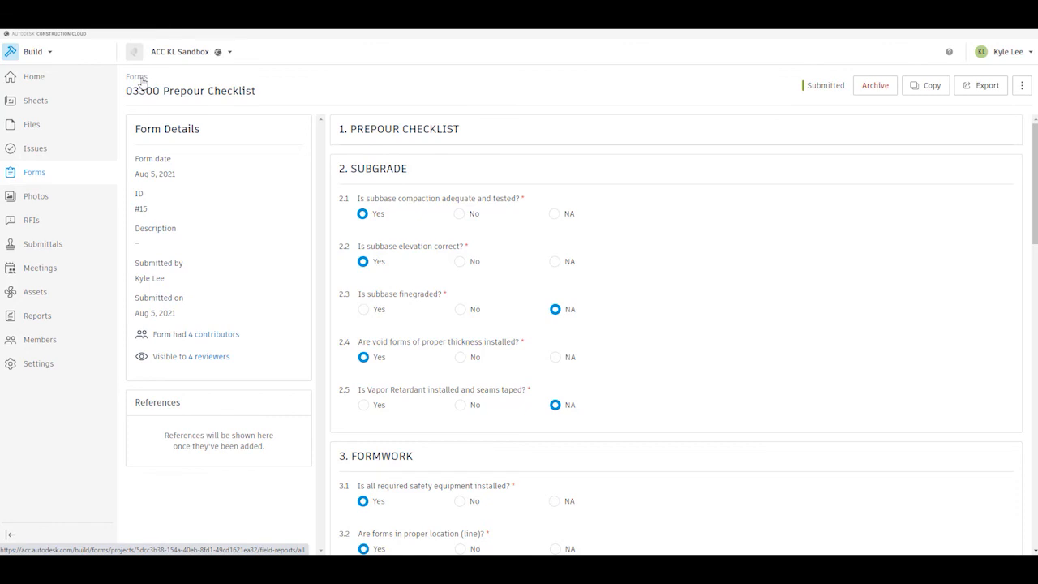
Go back to the Forms list via the Forms breadcrumb.
{"action": "left_click", "coordinate": [136, 76]}
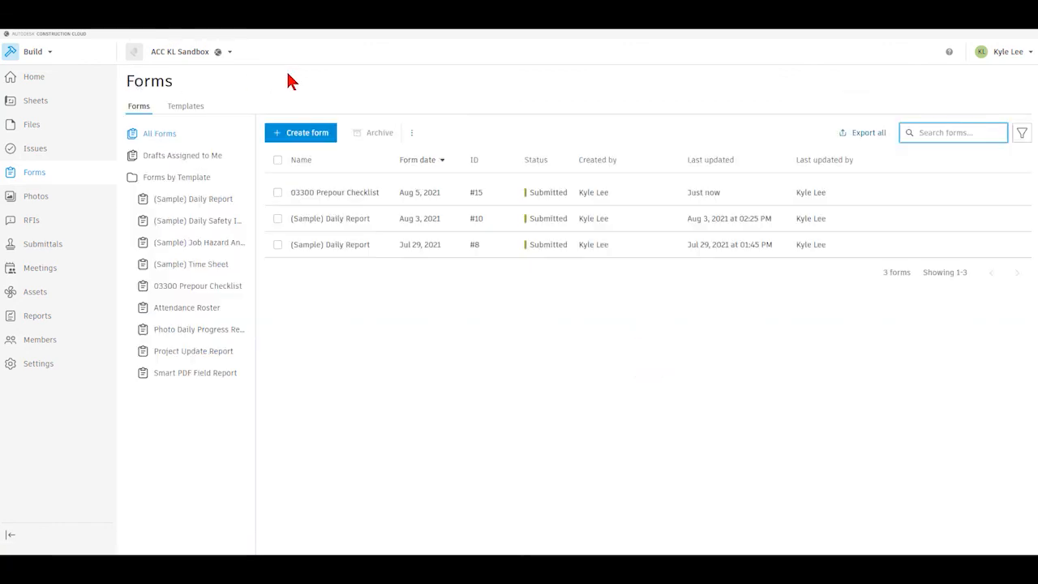
{"action": "mouse_move", "coordinate": [550, 213]}
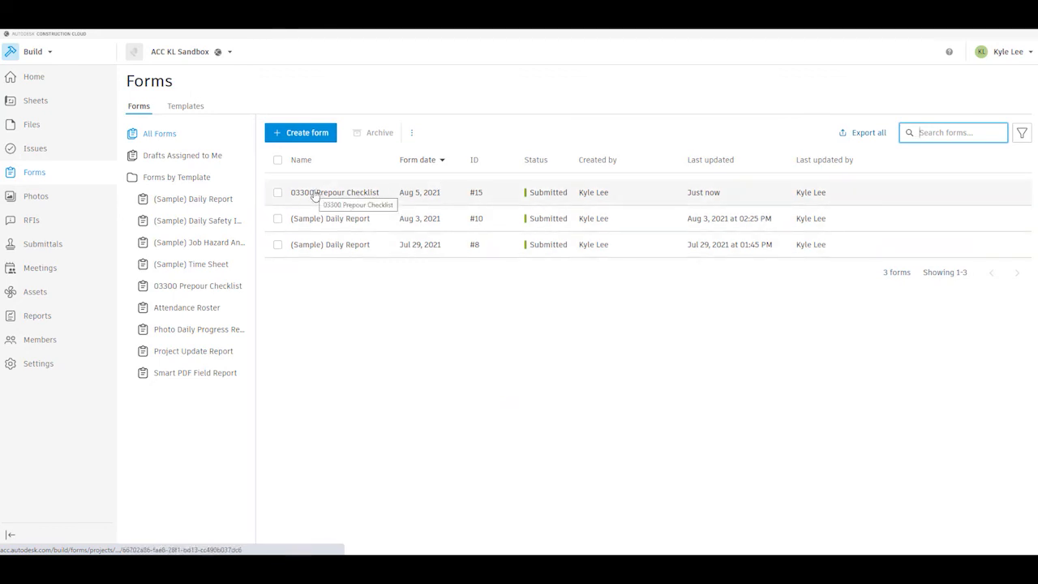
{"action": "mouse_move", "coordinate": [436, 268]}
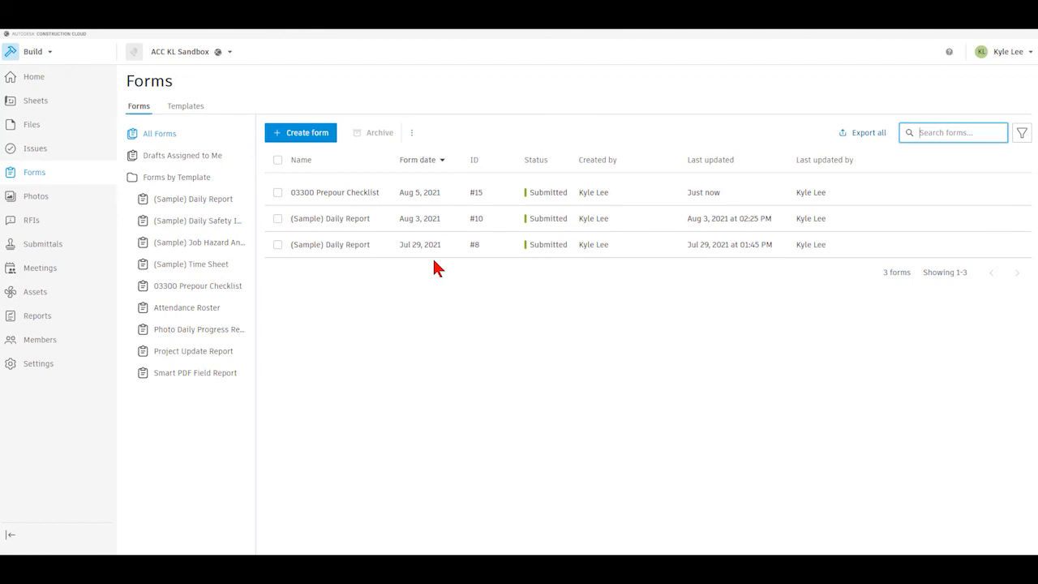
{"action": "mouse_move", "coordinate": [507, 319]}
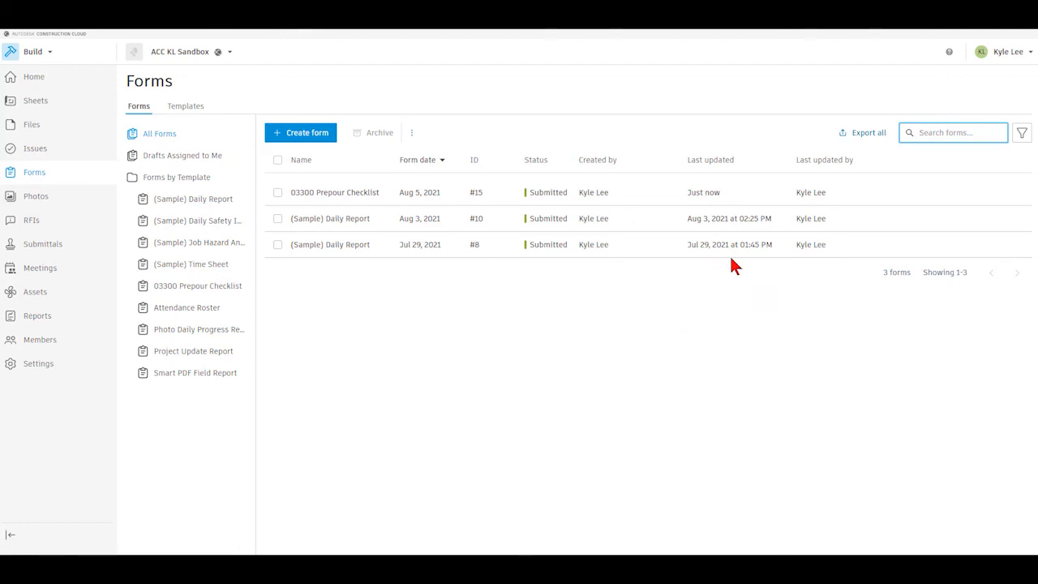
{"action": "mouse_move", "coordinate": [771, 281]}
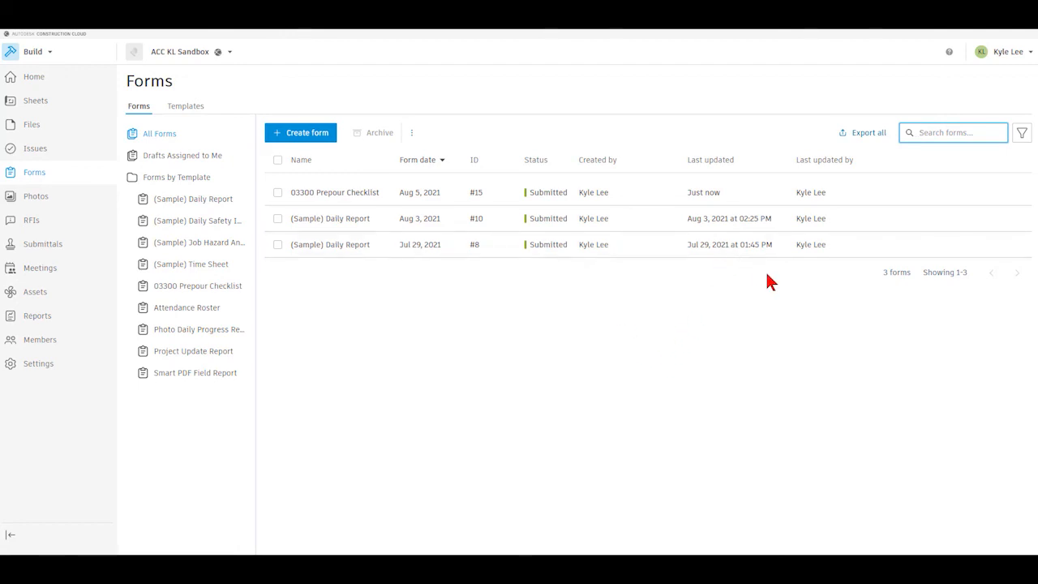